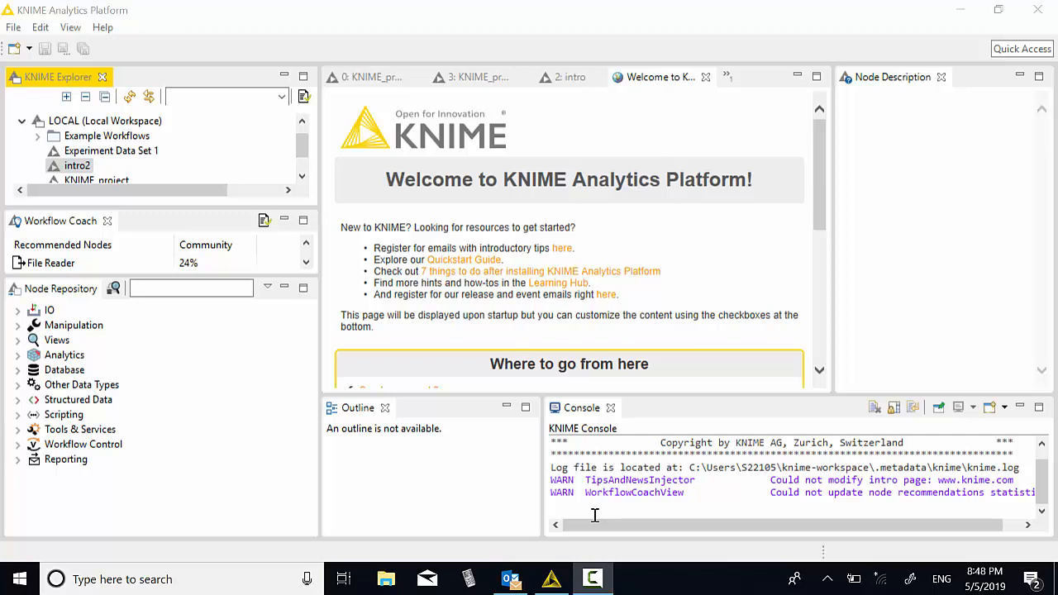
mouse_move(595, 560)
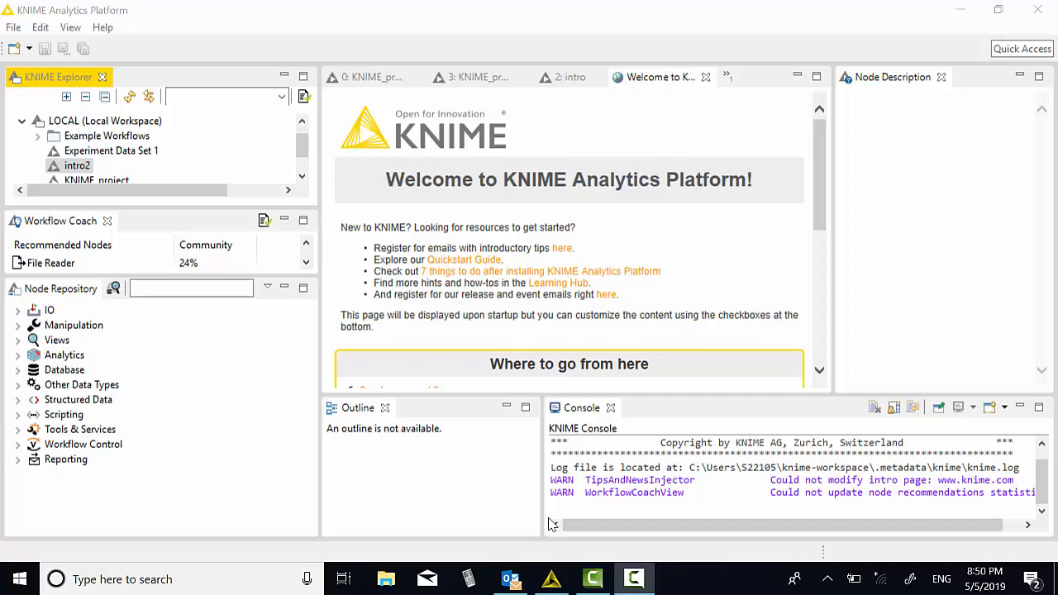
mouse_move(15, 43)
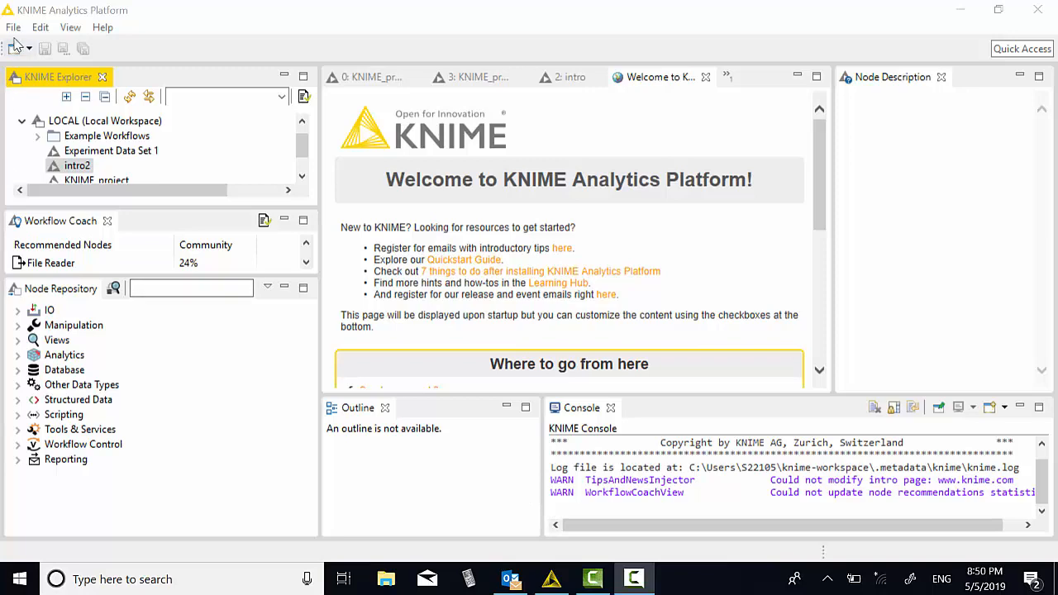
Create a new KNIME workflow named 'intro' in the local workspace
left_click(14, 27)
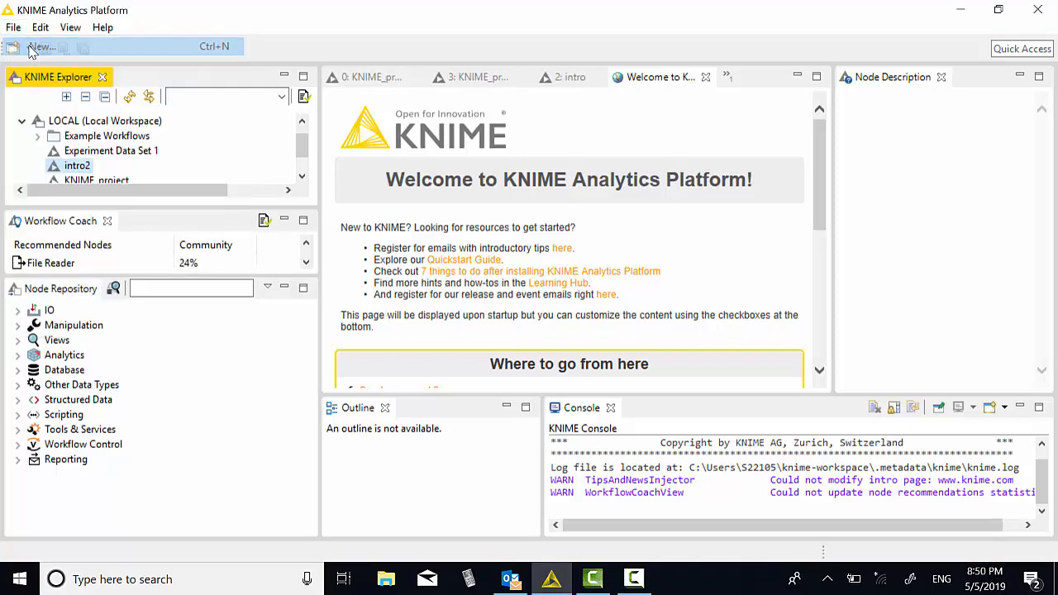
left_click(41, 46)
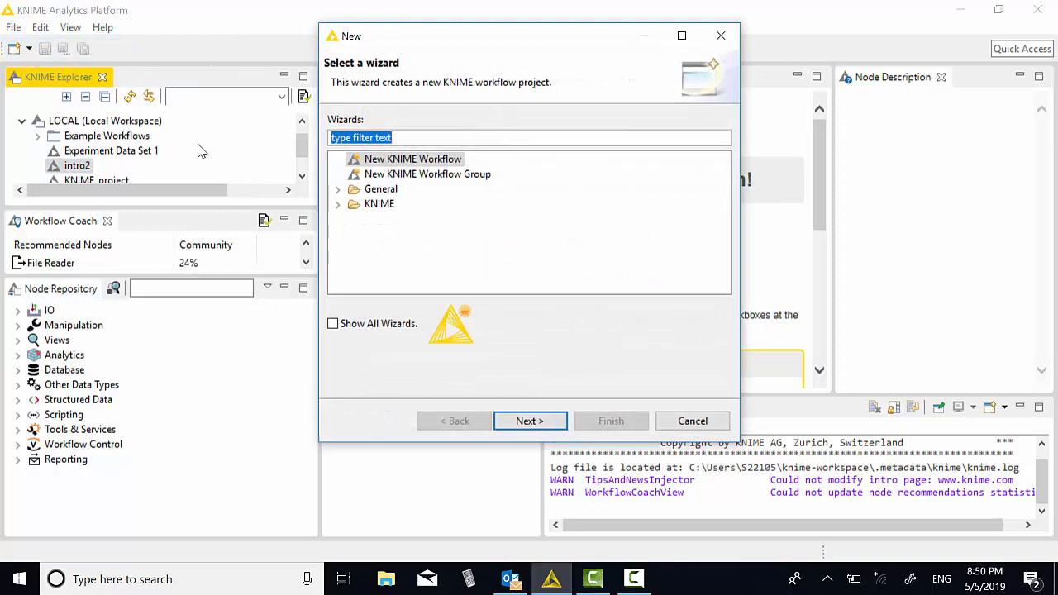
left_click(413, 158)
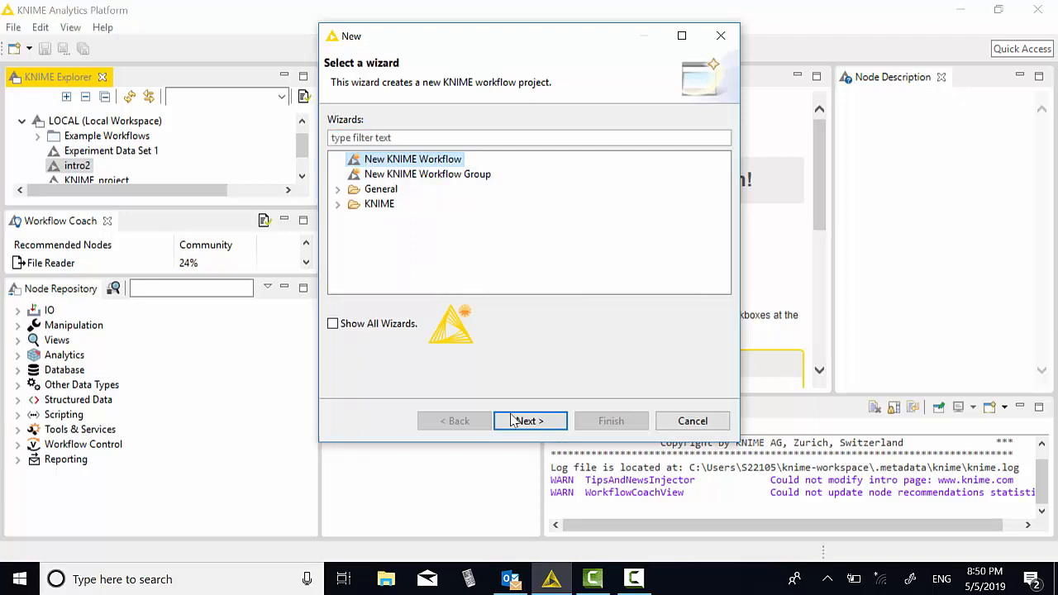
left_click(529, 422)
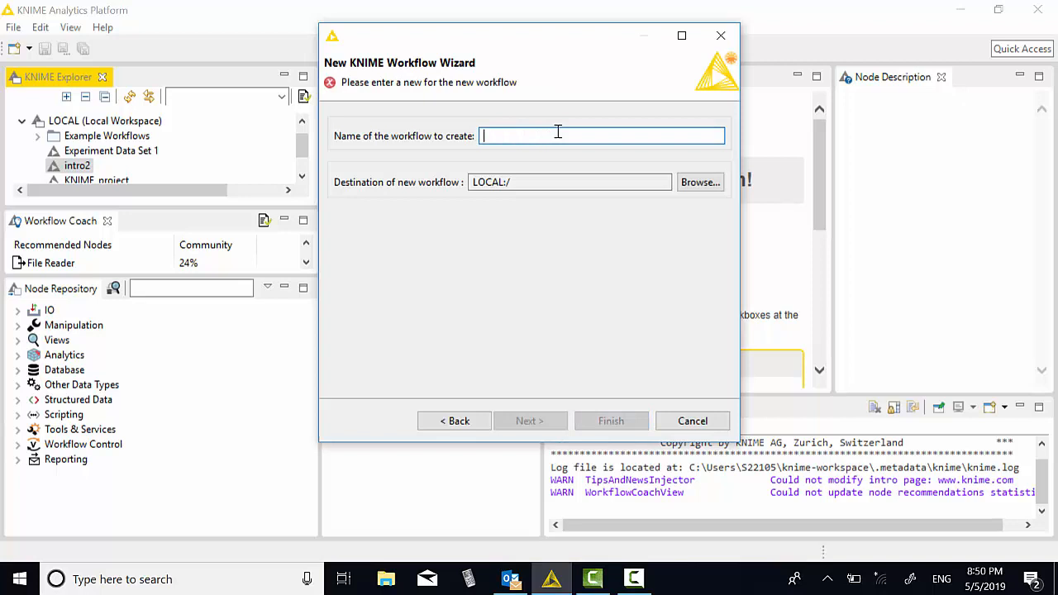
type("intr")
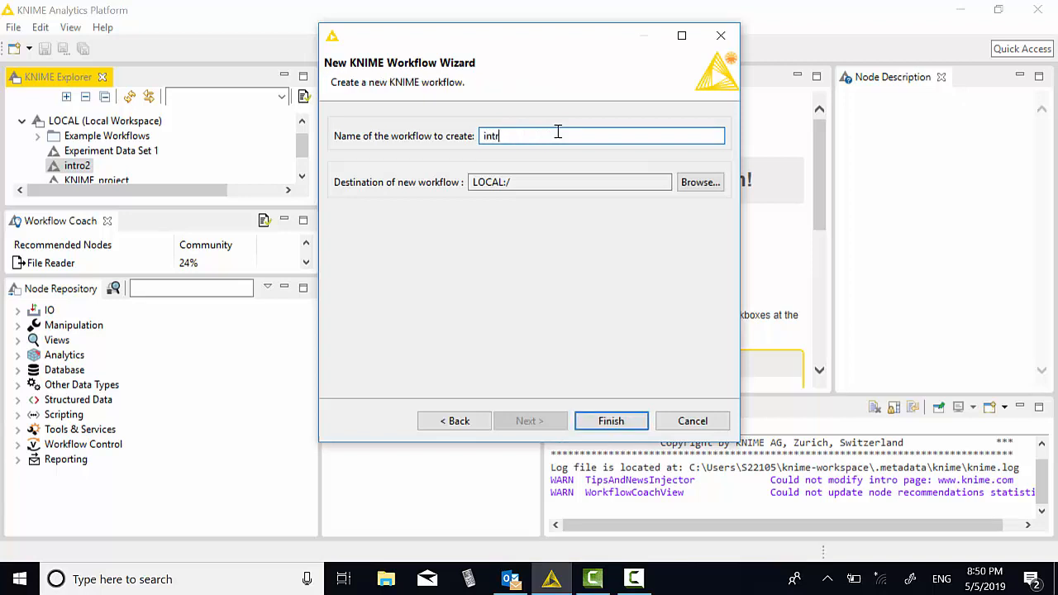
type("o")
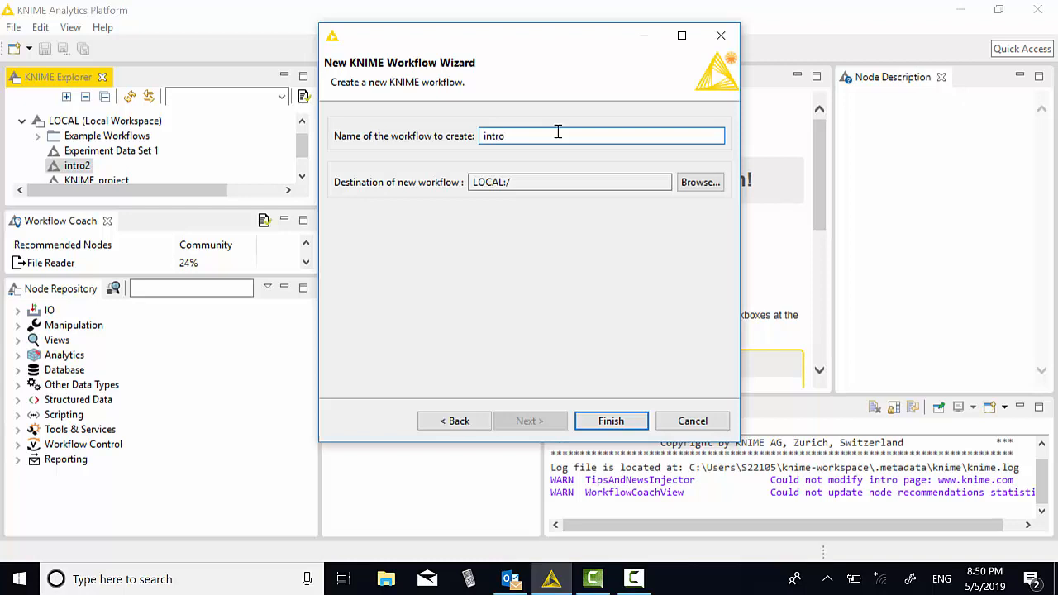
mouse_move(612, 351)
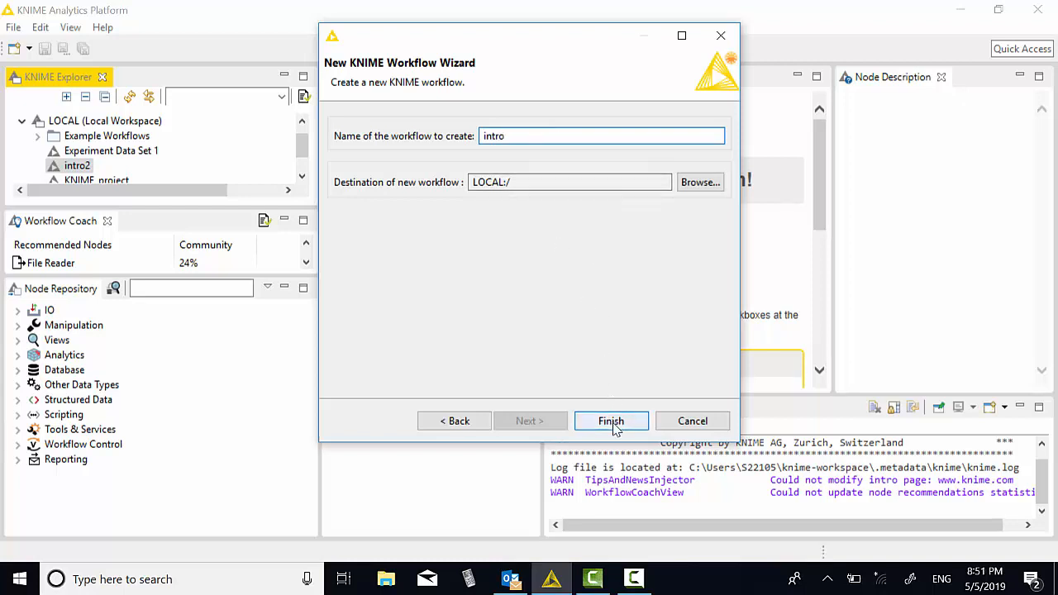
left_click(612, 422)
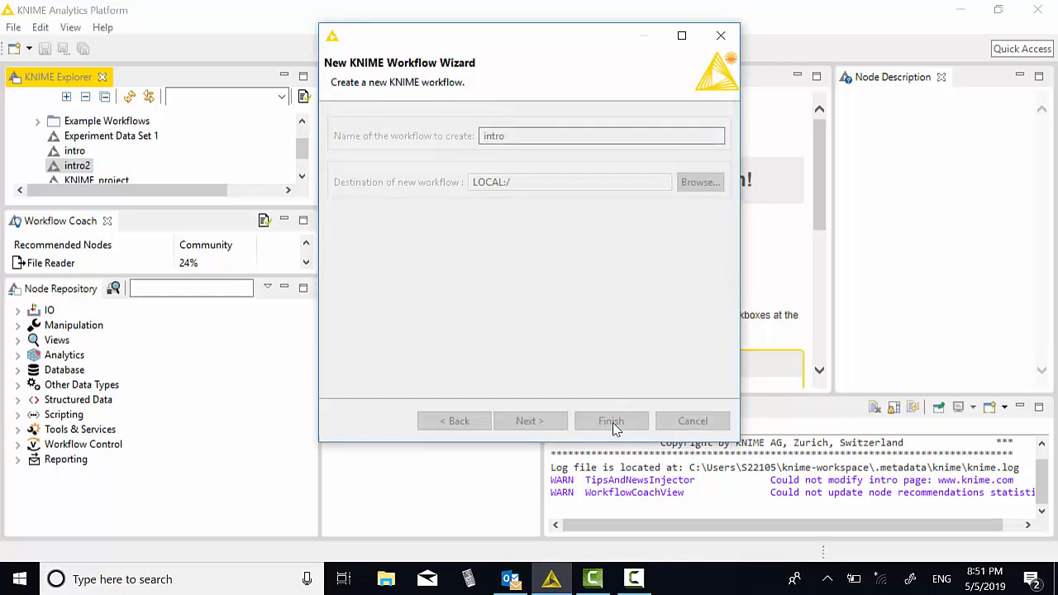
With the intro workflow open, expand the IO category and filter the Node Repository by 'Fil'
left_click(612, 422)
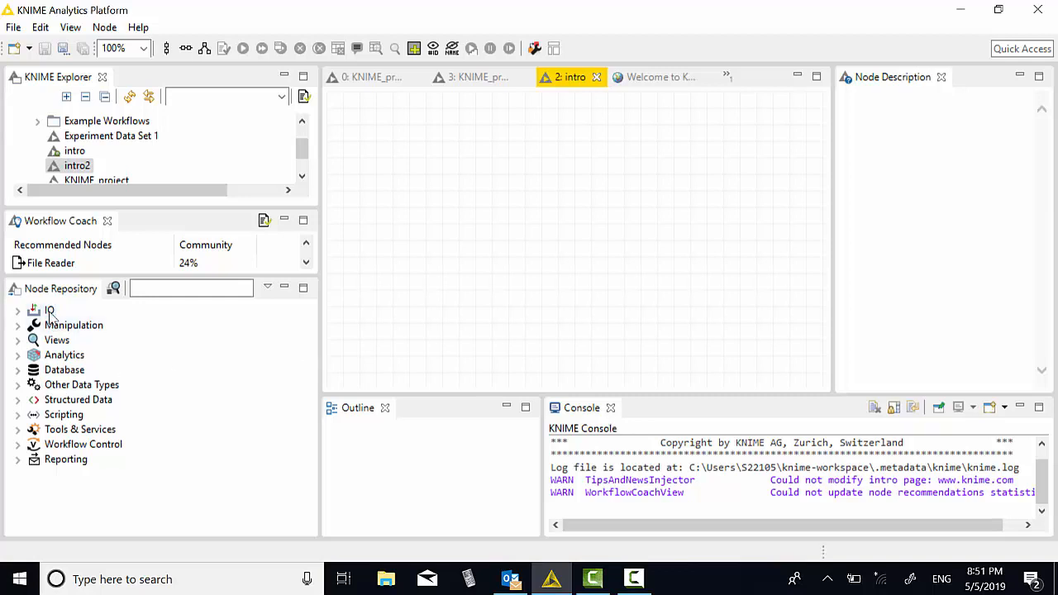
left_click(49, 310)
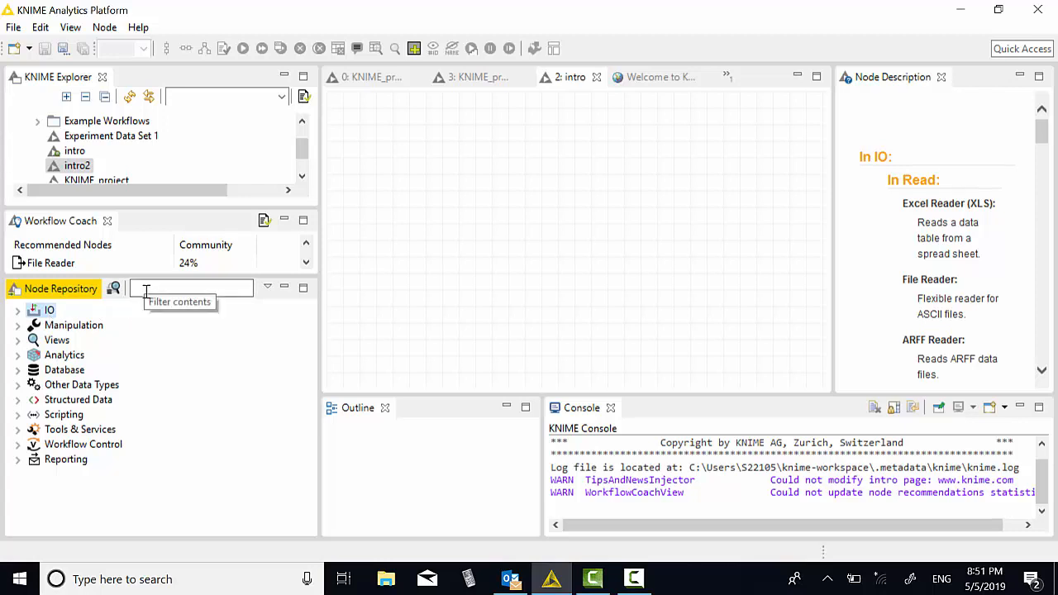
left_click(18, 311)
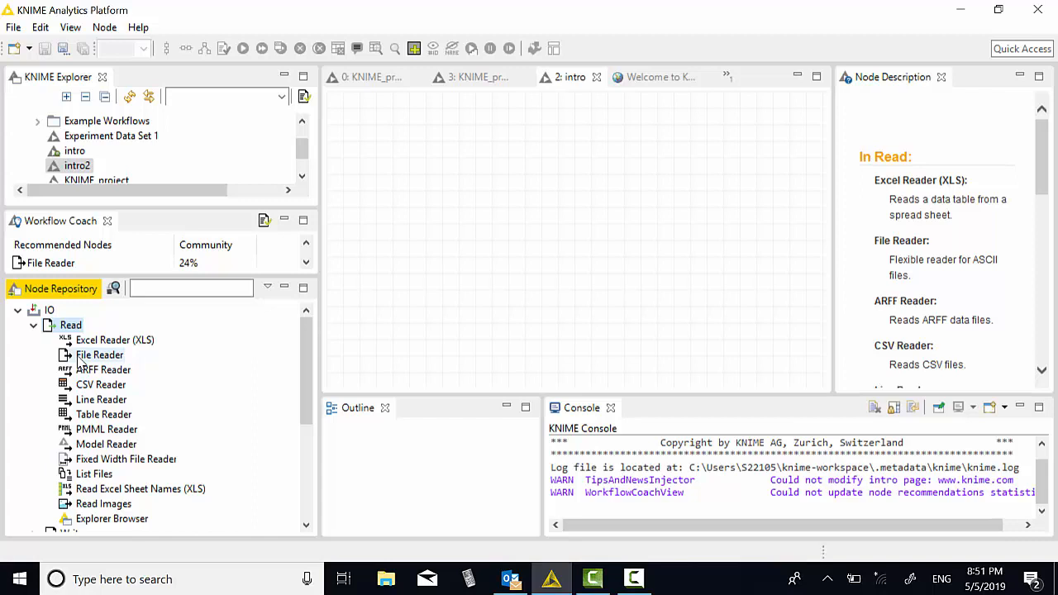
left_click(190, 288)
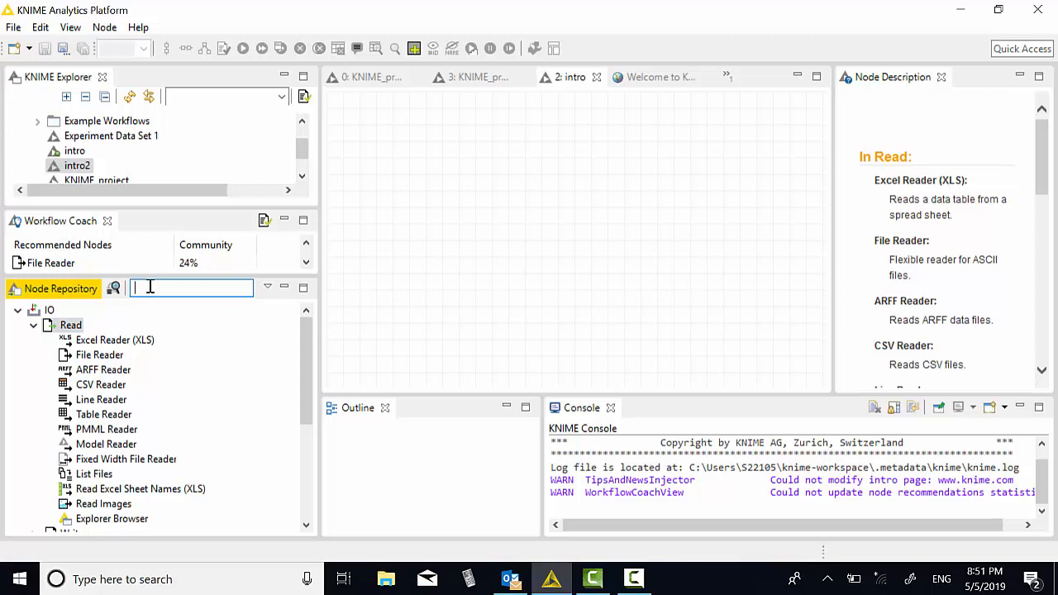
type("Fil")
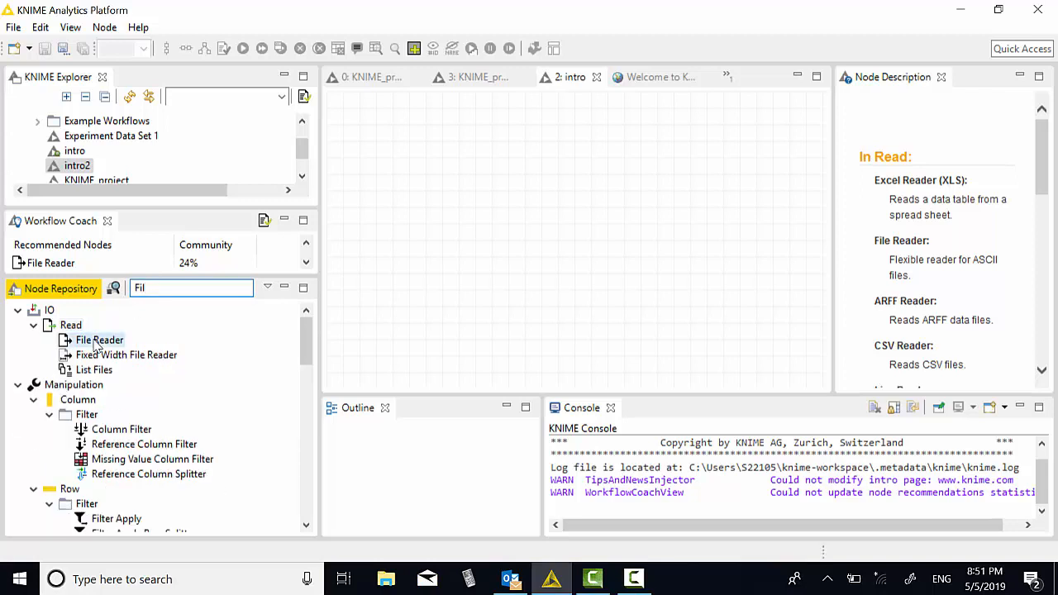
Place a File Reader node (Node 1) onto the intro workflow canvas
left_click(99, 341)
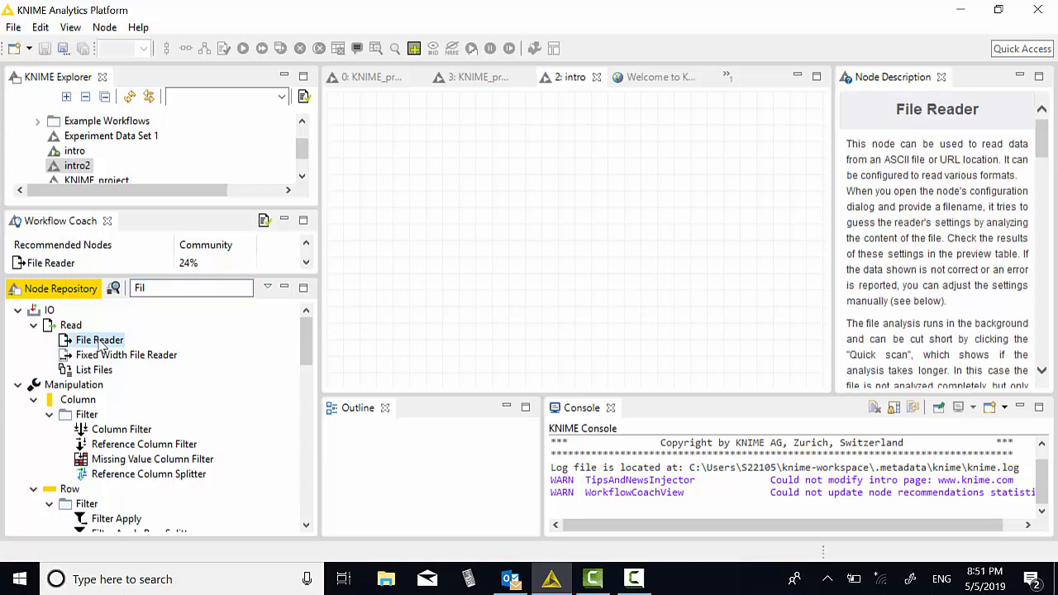
left_click_drag(99, 340, 443, 225)
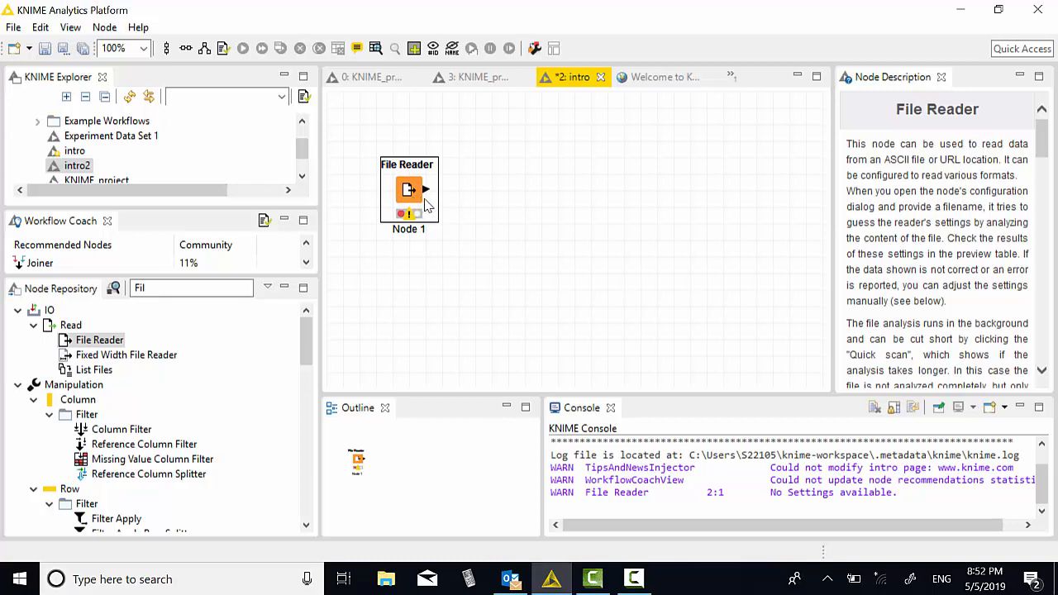
Bring up the File Reader node's configuration dialog
right_click(409, 191)
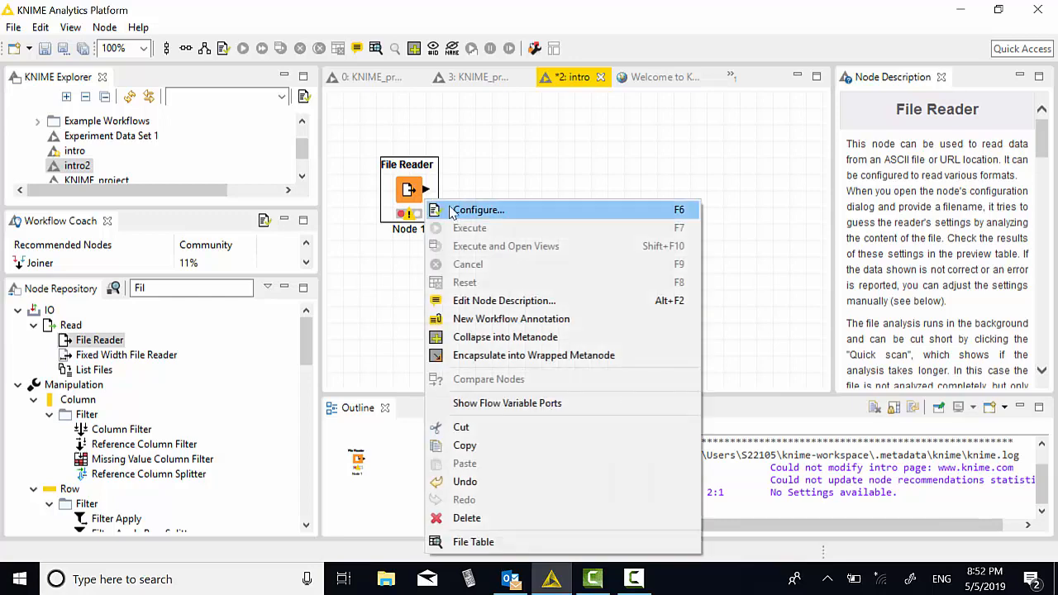
left_click(478, 209)
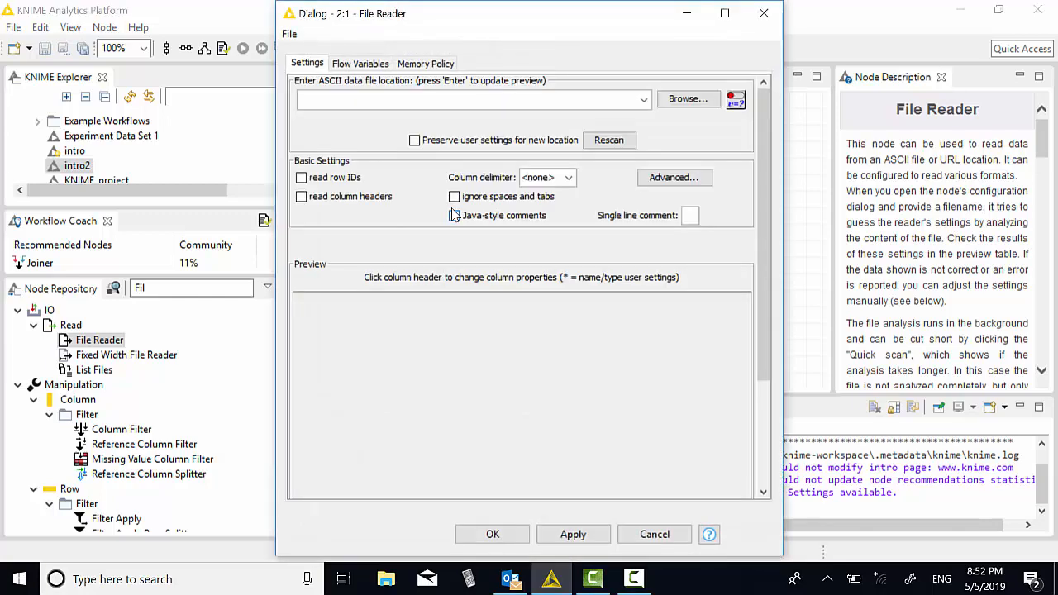
mouse_move(454, 215)
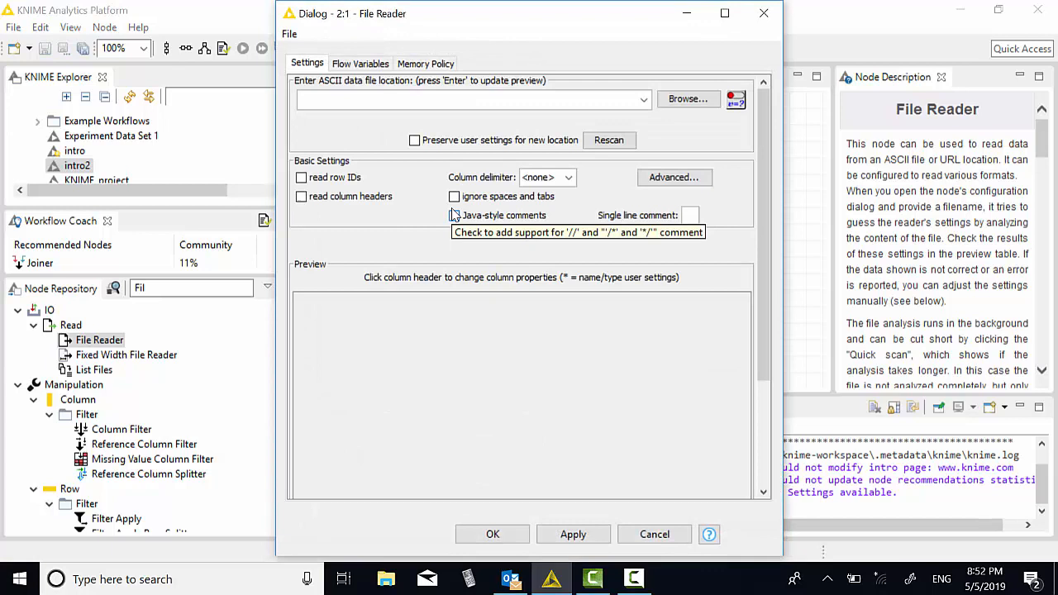
mouse_move(688, 99)
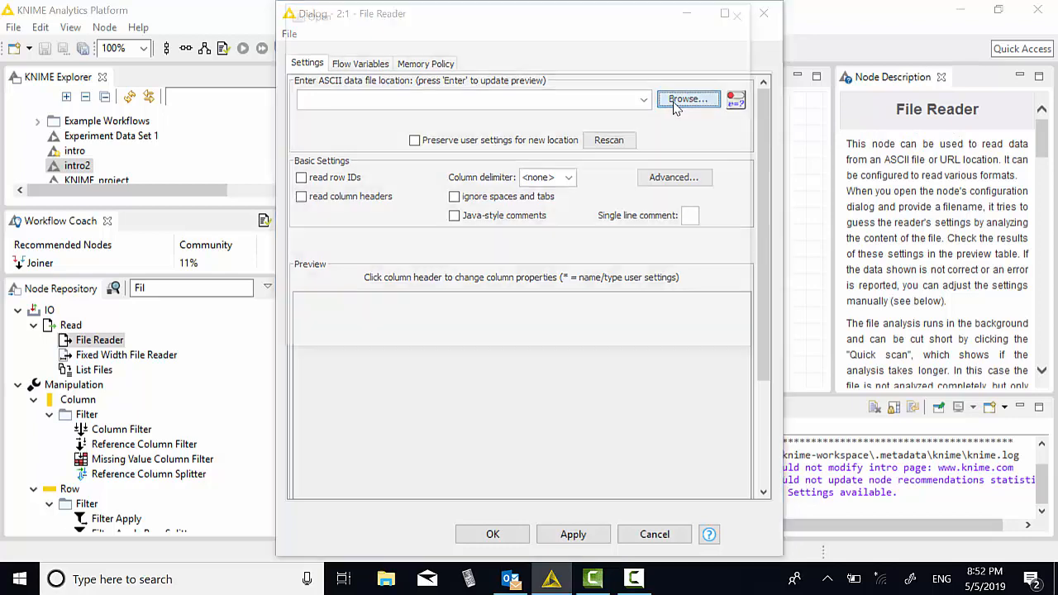
Browse to D:\SAE\Datasets\Intro and choose pima.csv as the File Reader's data file
left_click(688, 99)
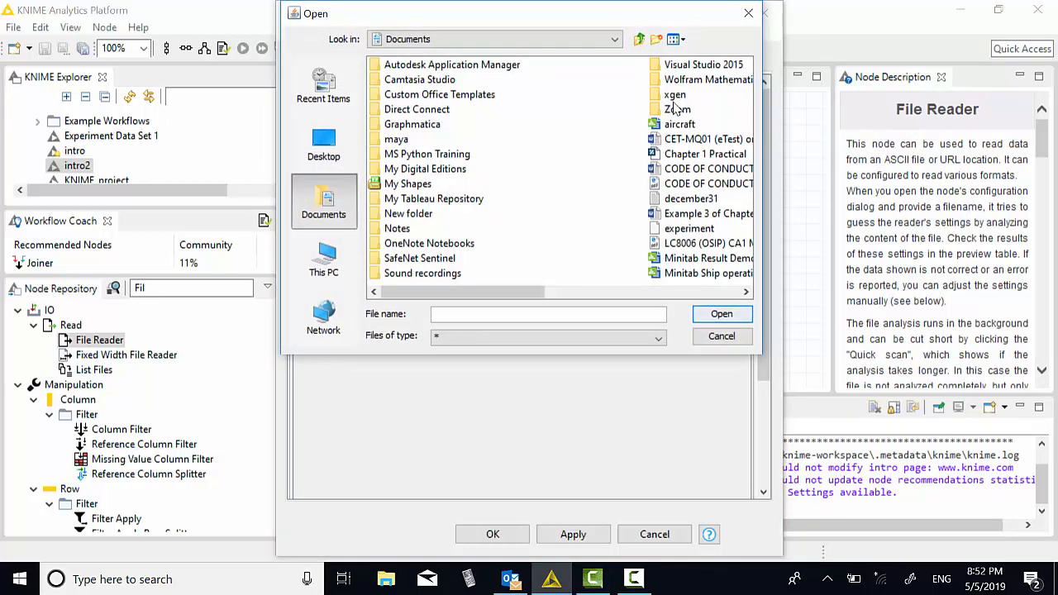
mouse_move(599, 153)
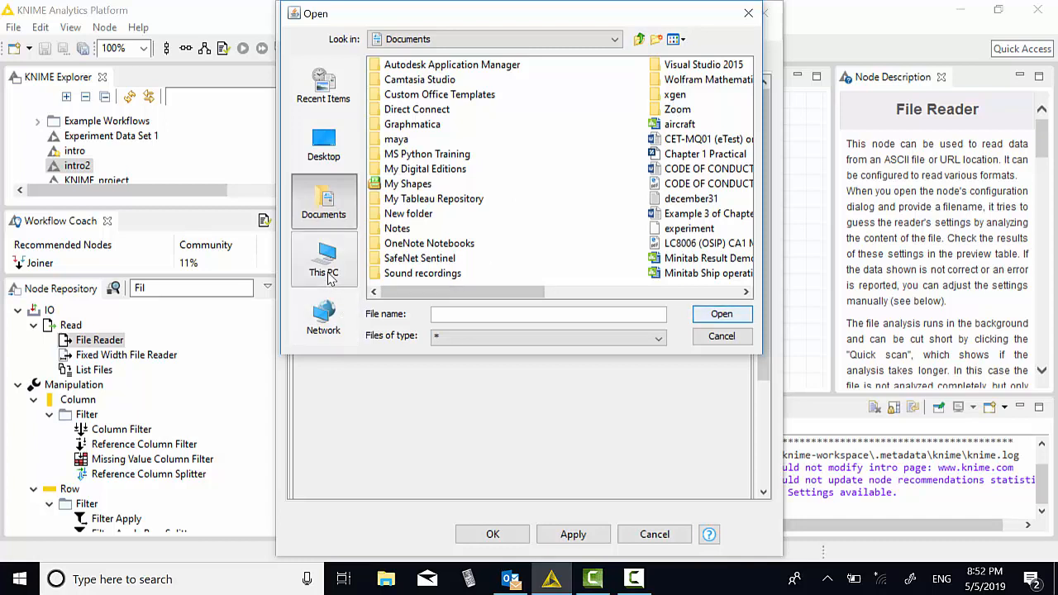
left_click(324, 261)
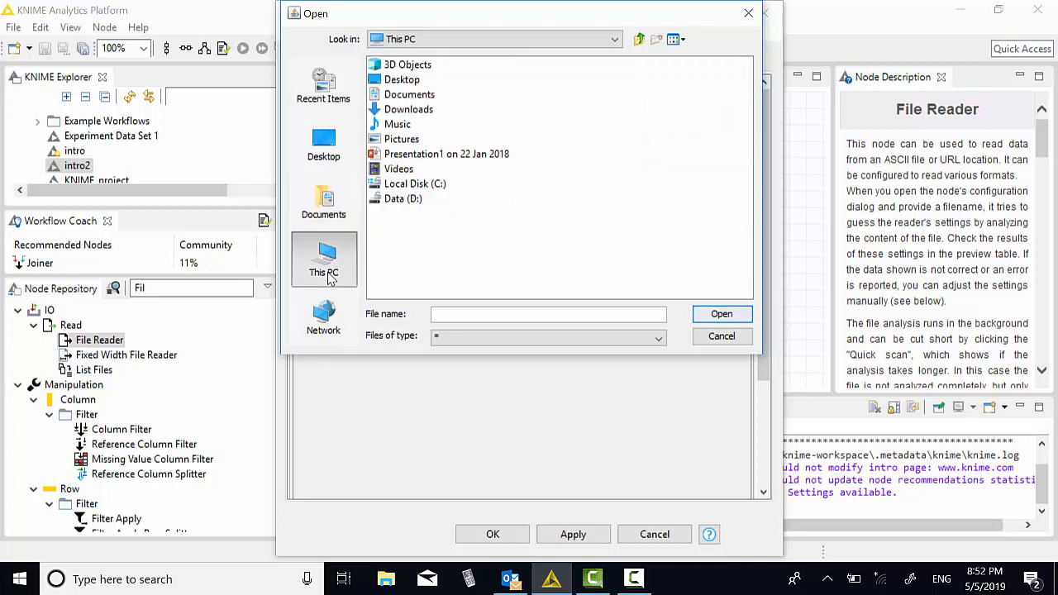
mouse_move(413, 211)
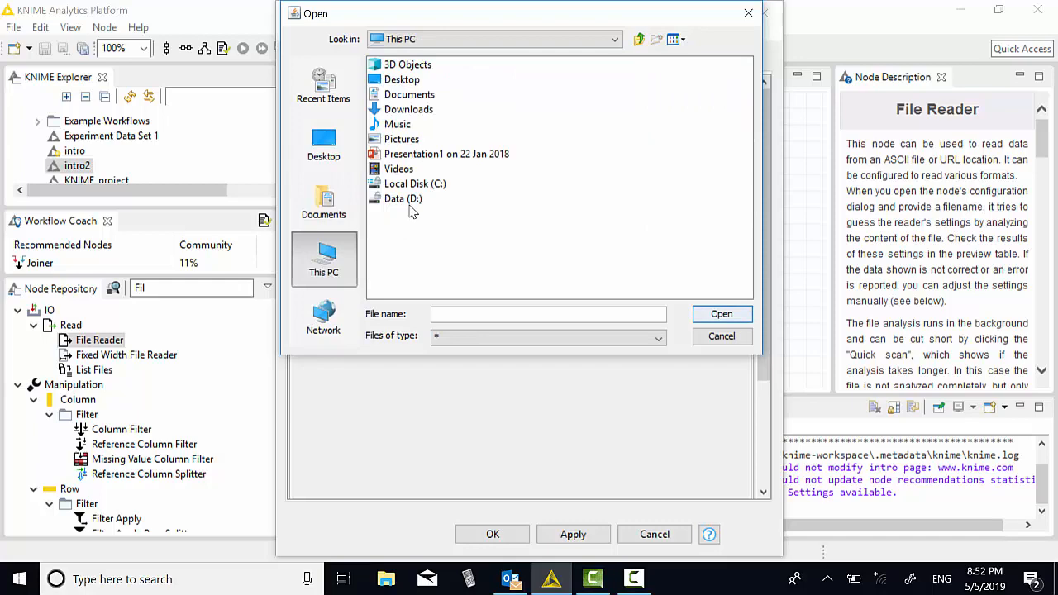
double_click(404, 198)
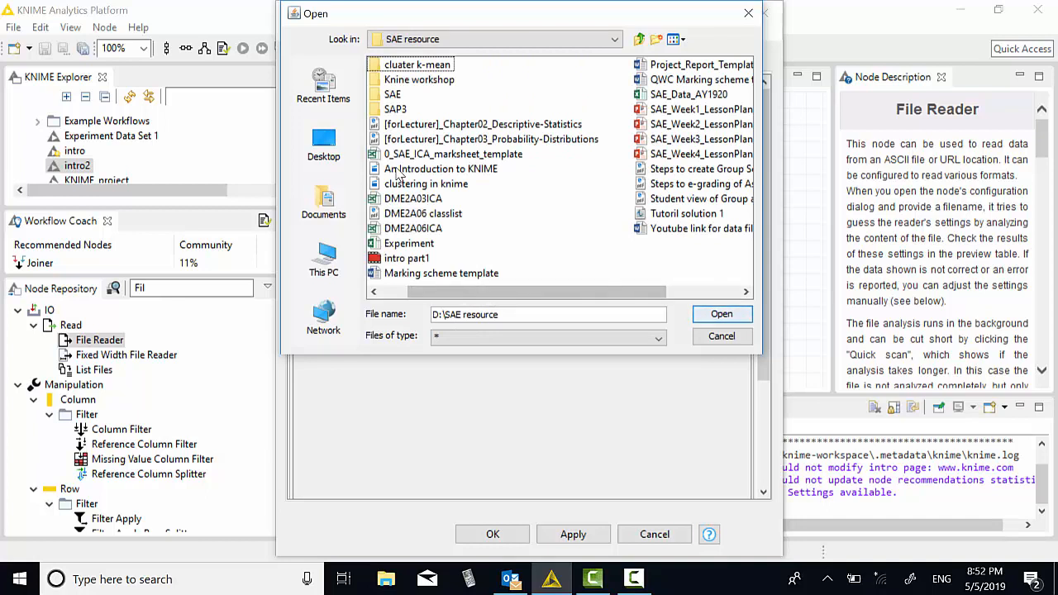
mouse_move(397, 81)
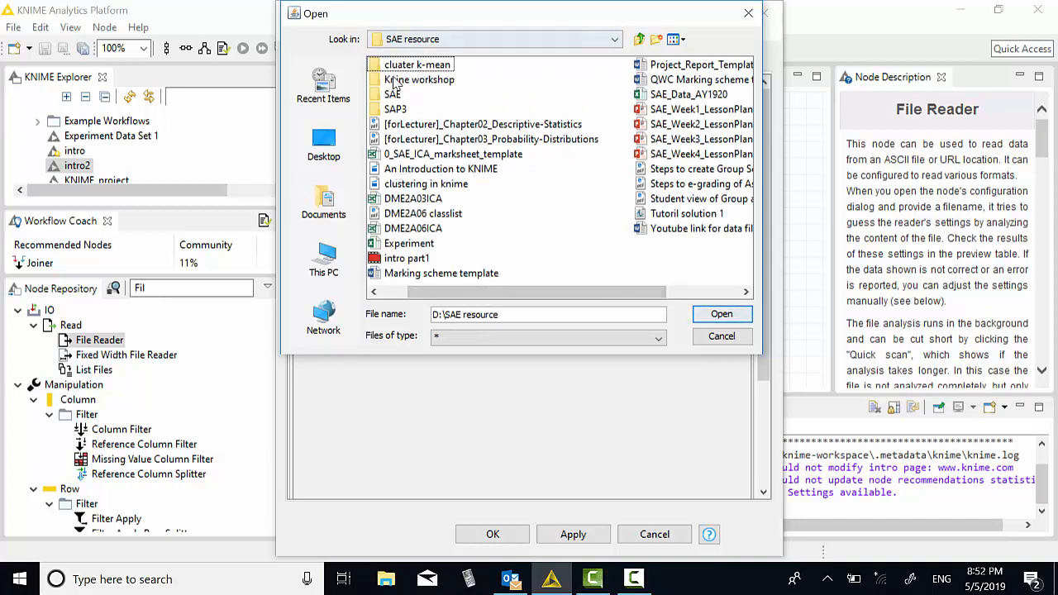
left_click(394, 92)
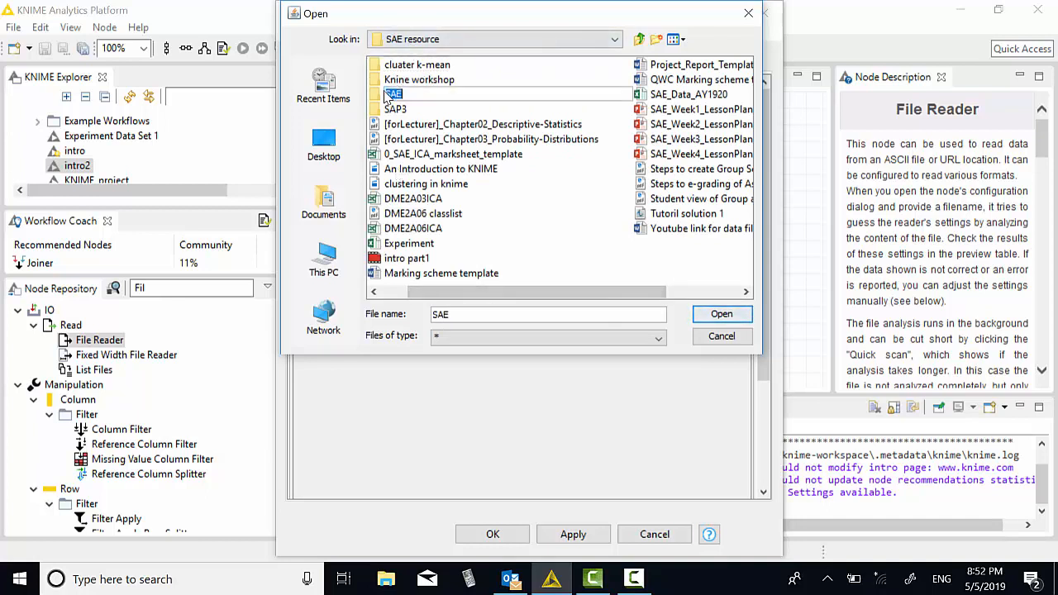
double_click(393, 92)
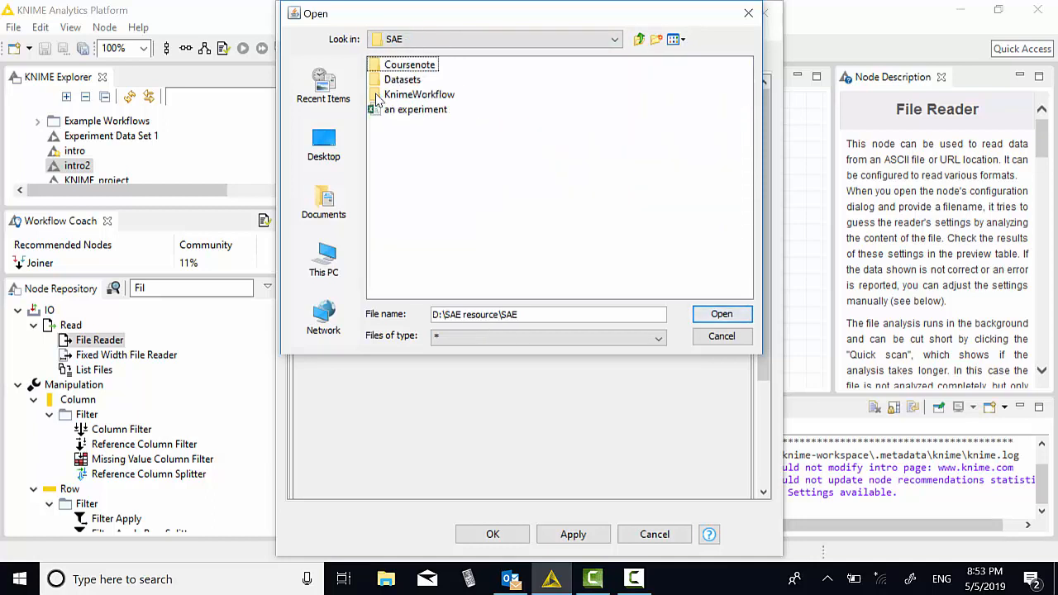
left_click(404, 80)
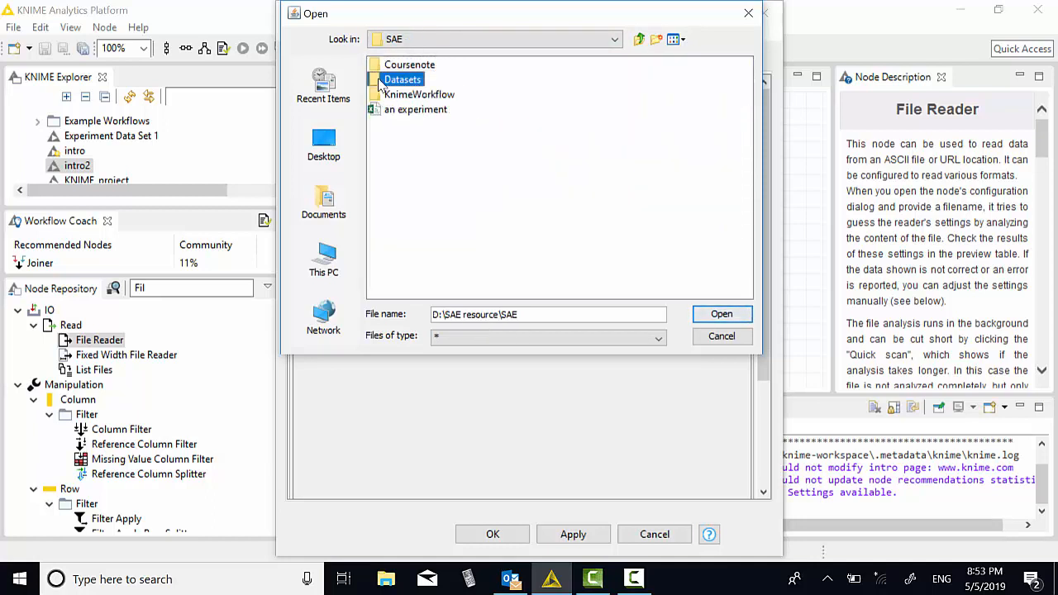
double_click(403, 80)
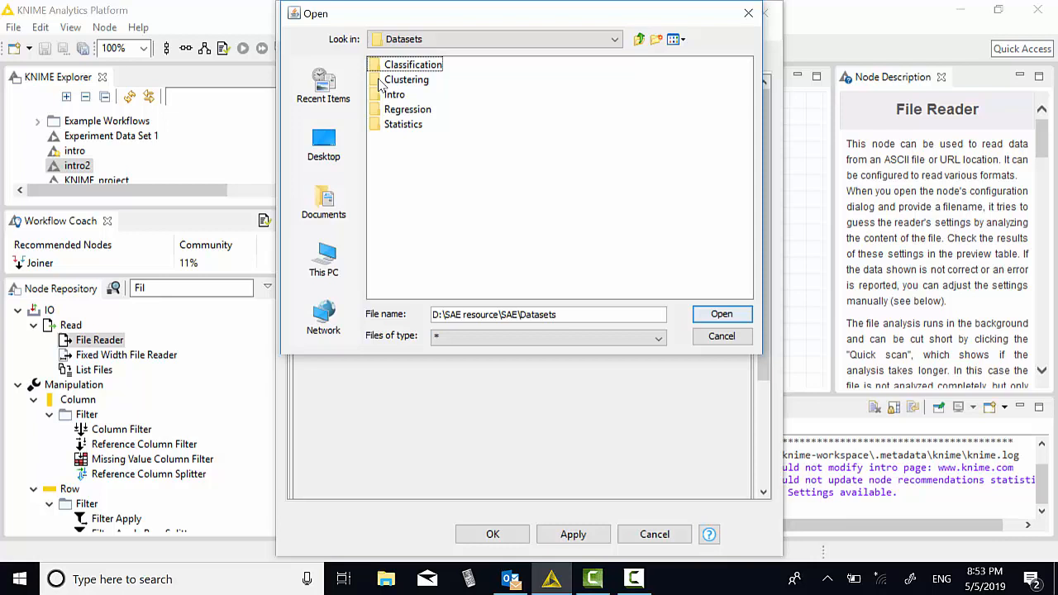
double_click(396, 94)
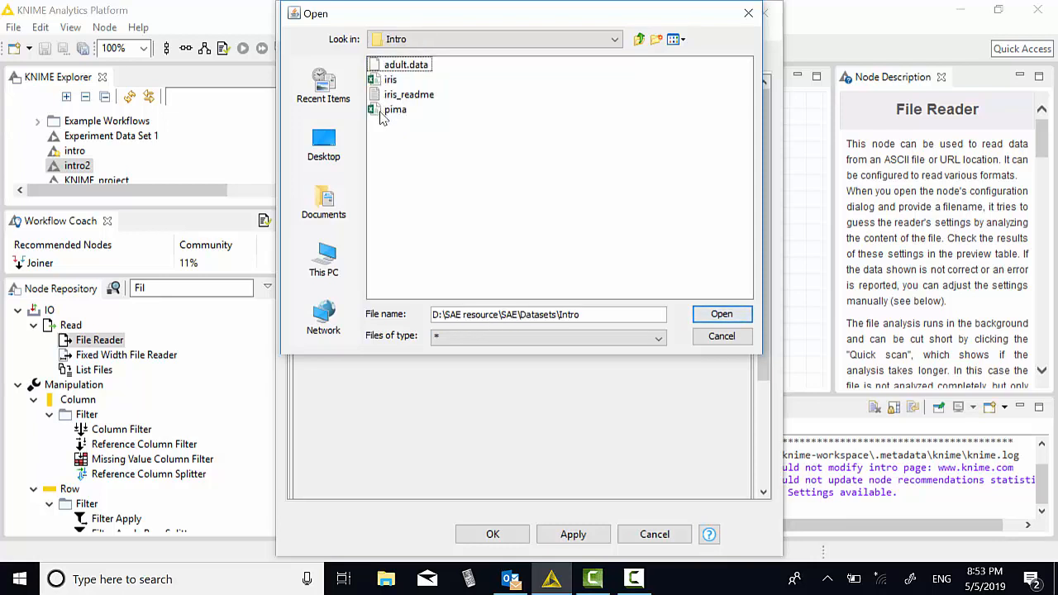
left_click(395, 109)
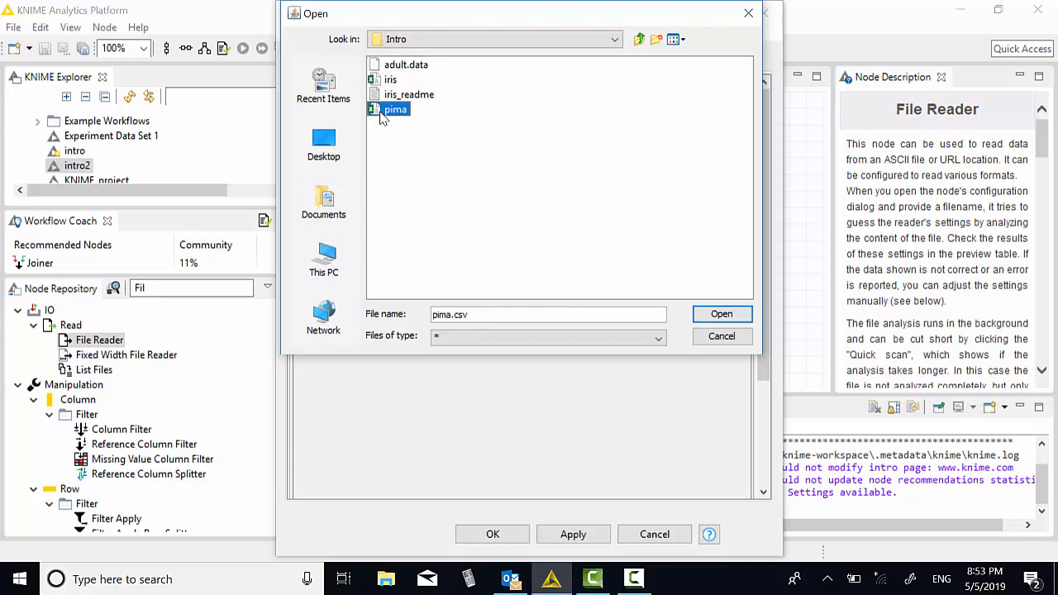
mouse_move(721, 338)
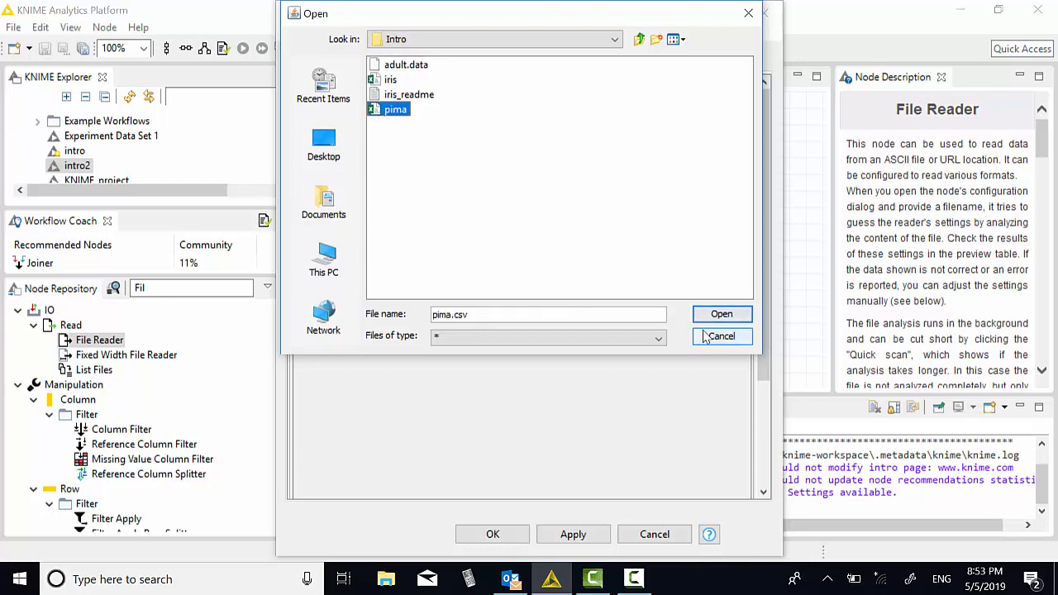
mouse_move(721, 314)
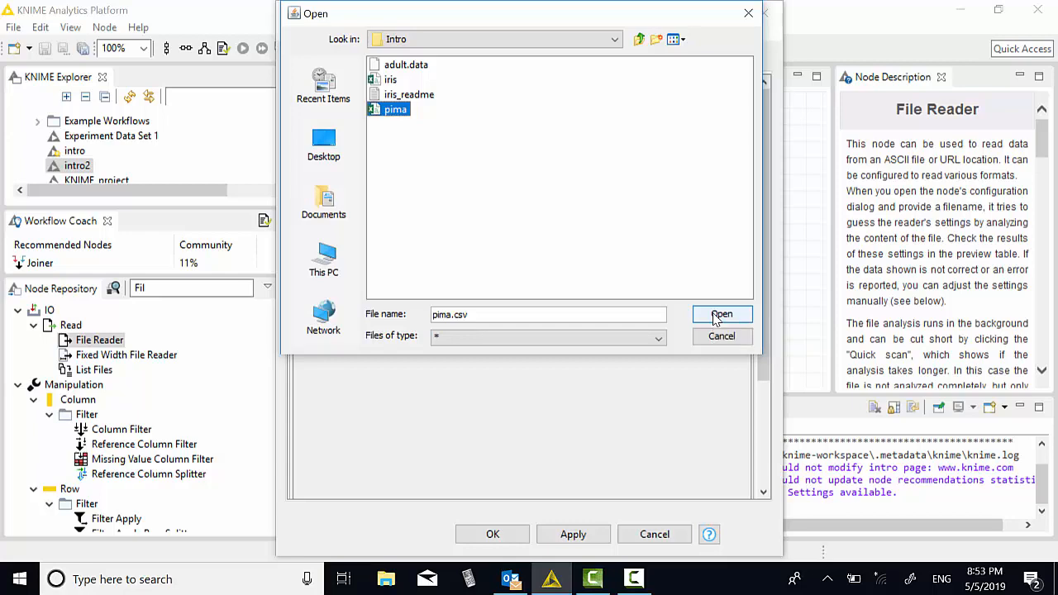
Load pima.csv into the File Reader and maximize the dialog to inspect the preview table
left_click(721, 315)
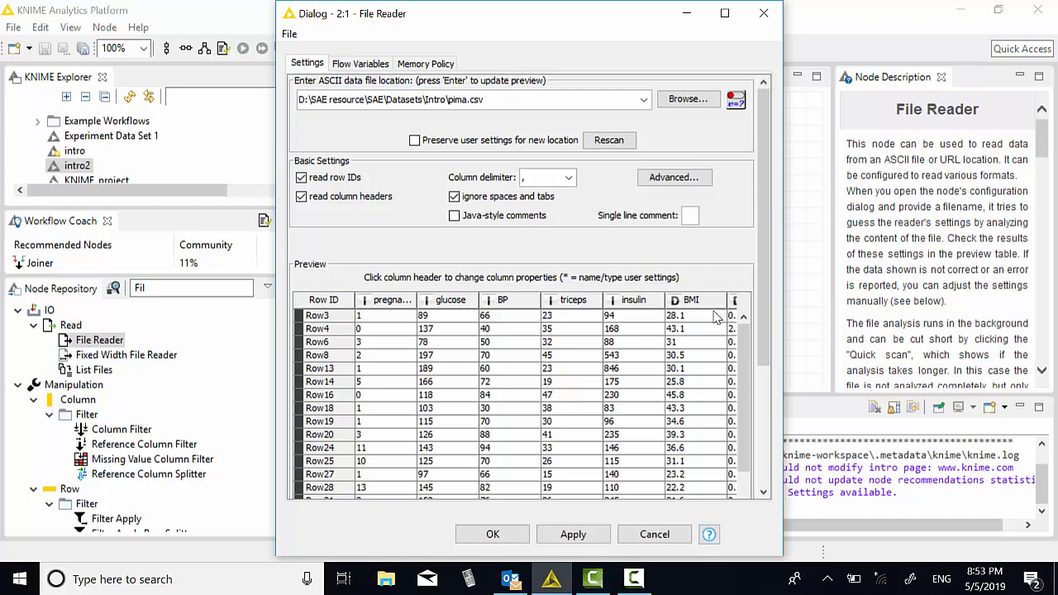
mouse_move(736, 342)
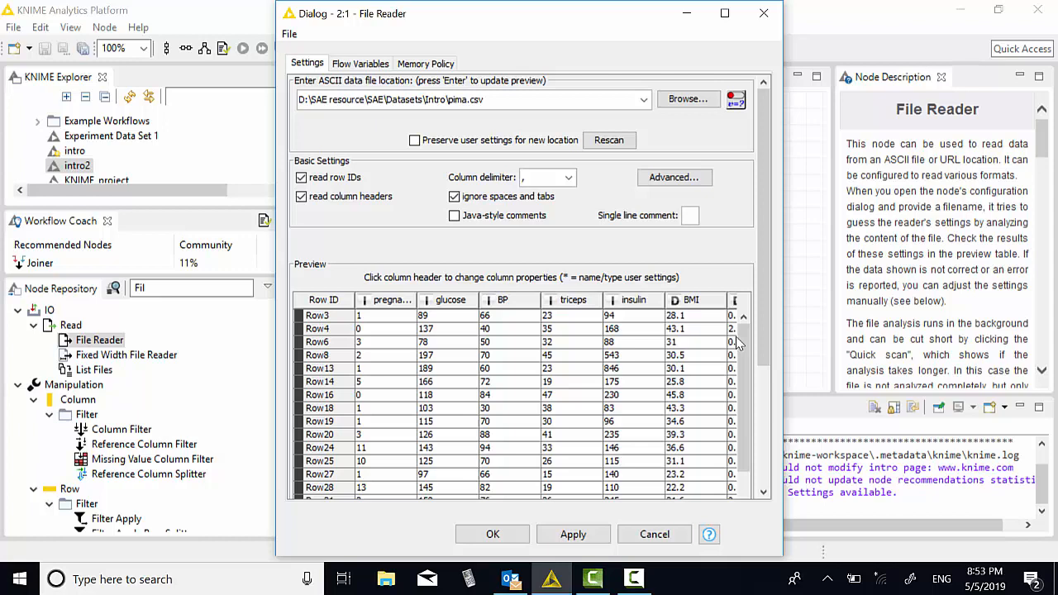
mouse_move(724, 13)
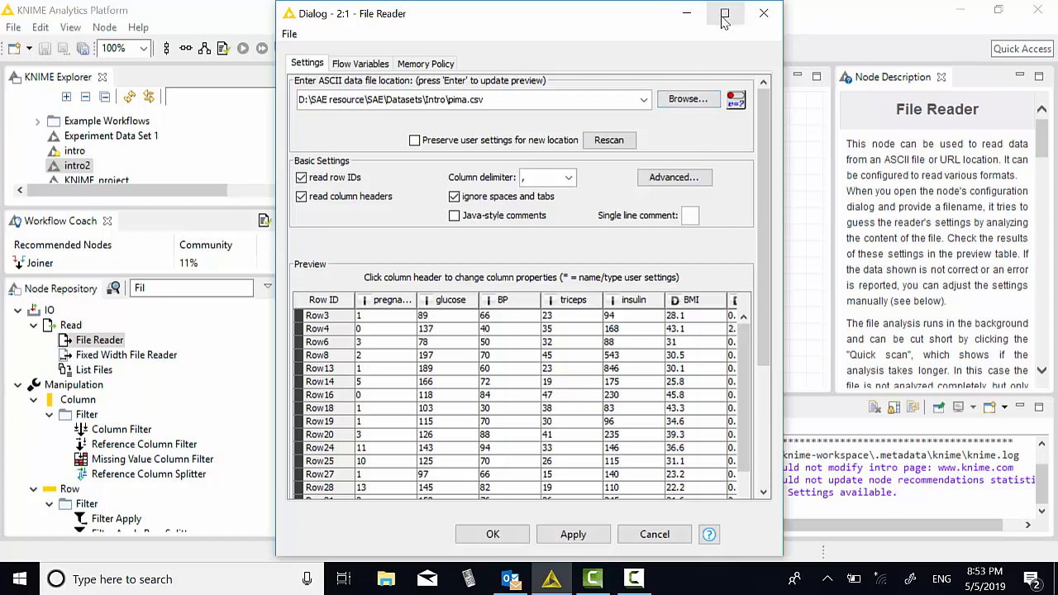
left_click(724, 14)
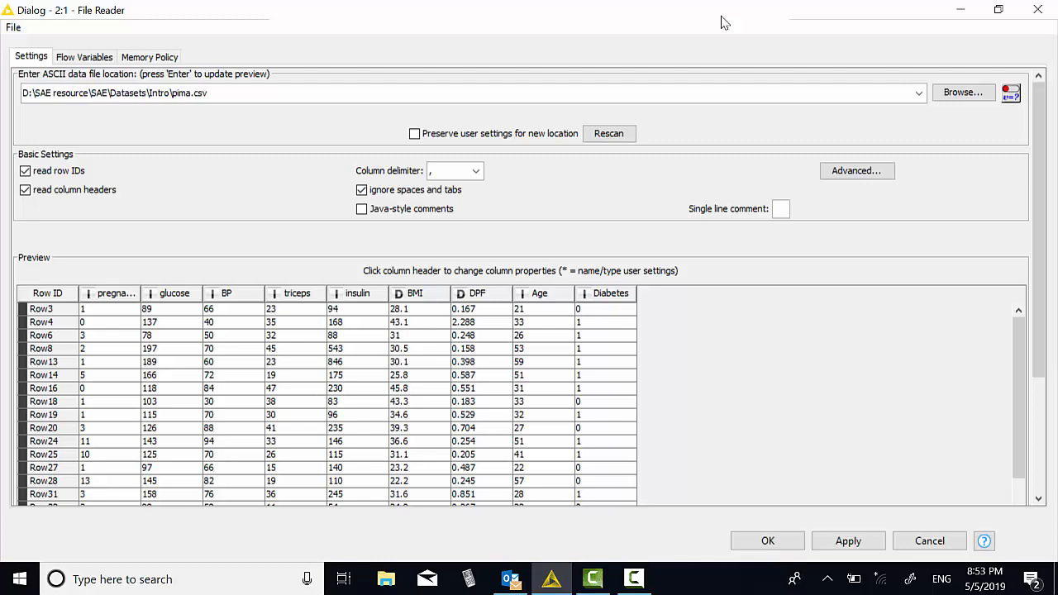
mouse_move(625, 178)
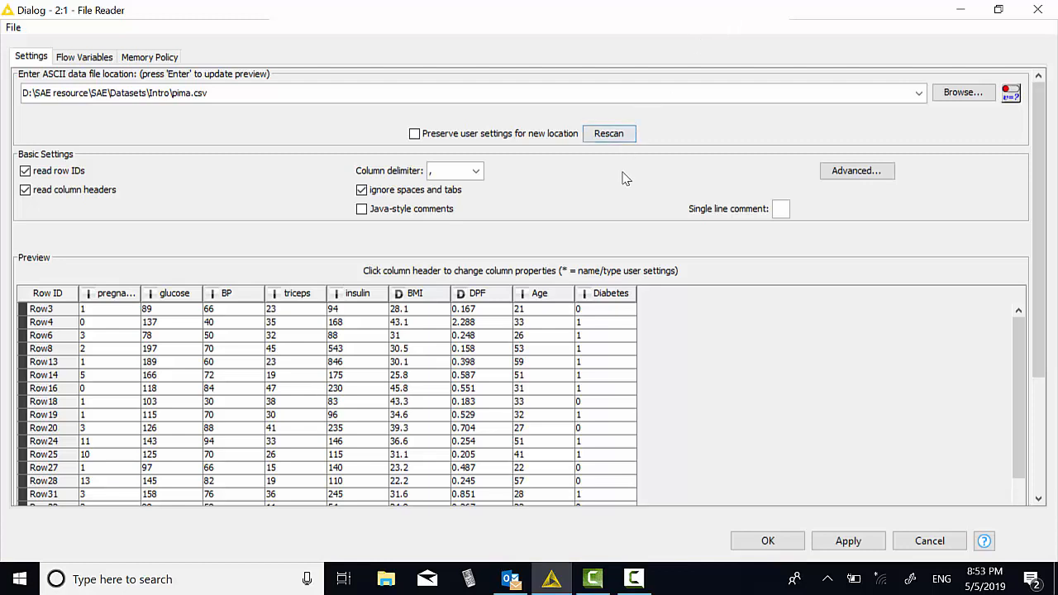
mouse_move(611, 324)
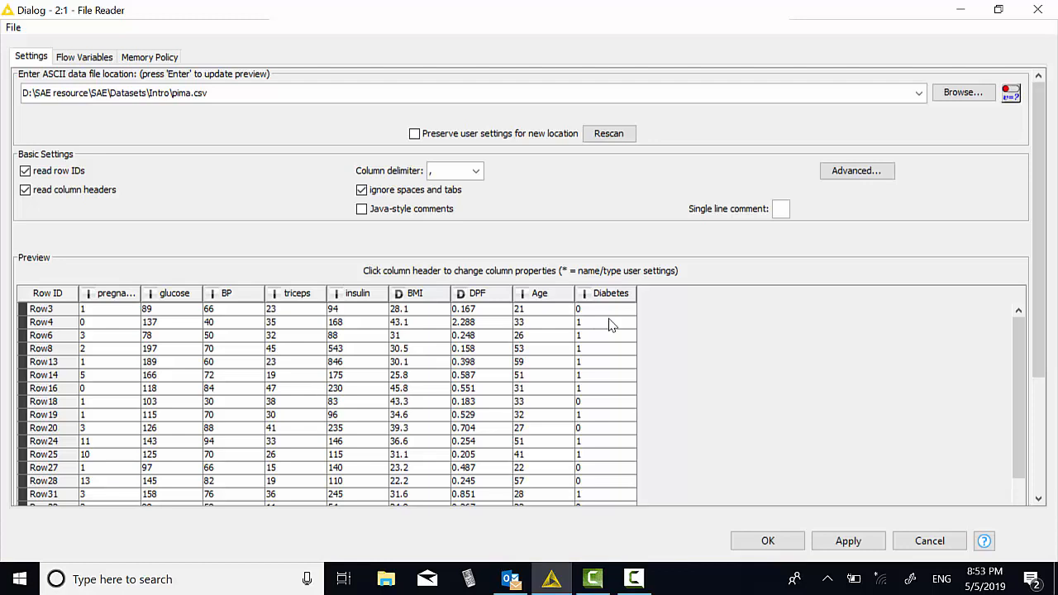
mouse_move(606, 318)
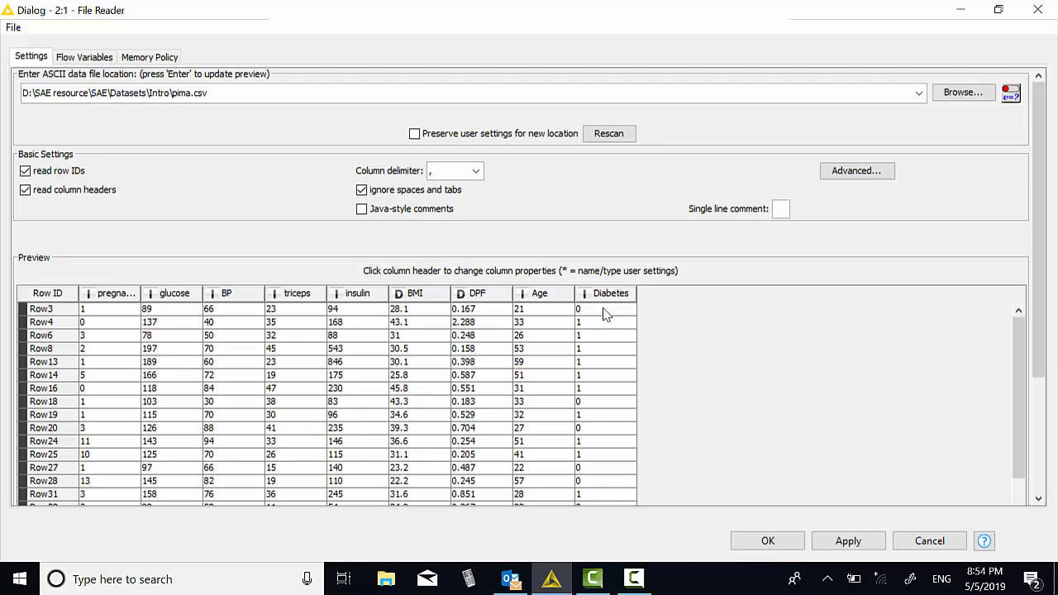
mouse_move(1025, 314)
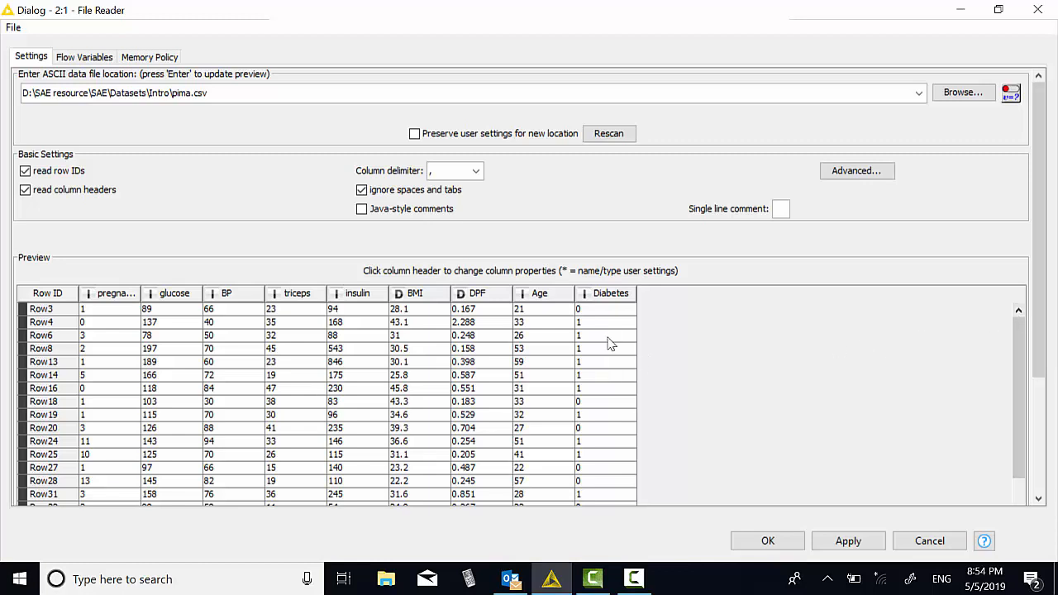
mouse_move(609, 304)
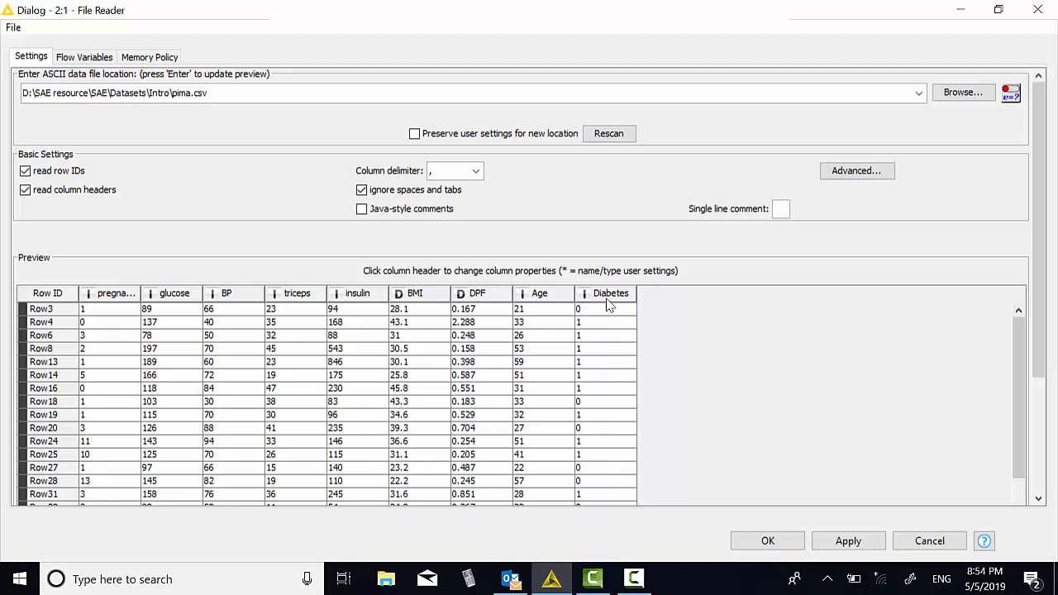
Set the Diabetes column's type to String and apply the File Reader configuration
left_click(611, 293)
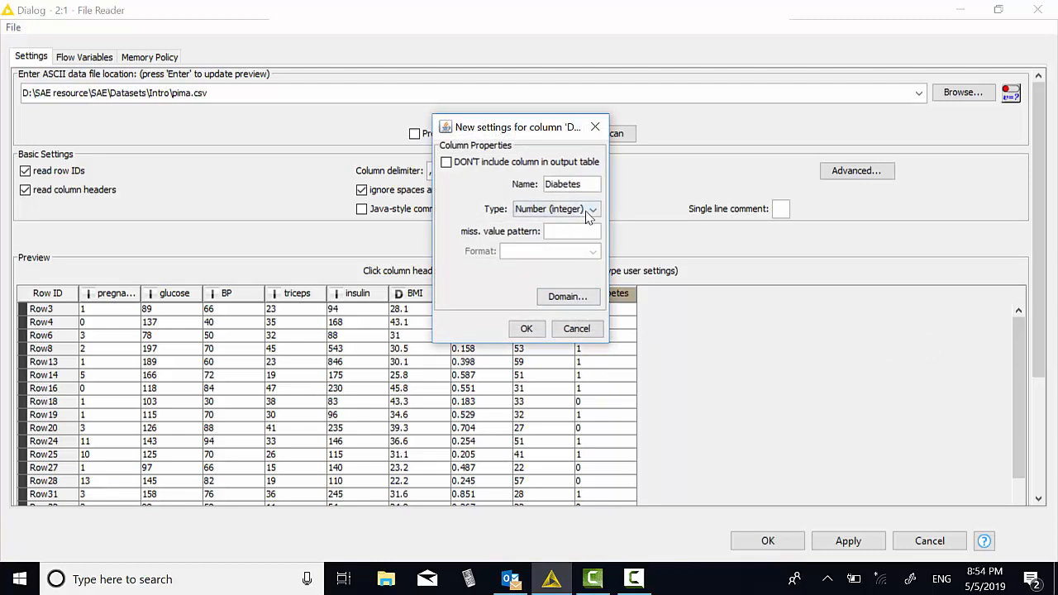
left_click(592, 208)
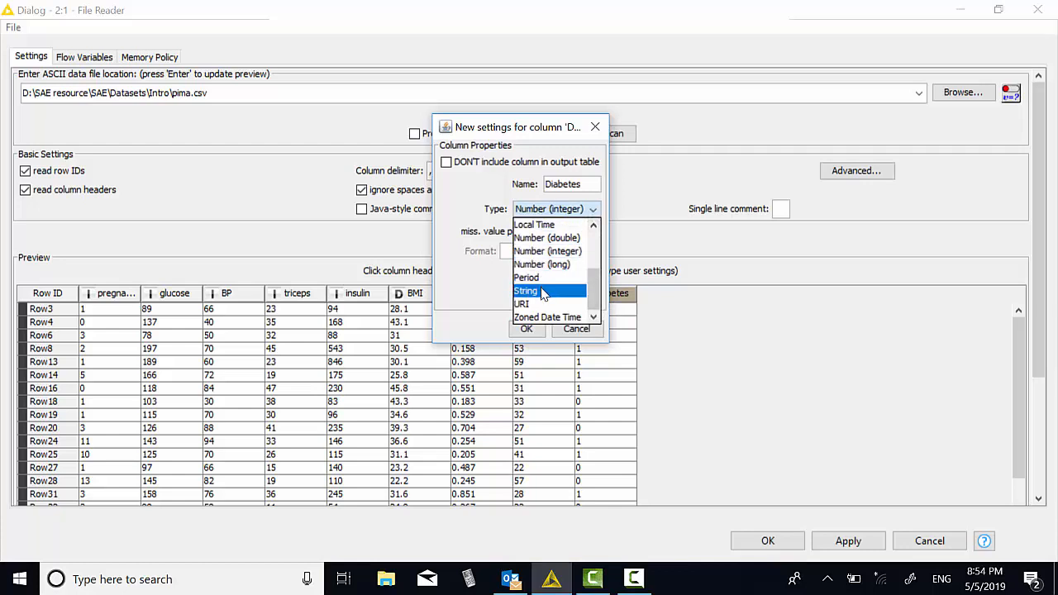
left_click(526, 291)
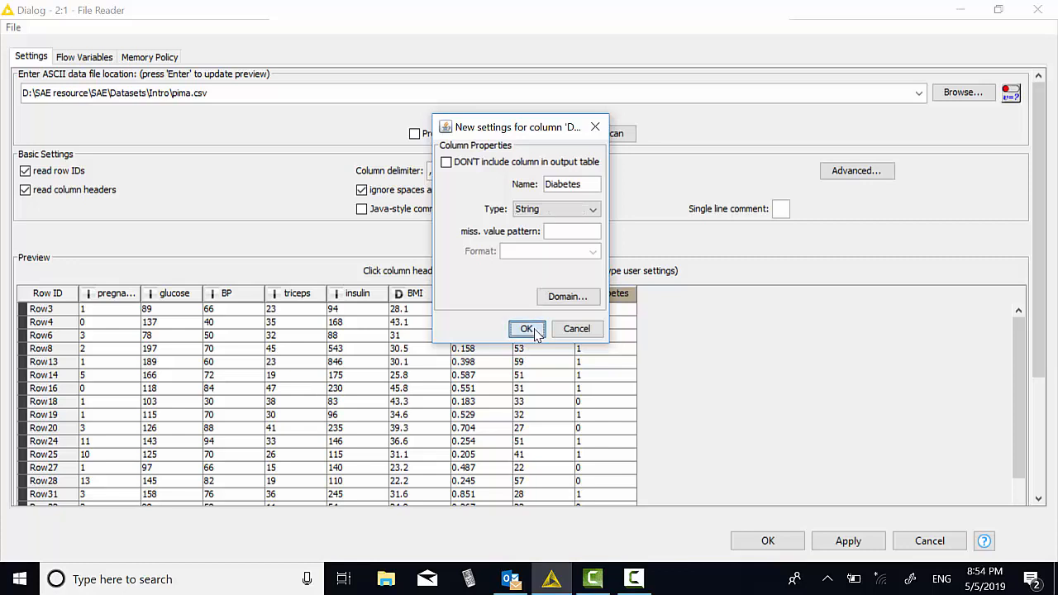
left_click(527, 327)
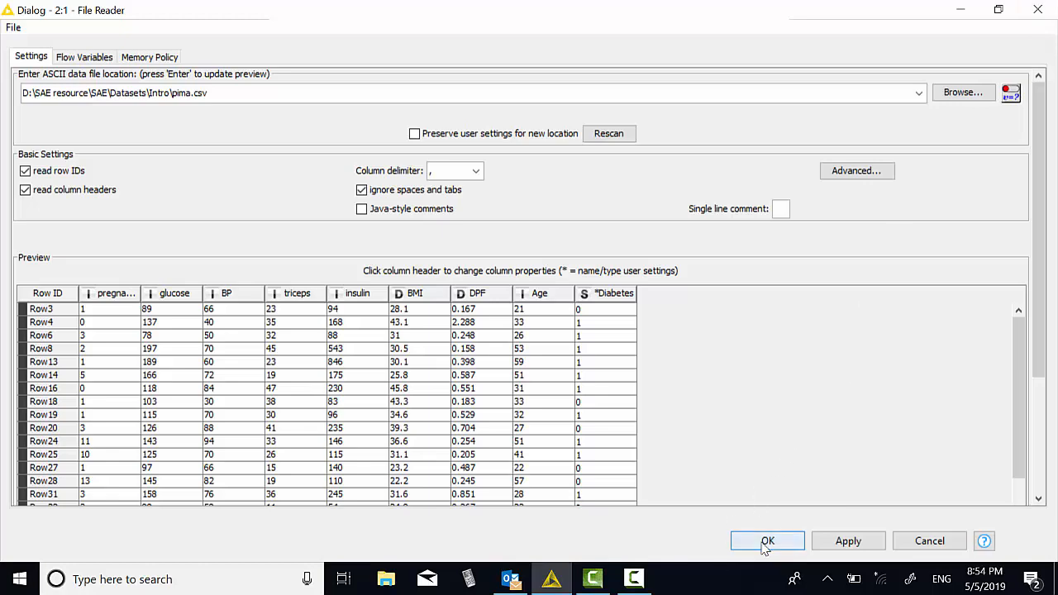
left_click(767, 540)
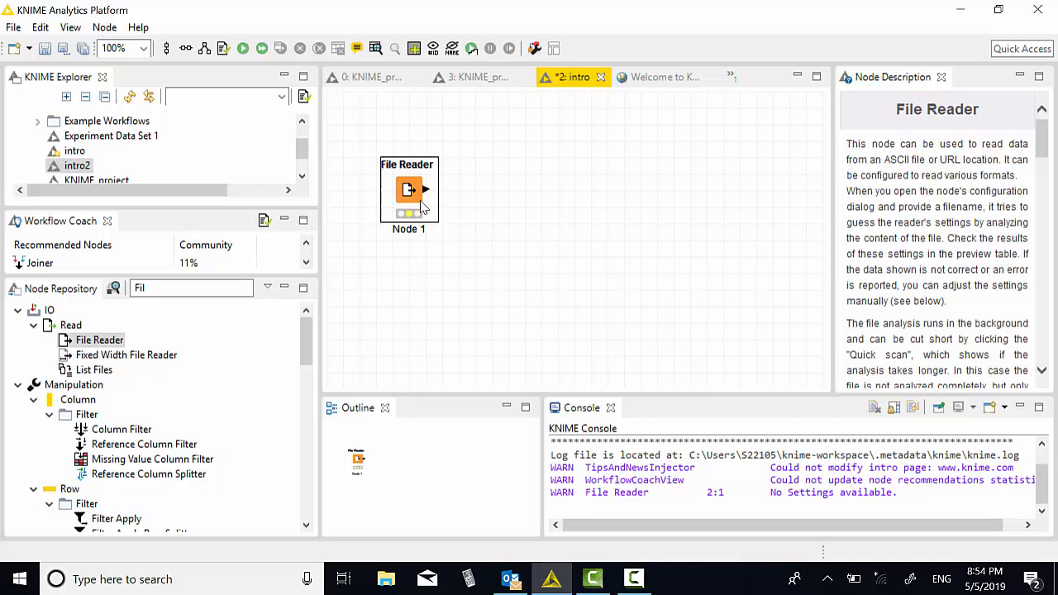
Execute the File Reader node on the pima data
right_click(409, 190)
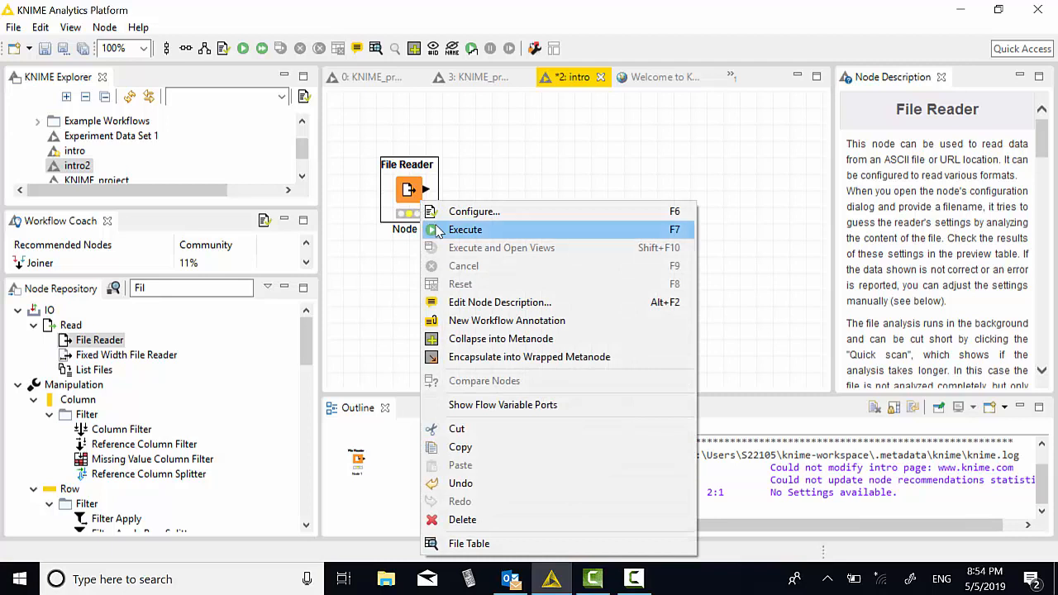
left_click(466, 229)
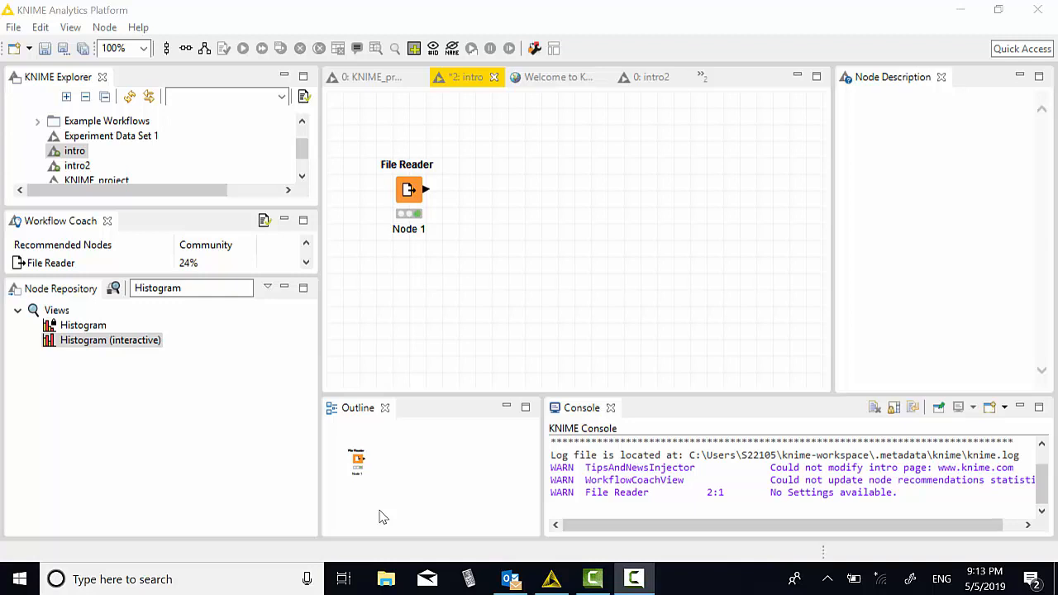
mouse_move(223, 397)
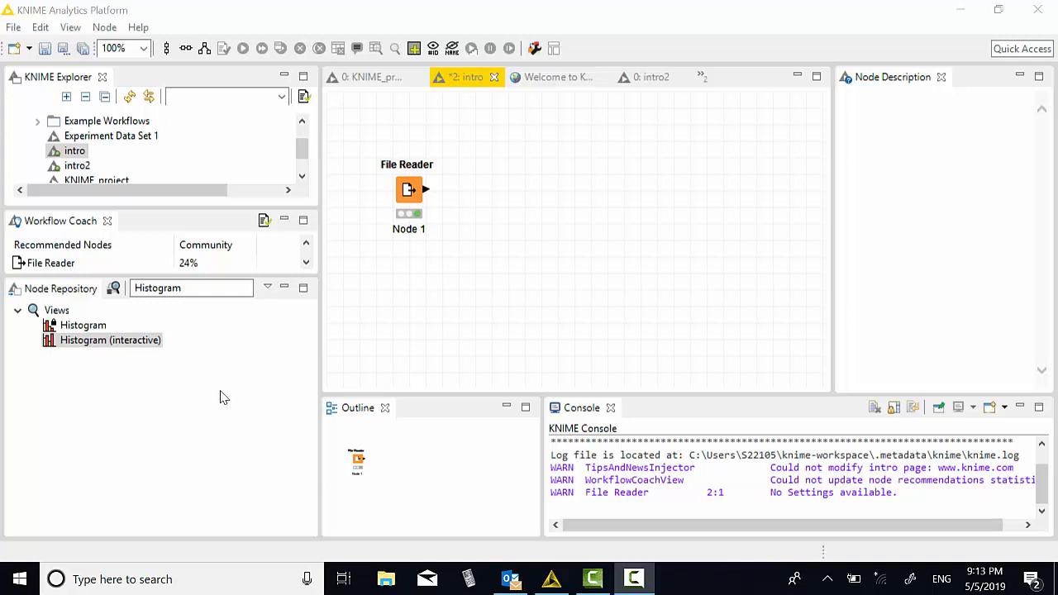
Add a Histogram (interactive) node (Node 2) beside the File Reader
left_click(110, 341)
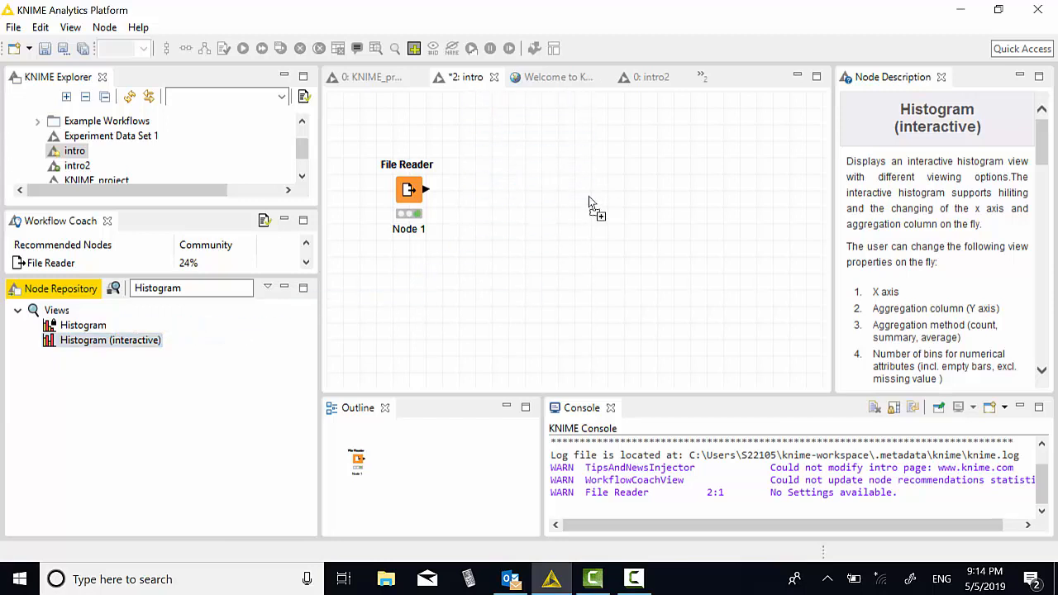
left_click_drag(109, 341, 559, 218)
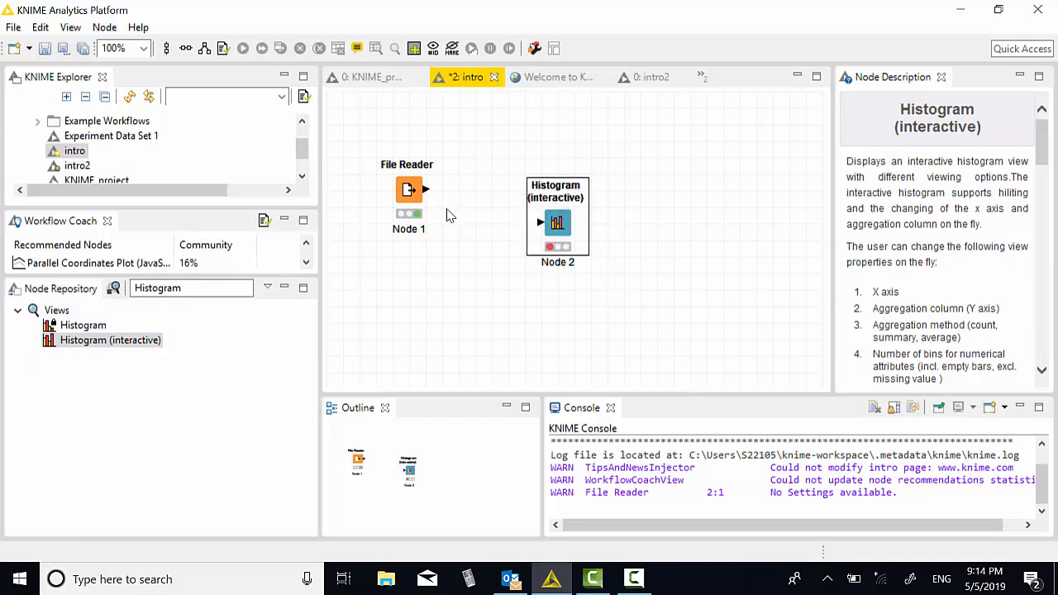
mouse_move(429, 195)
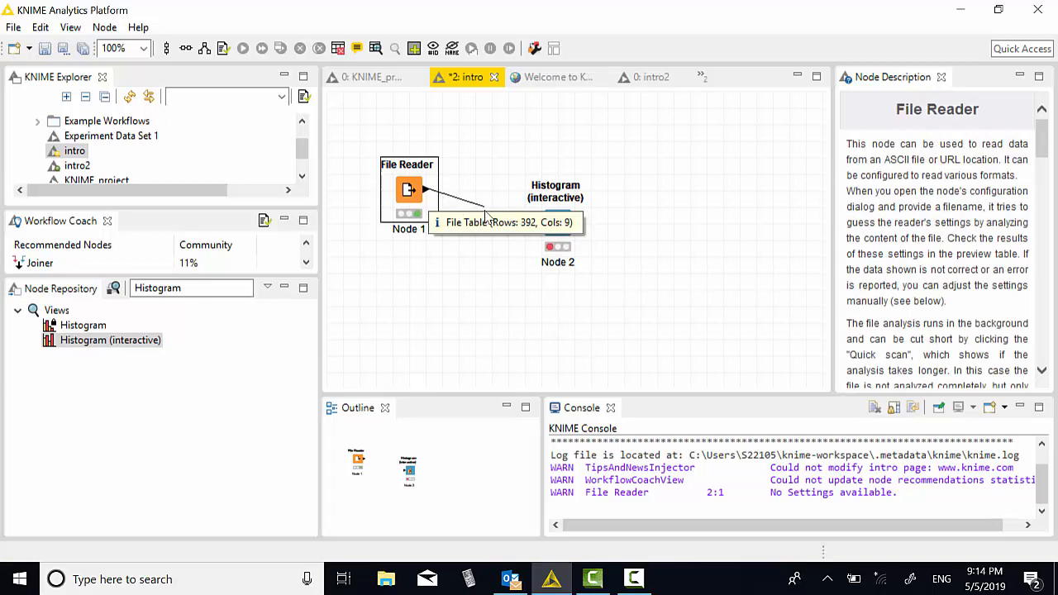
mouse_move(559, 241)
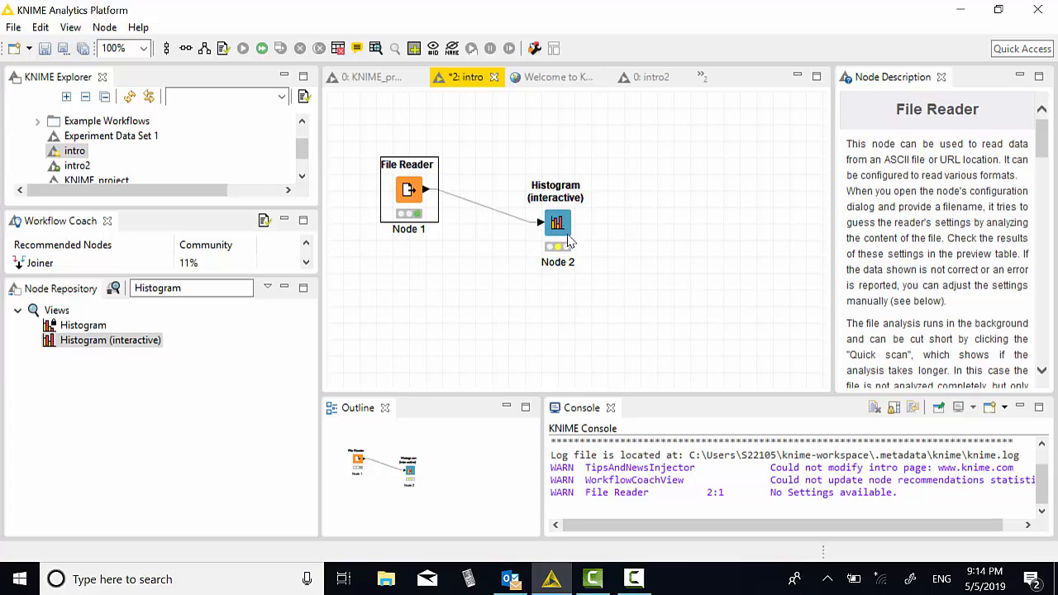
Configure the Histogram node to bin by BMI and aggregate BMI instead of glucose
right_click(557, 223)
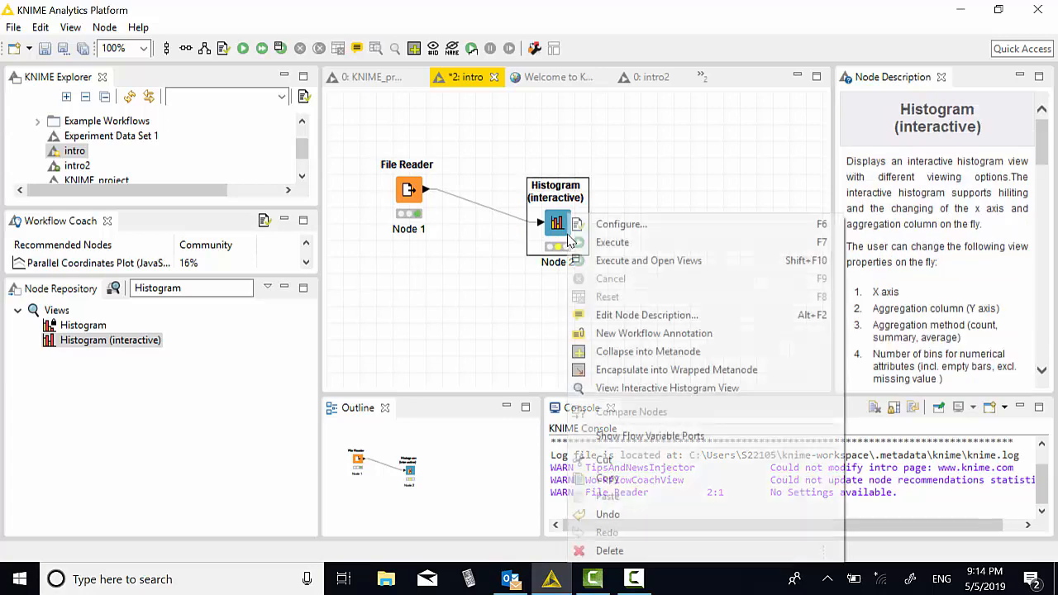
mouse_move(622, 225)
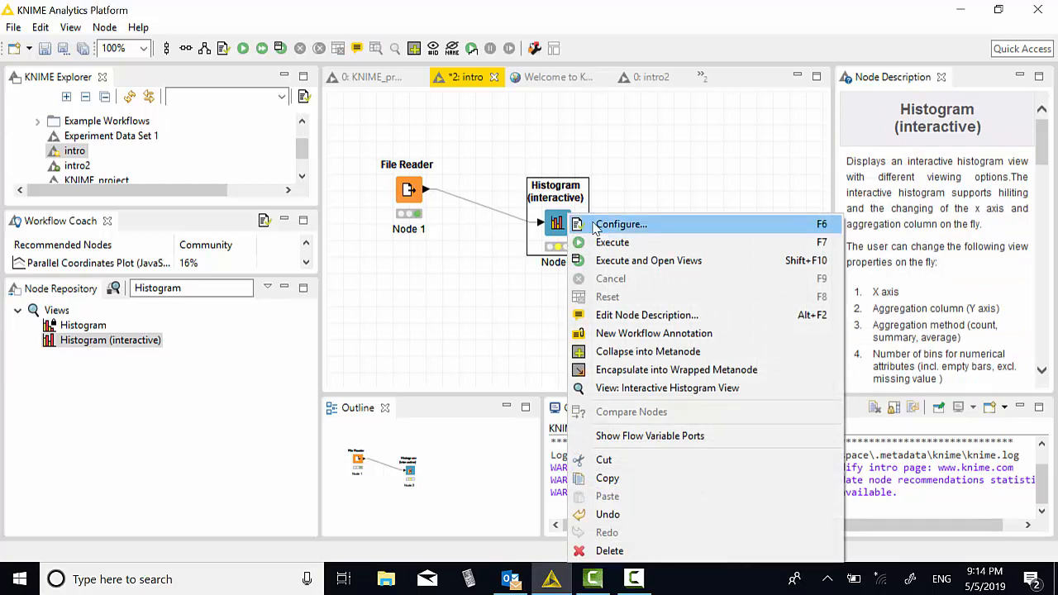
left_click(622, 225)
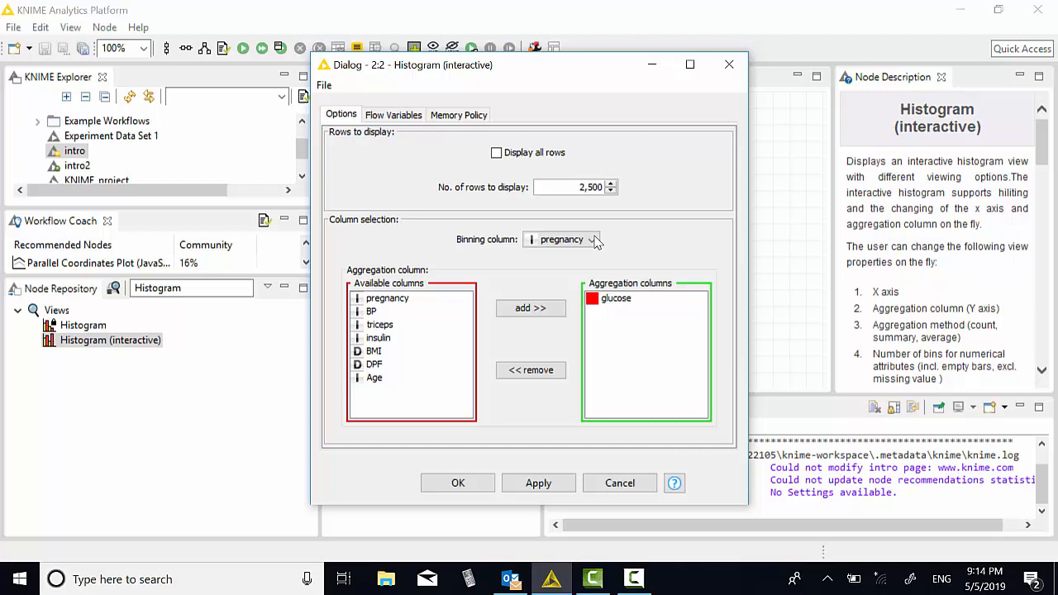
left_click(592, 240)
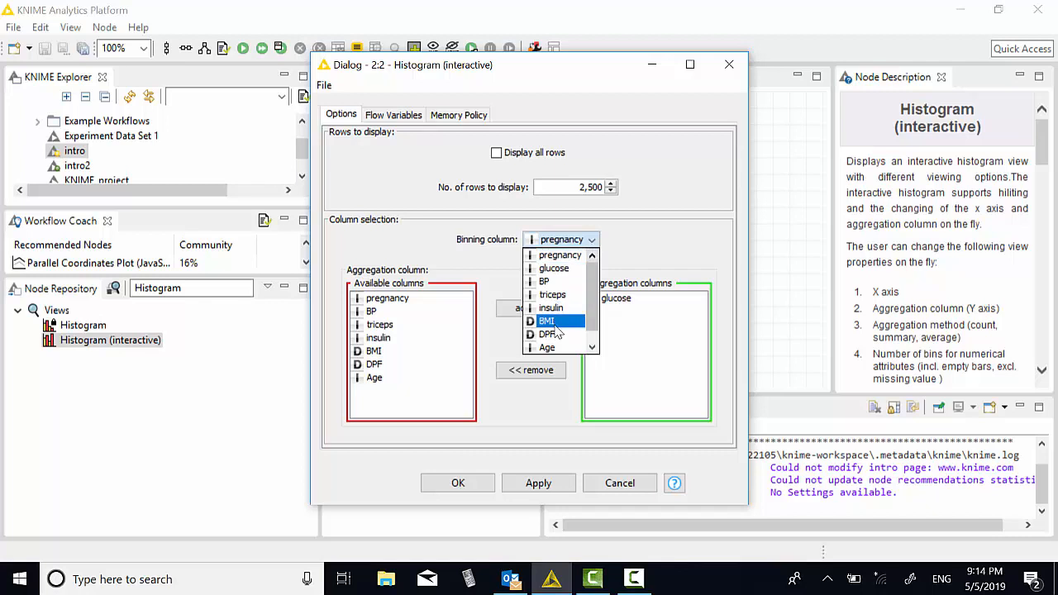
left_click(546, 321)
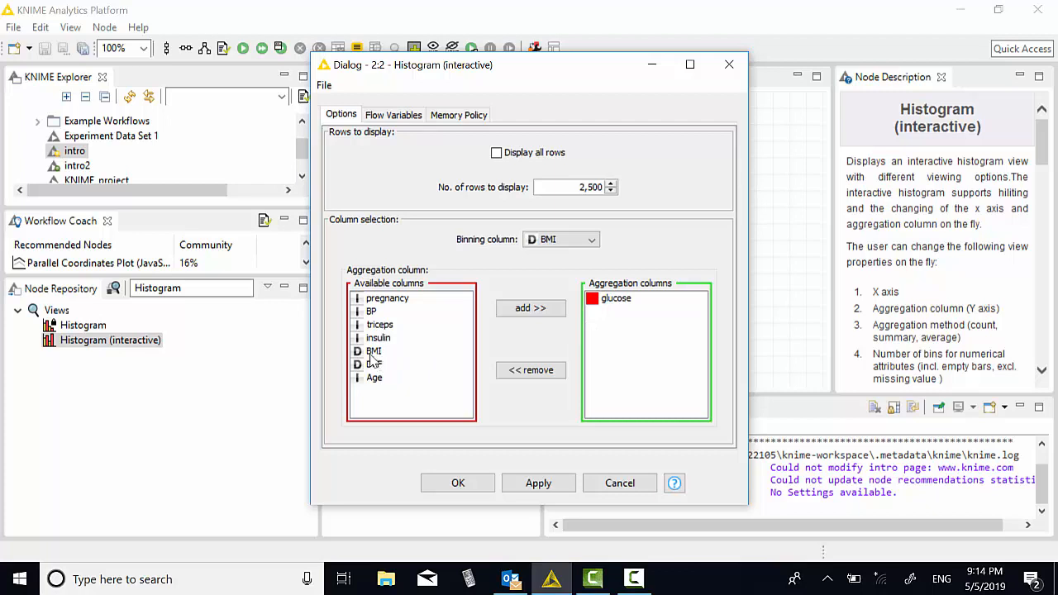
left_click(374, 351)
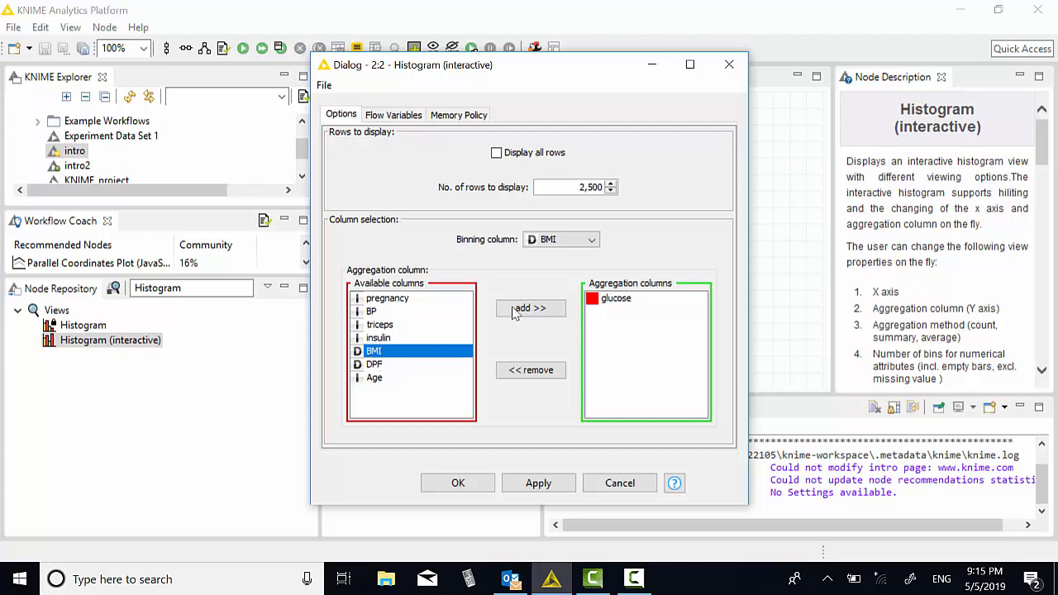
left_click(529, 308)
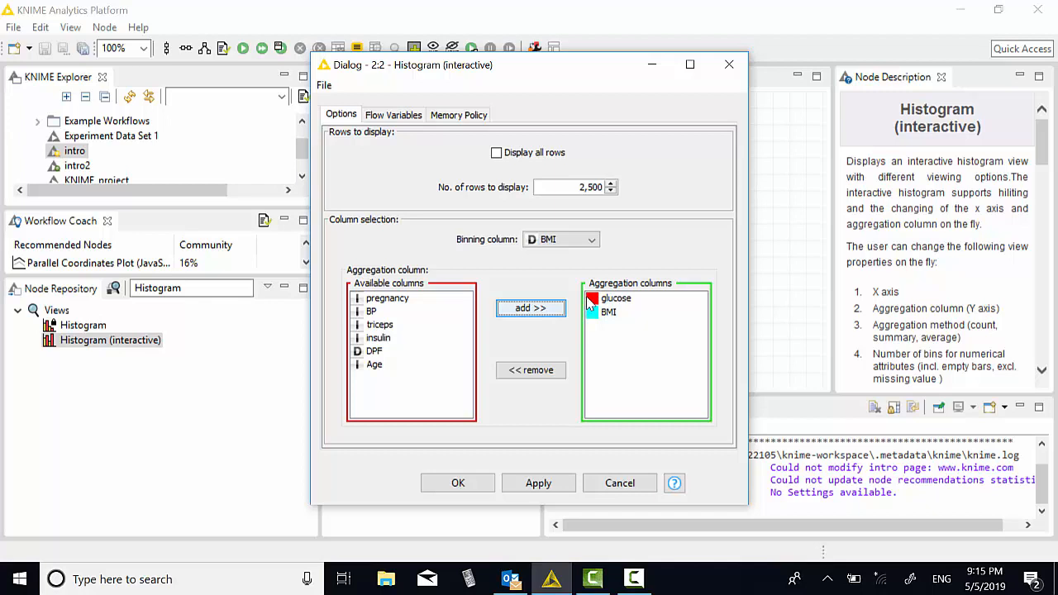
left_click(530, 371)
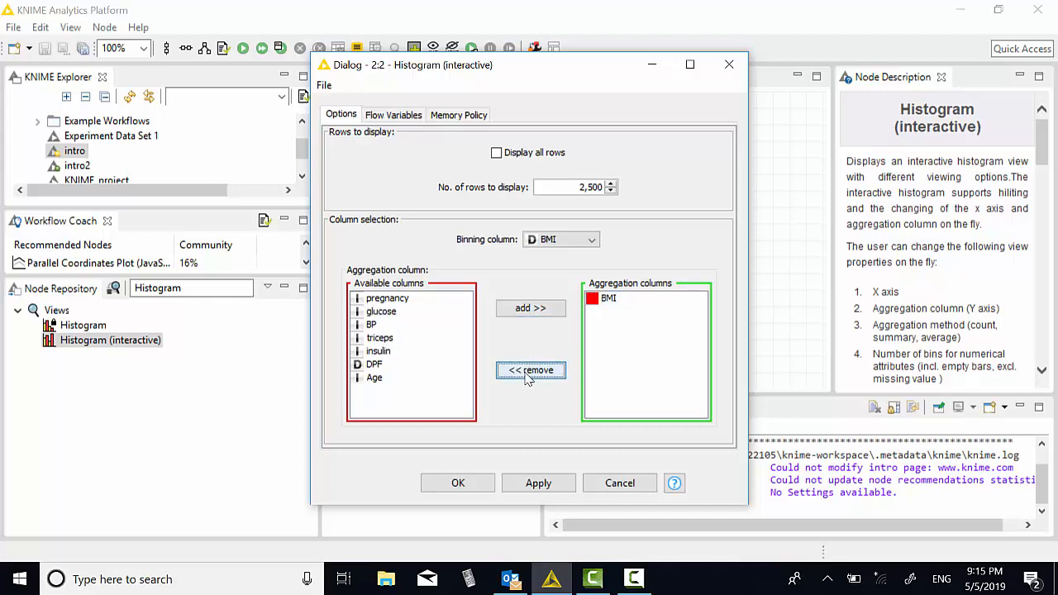
mouse_move(458, 483)
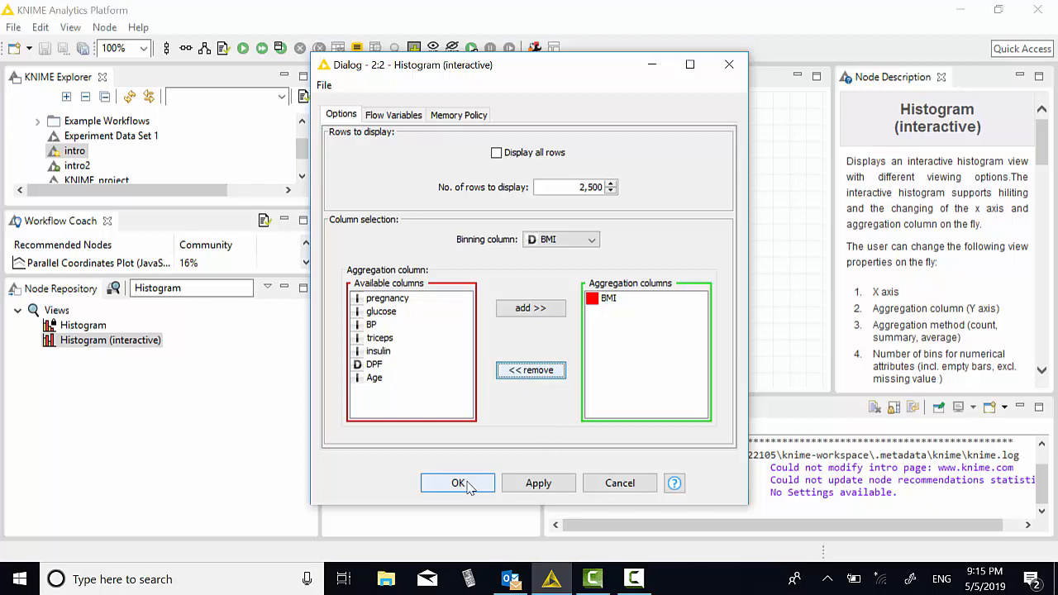
left_click(458, 482)
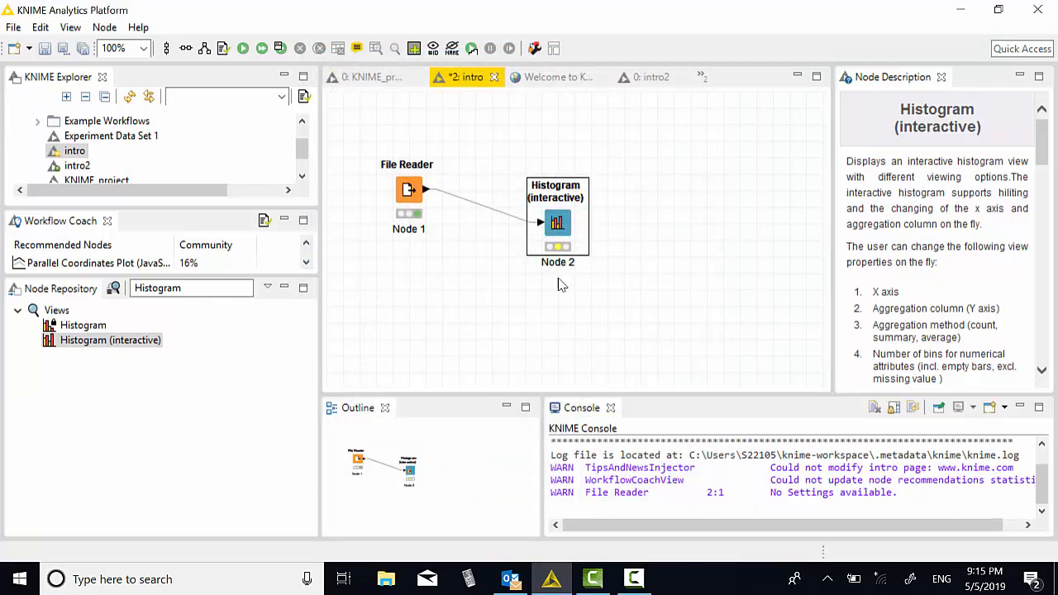
Execute the Histogram node and bring up its interactive BMI histogram view
right_click(557, 223)
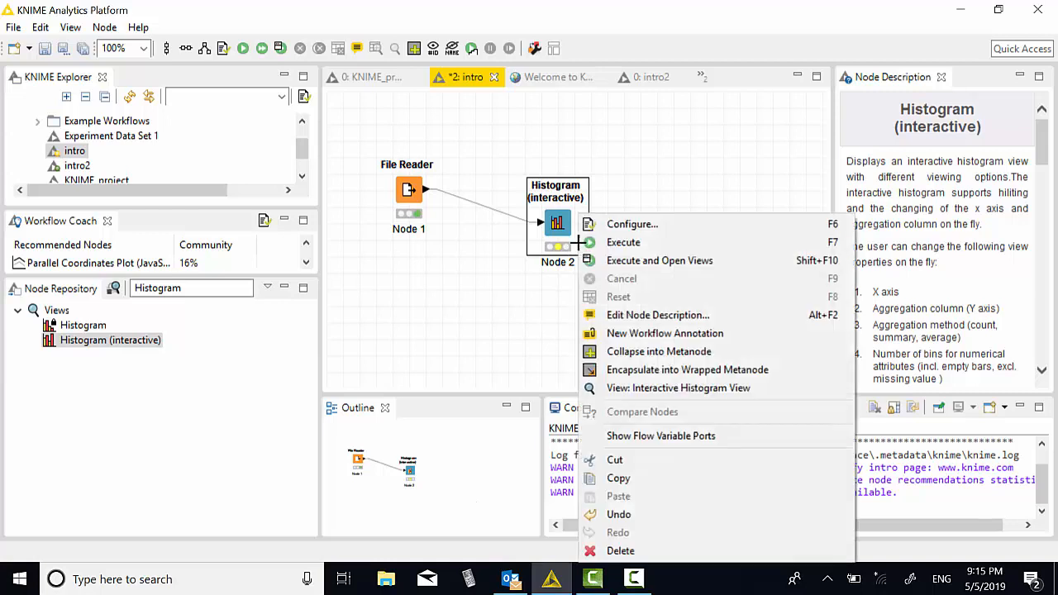
left_click(609, 250)
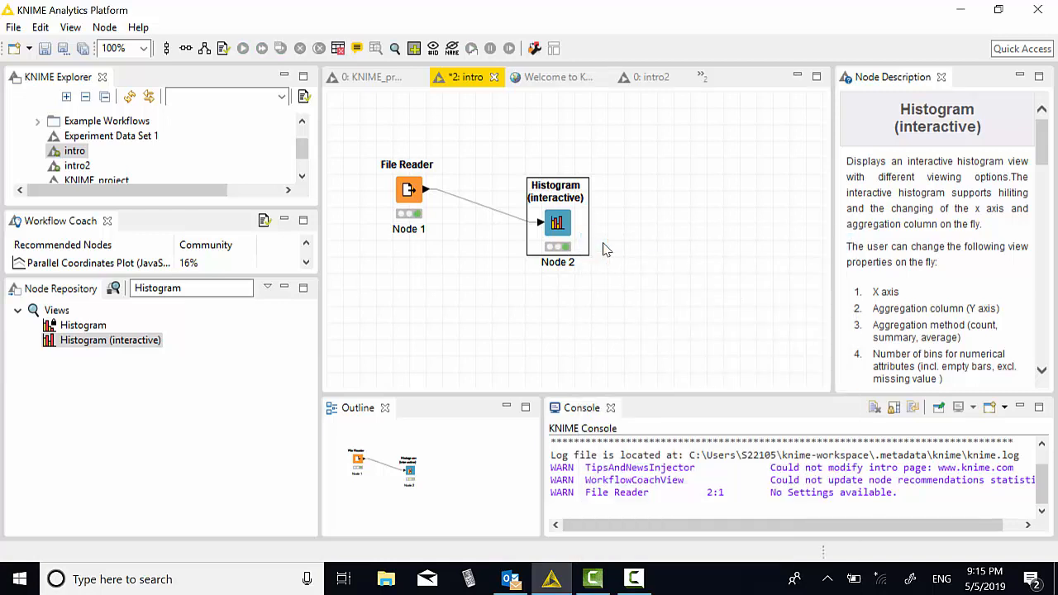
mouse_move(585, 240)
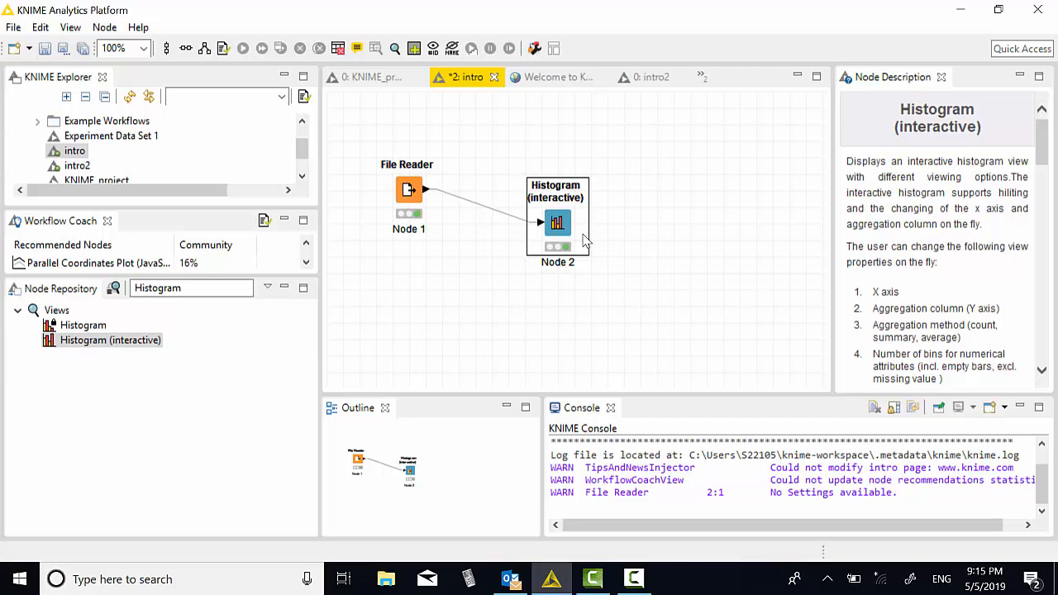
right_click(557, 235)
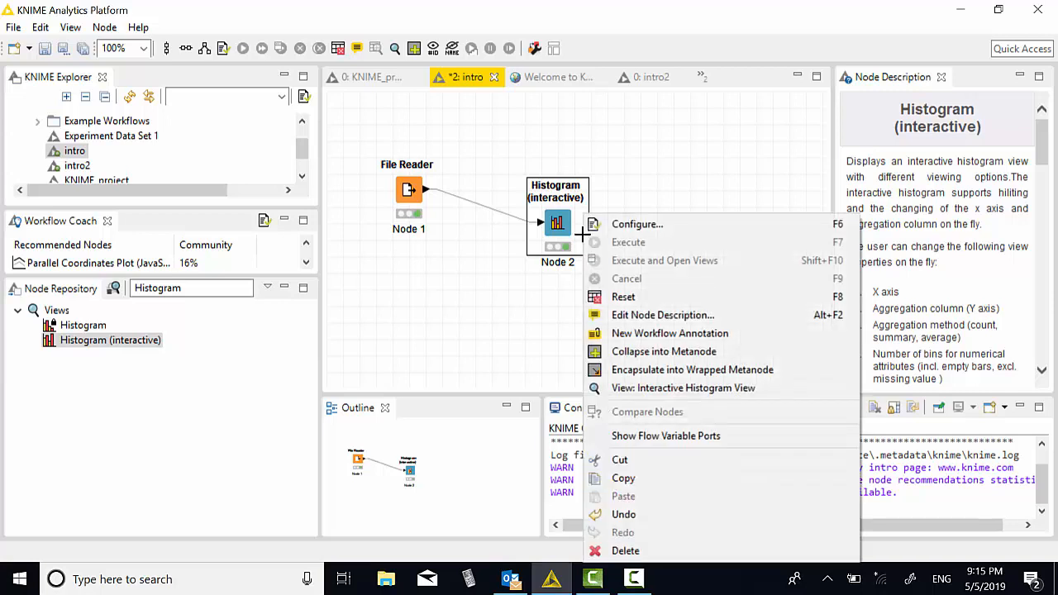
mouse_move(623, 298)
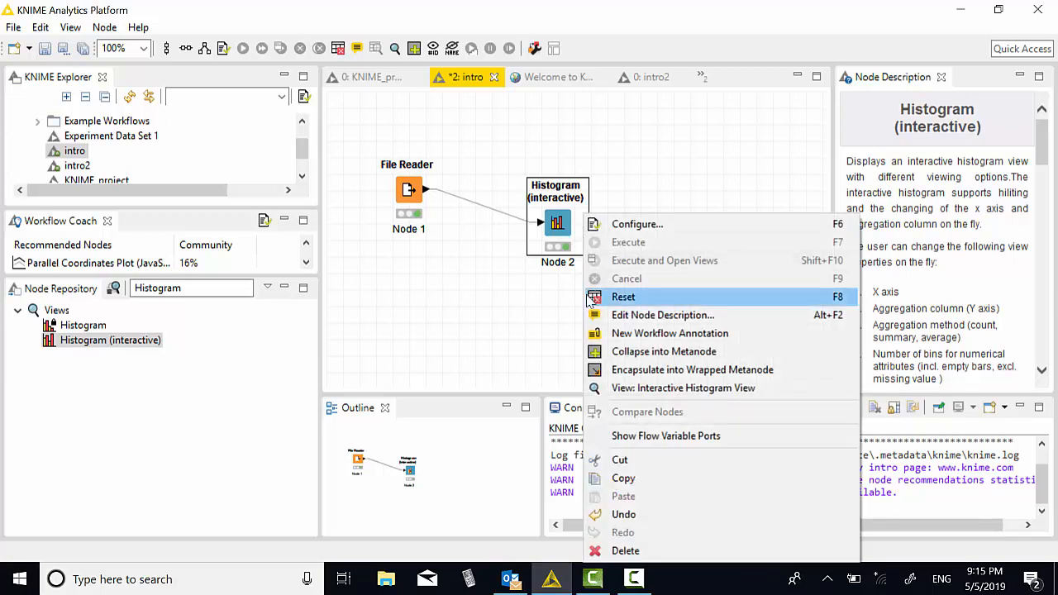
mouse_move(598, 394)
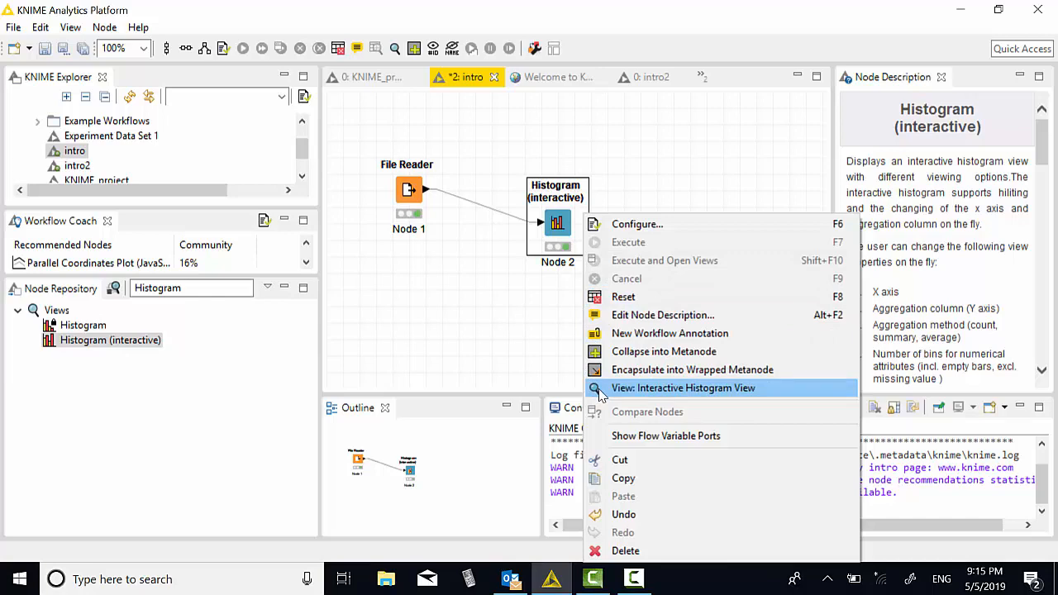
left_click(683, 387)
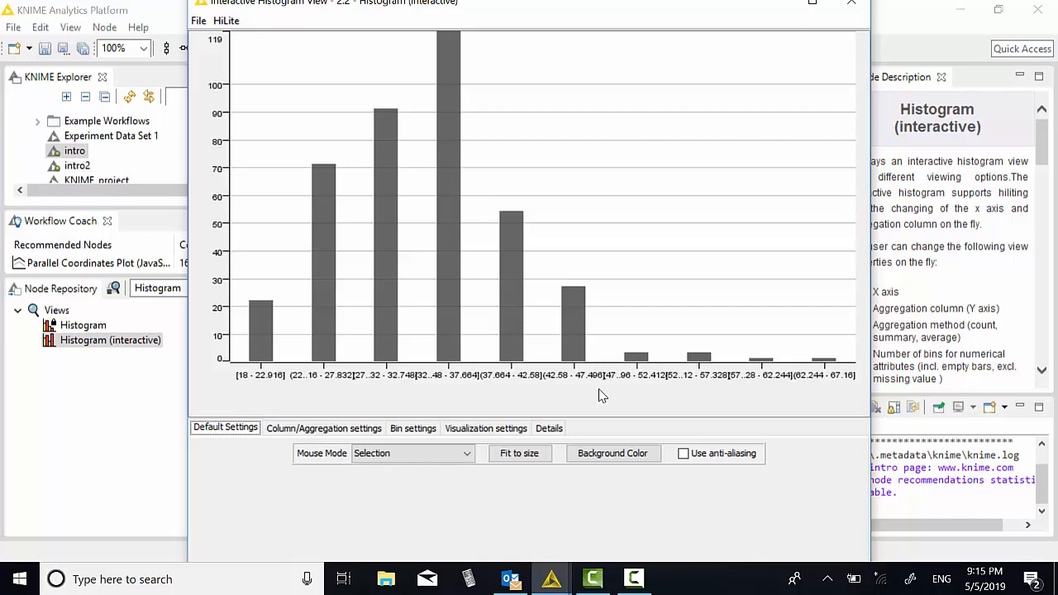
mouse_move(592, 389)
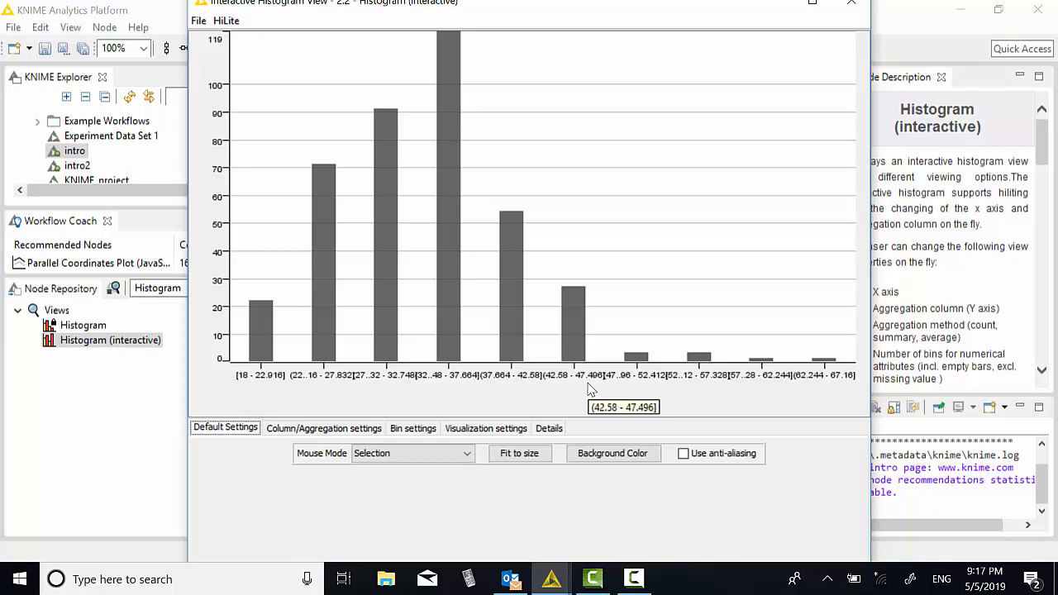
Adjust the histogram's visualization settings, setting the bar layout to stacked
left_click(486, 427)
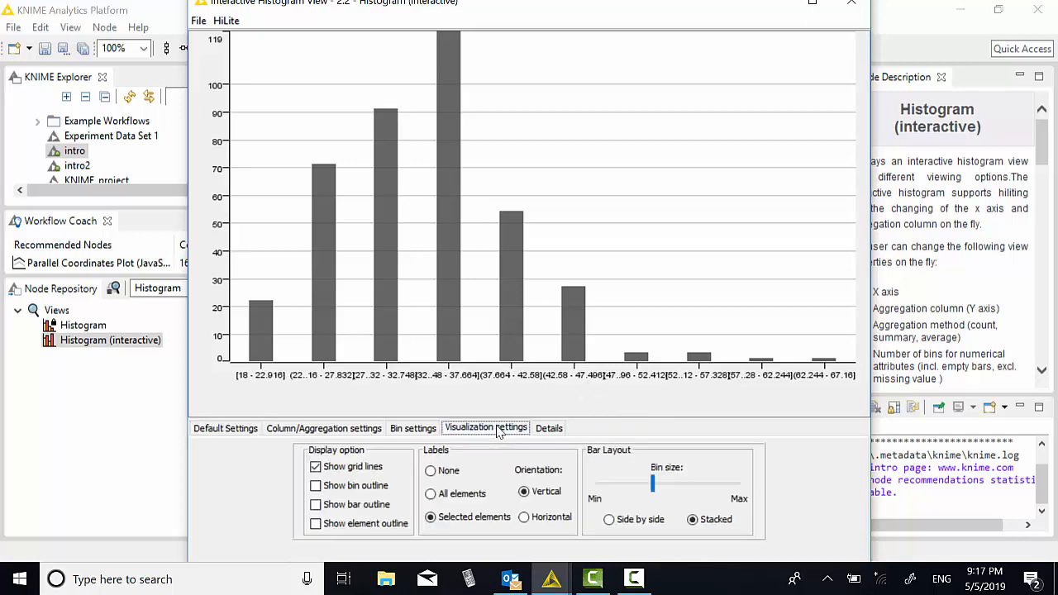
mouse_move(613, 496)
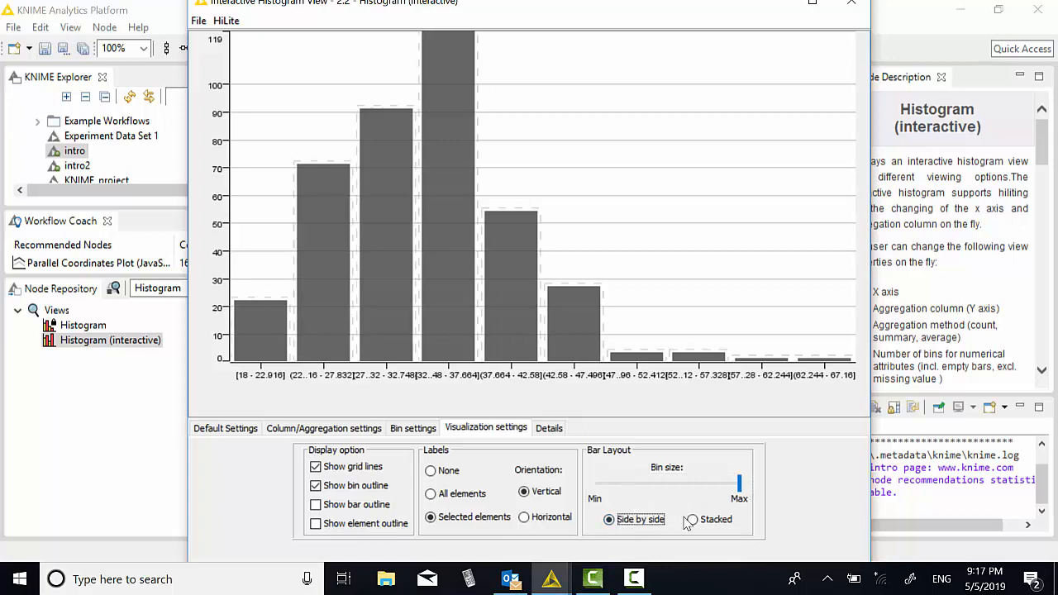
left_click(691, 519)
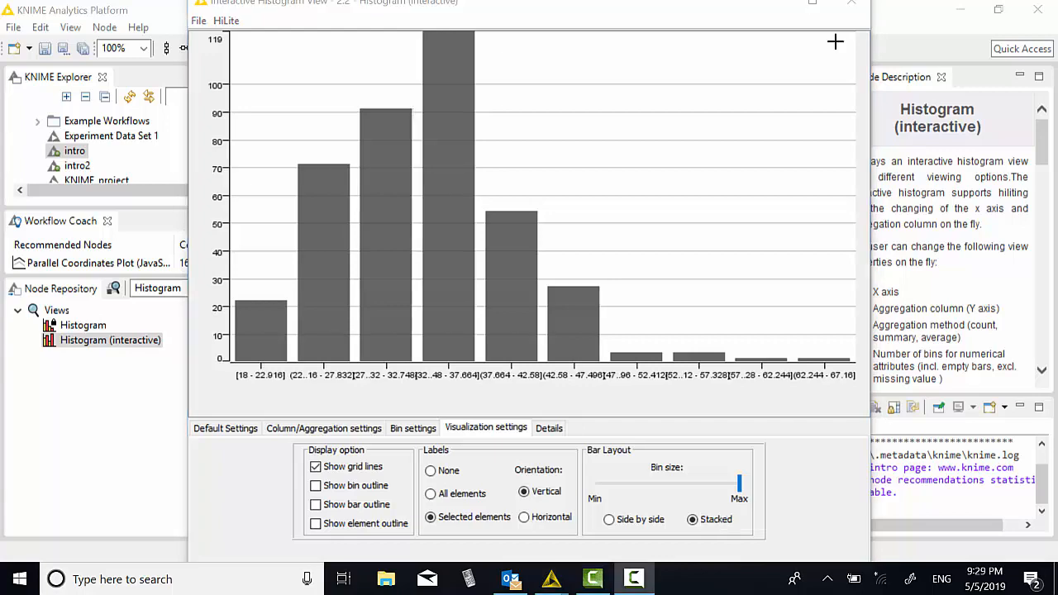
mouse_move(856, 11)
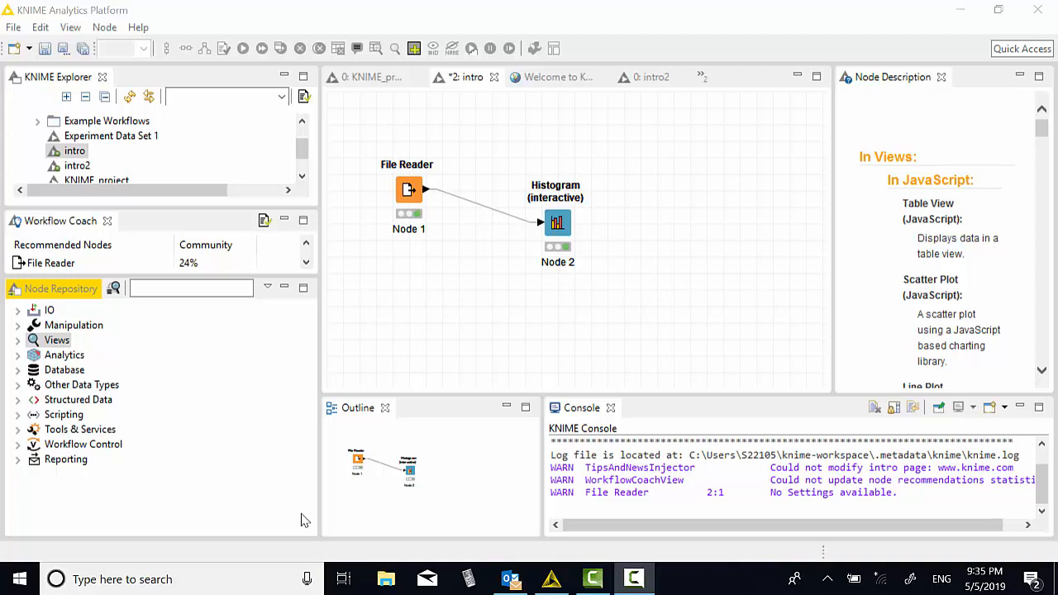
Search 'col' and place a Color Manager node on the canvas below the Histogram
left_click(190, 288)
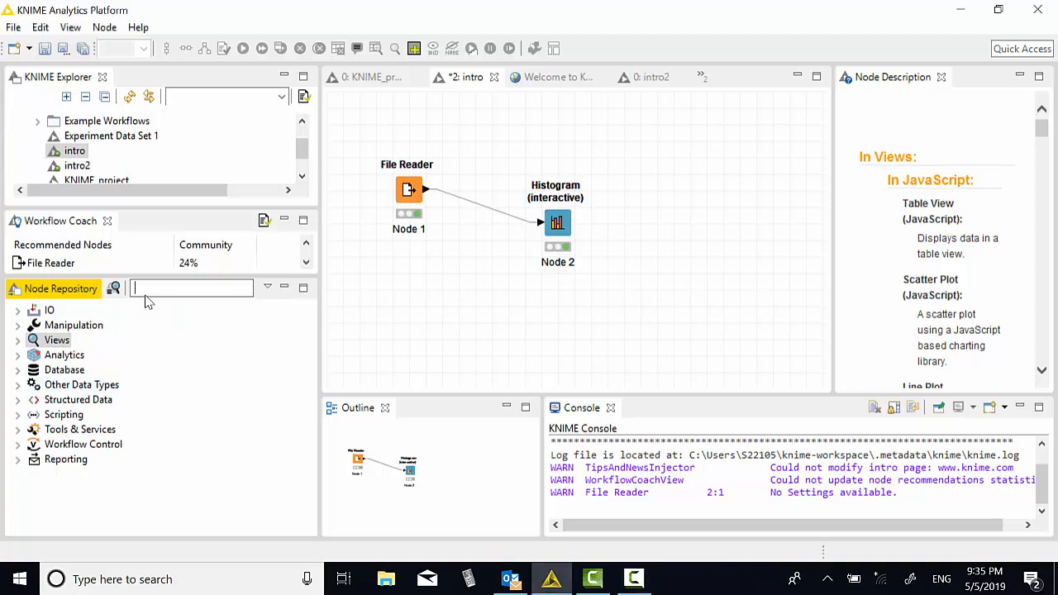
type("color")
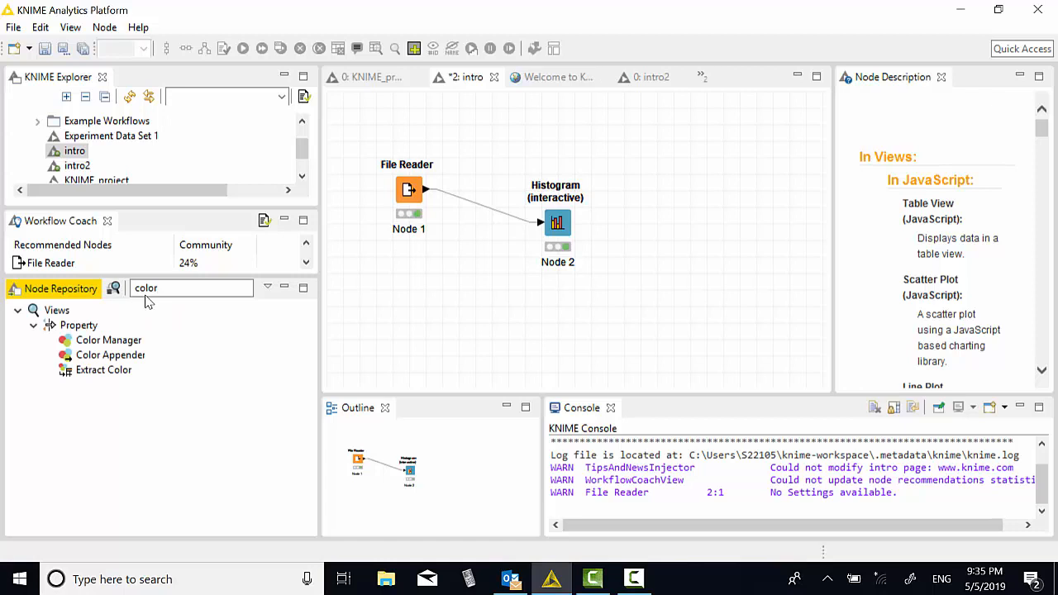
left_click(109, 341)
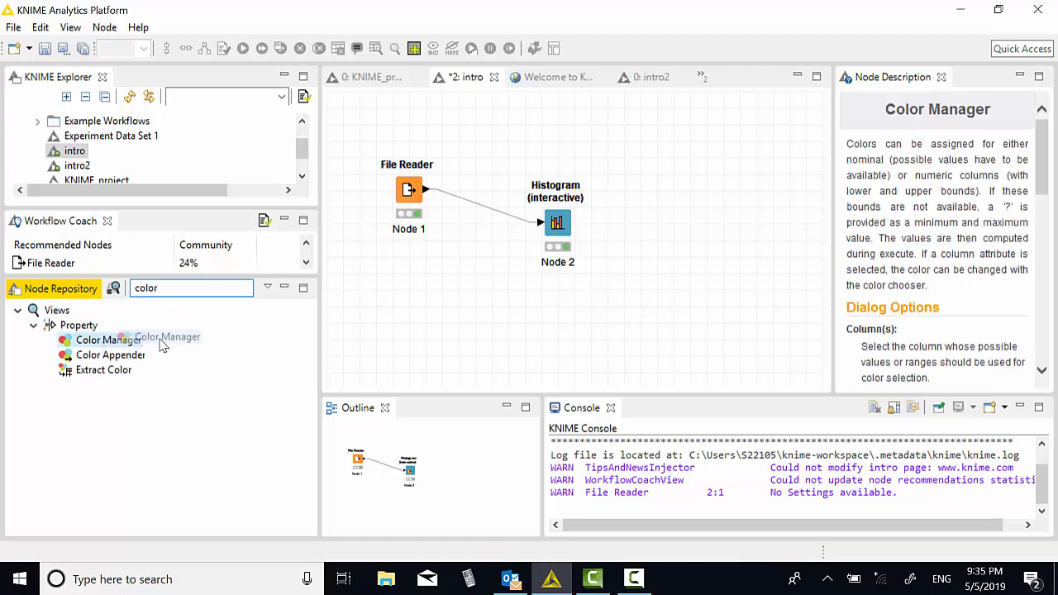
left_click_drag(109, 341, 569, 331)
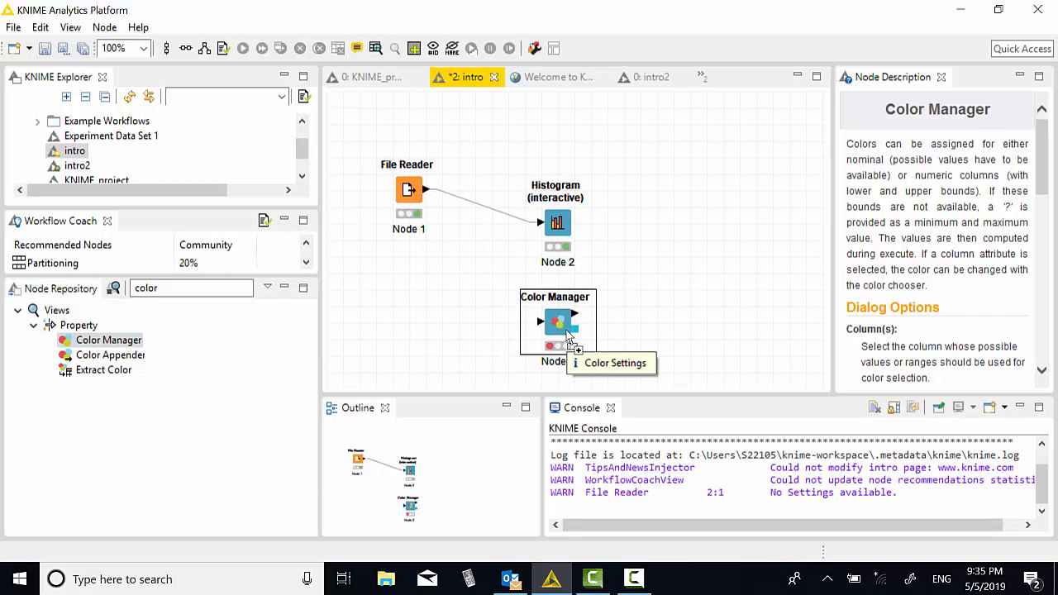
mouse_move(570, 339)
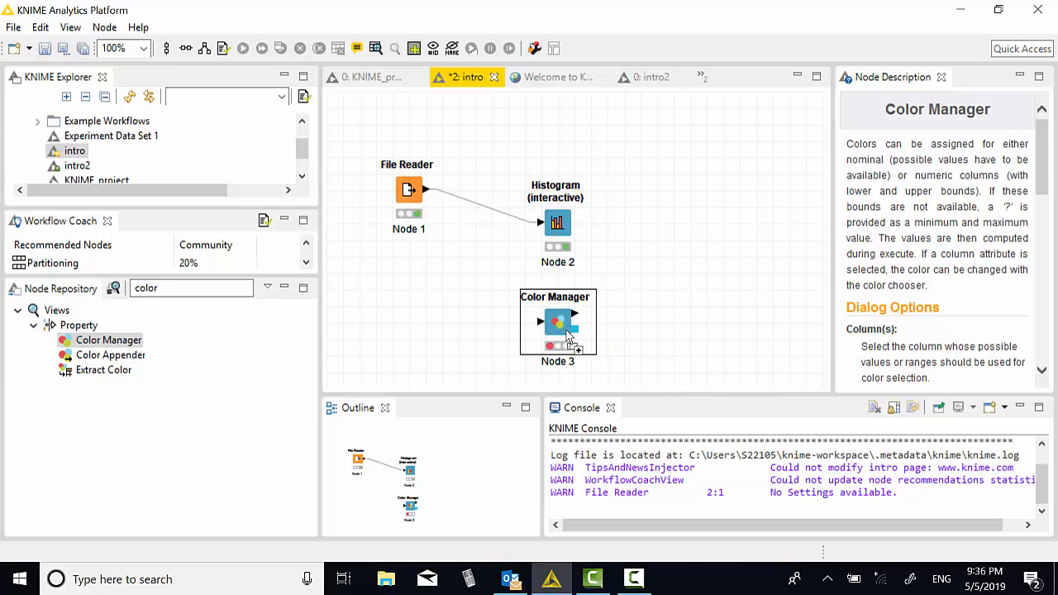
mouse_move(437, 200)
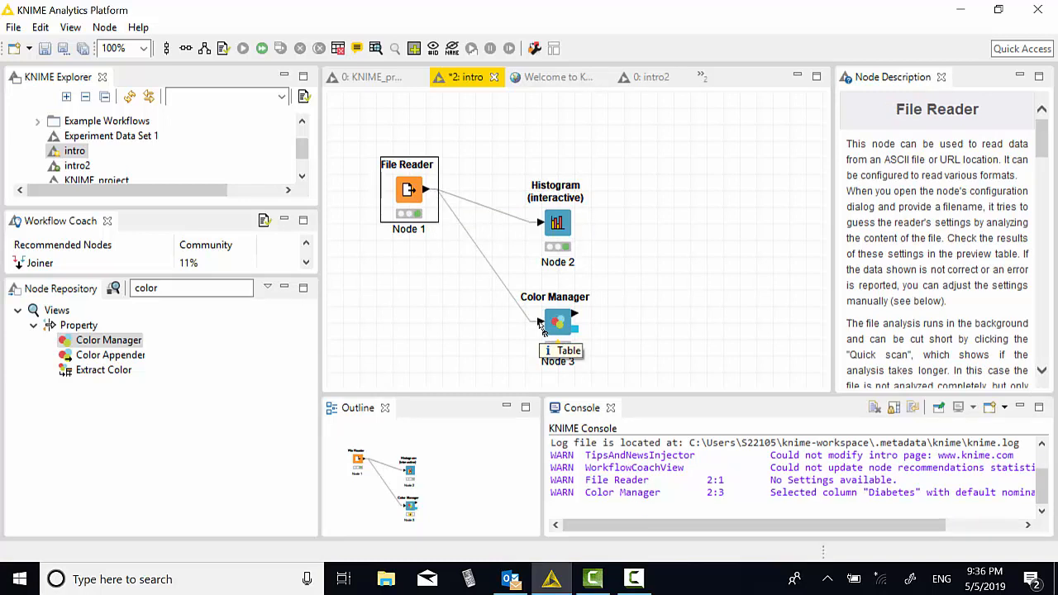
mouse_move(543, 322)
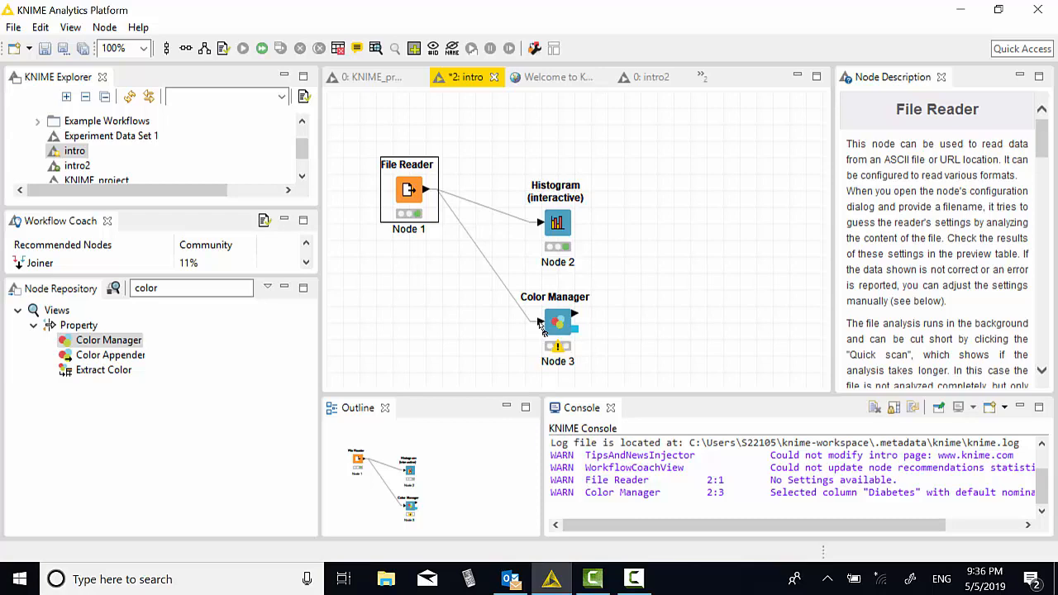
mouse_move(569, 323)
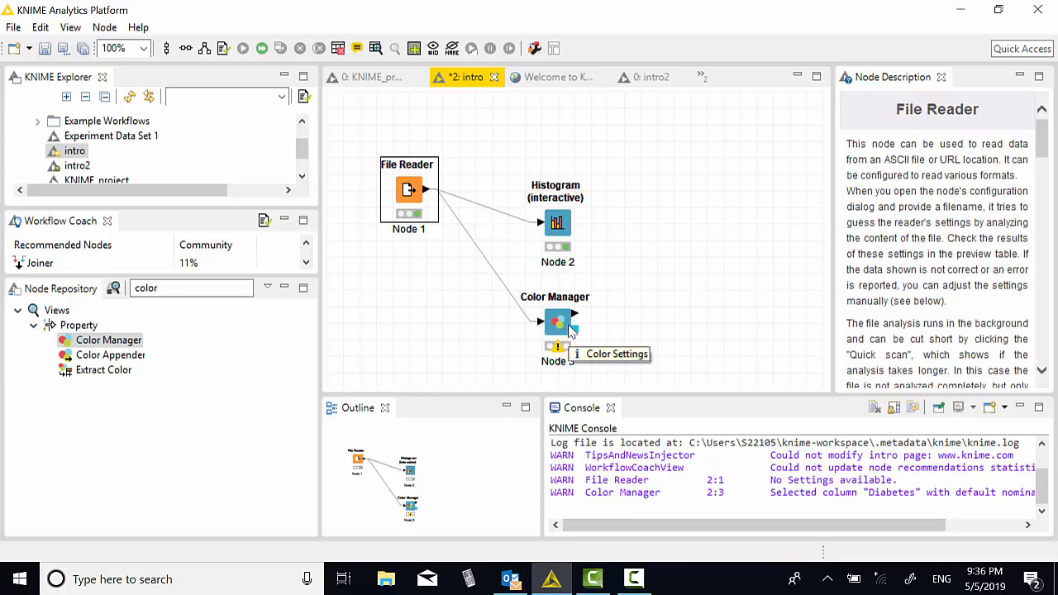
Configure the Color Manager to colour Diabetes value 0 blue and value 1 red
right_click(555, 322)
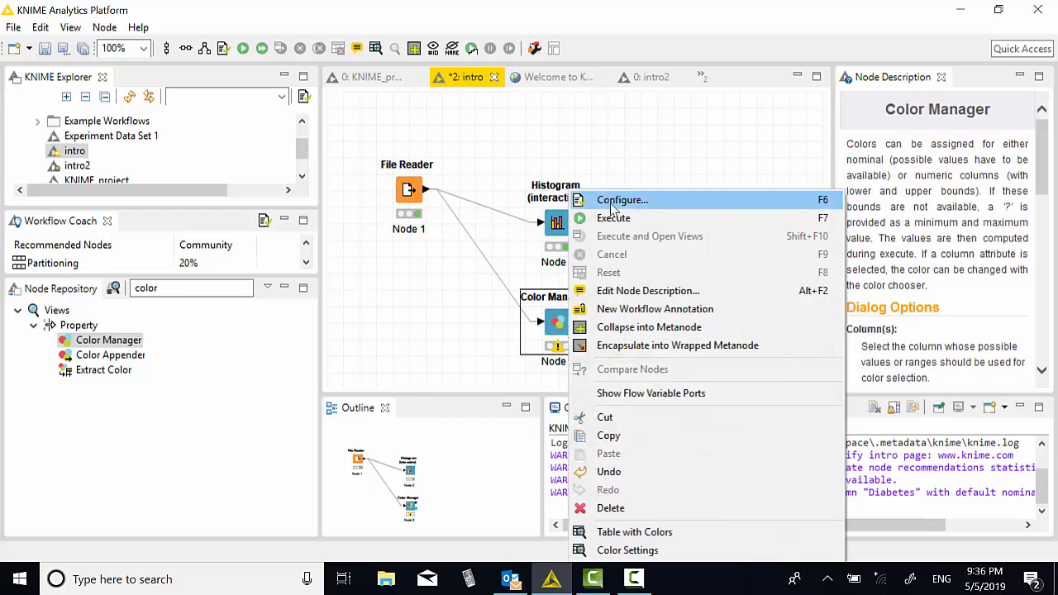
left_click(622, 200)
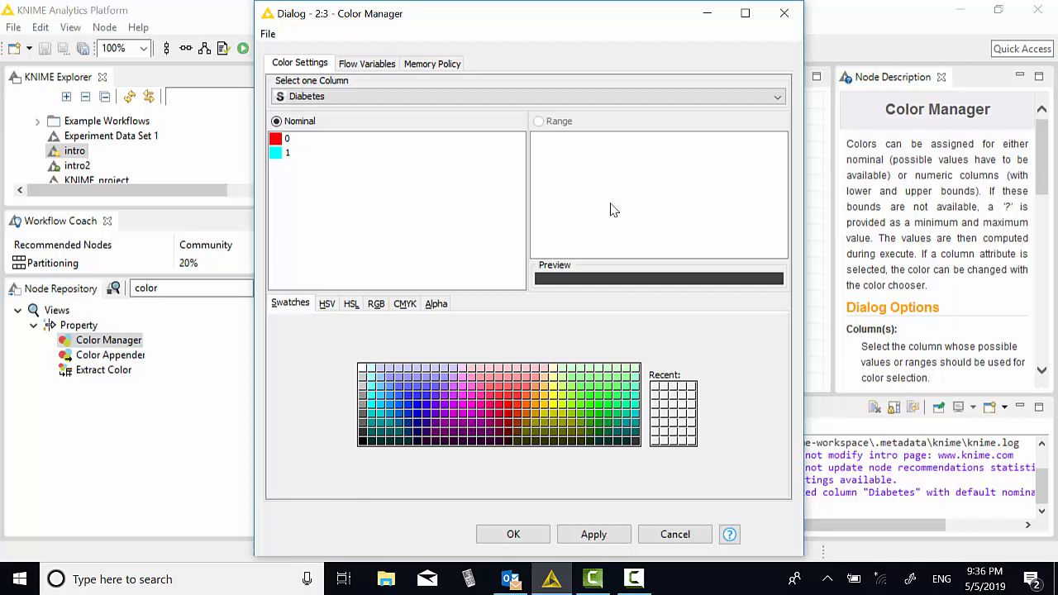
left_click(284, 139)
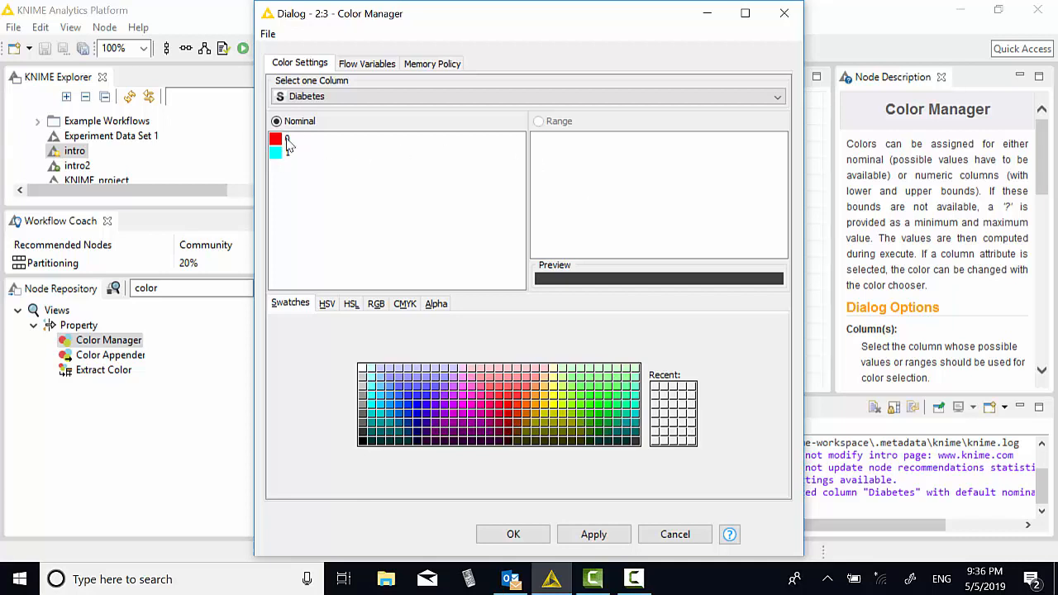
left_click(288, 139)
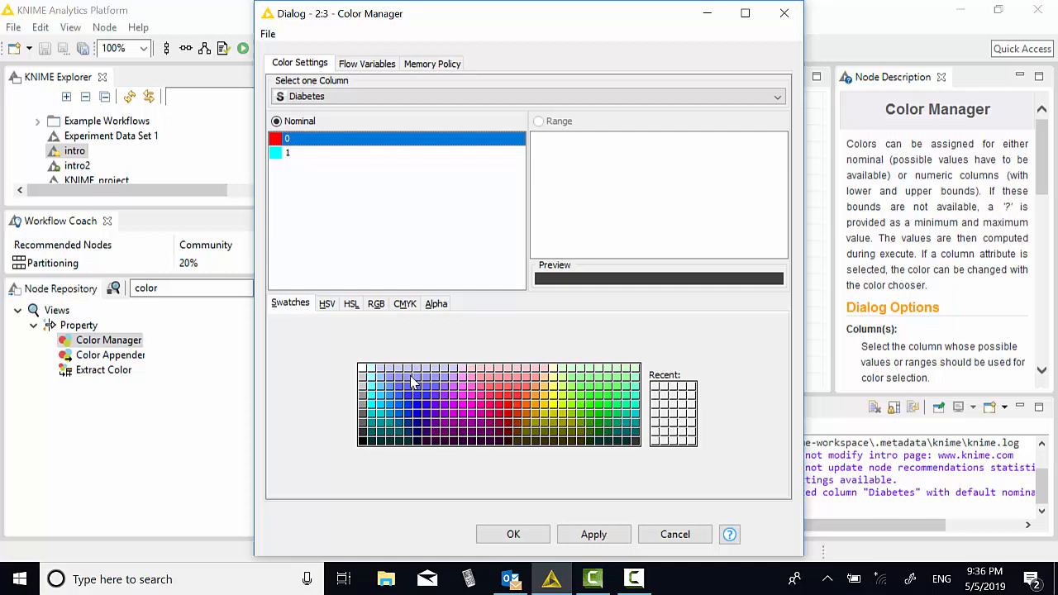
left_click(417, 389)
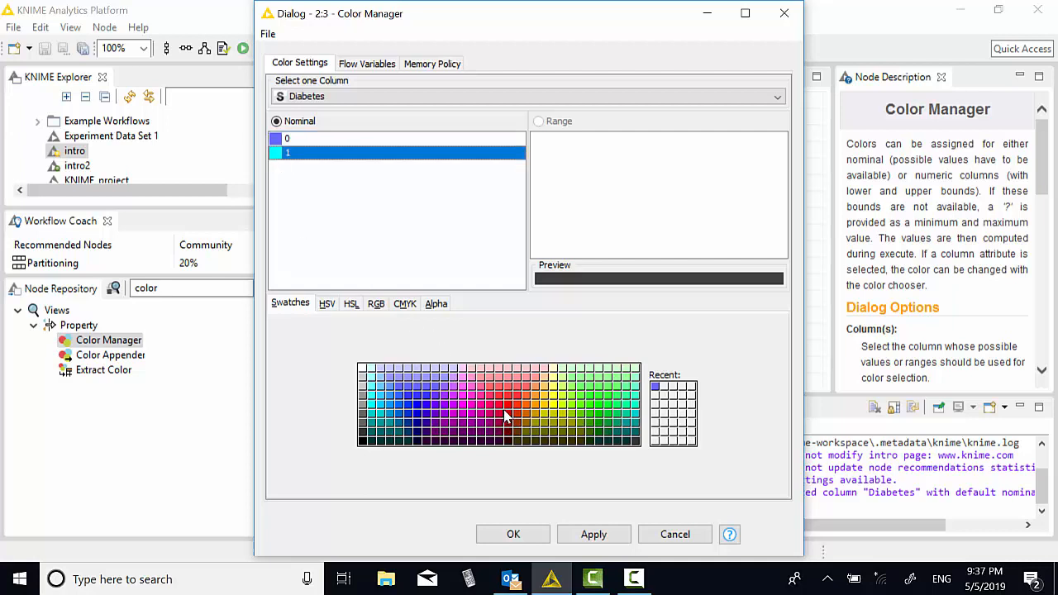
left_click(503, 416)
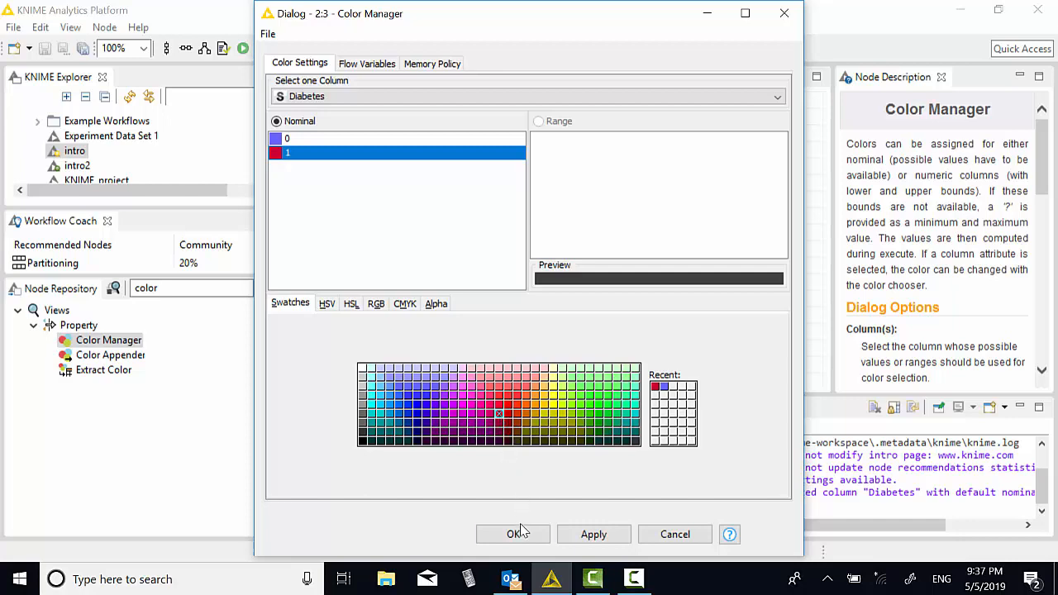
left_click(512, 534)
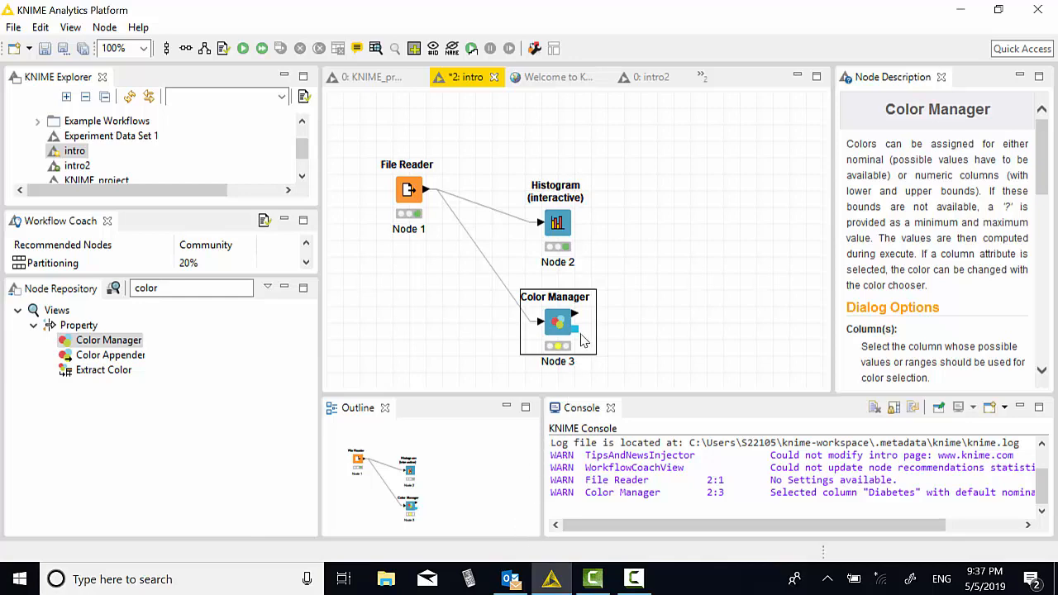
right_click(559, 322)
type("hi")
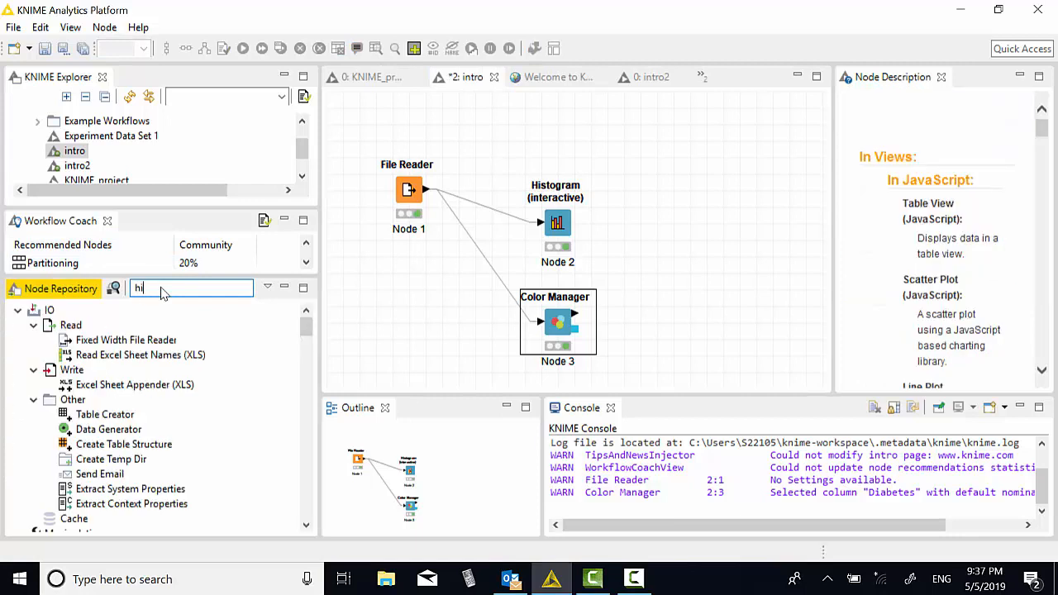
Add a second Histogram node after the Color Manager, binning by Diabetes
type("s")
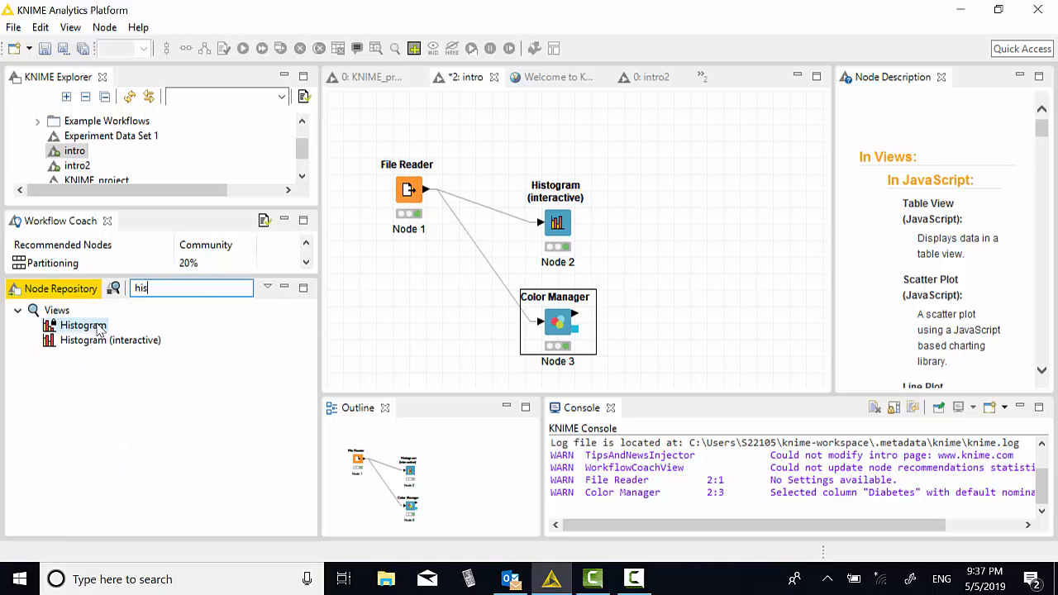
left_click(83, 324)
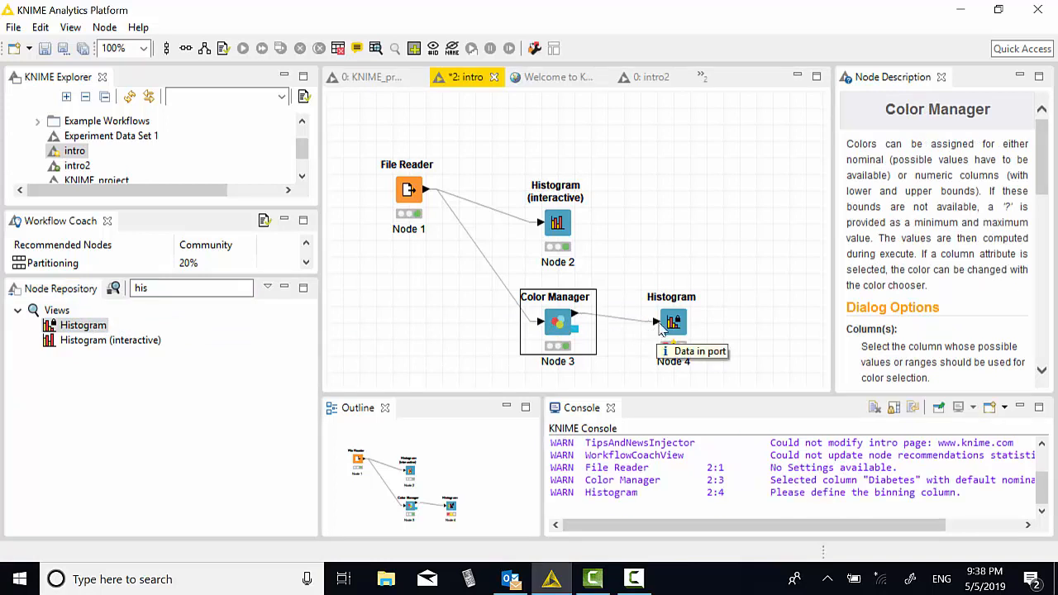
mouse_move(684, 324)
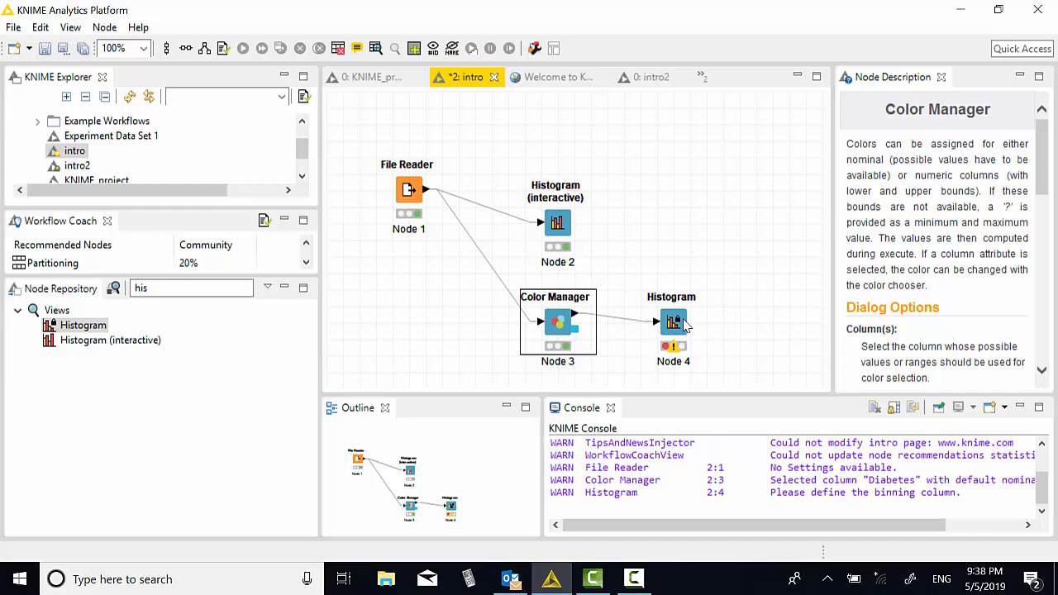
double_click(673, 321)
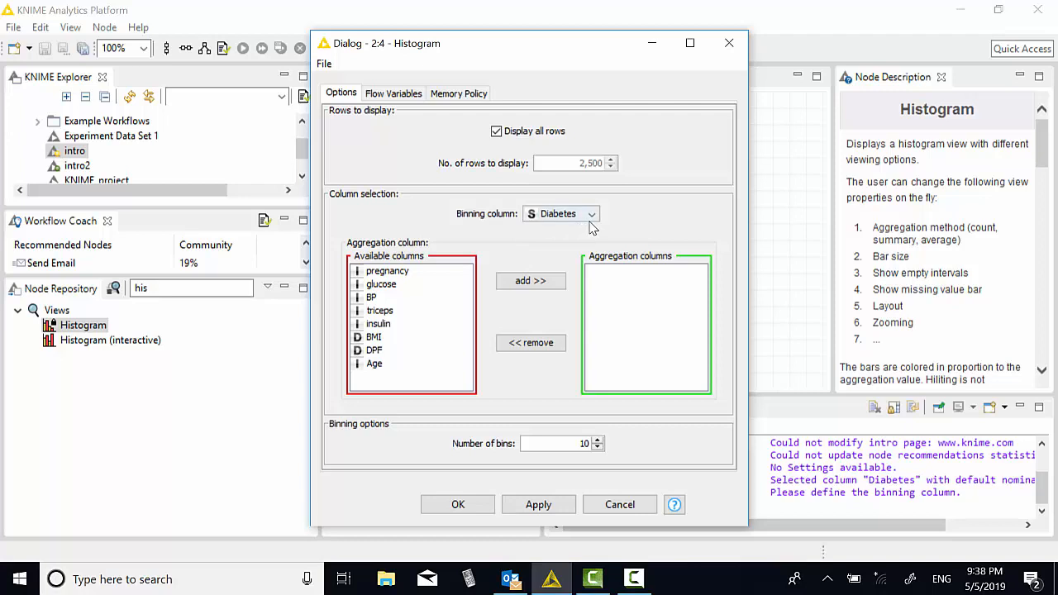
mouse_move(512, 341)
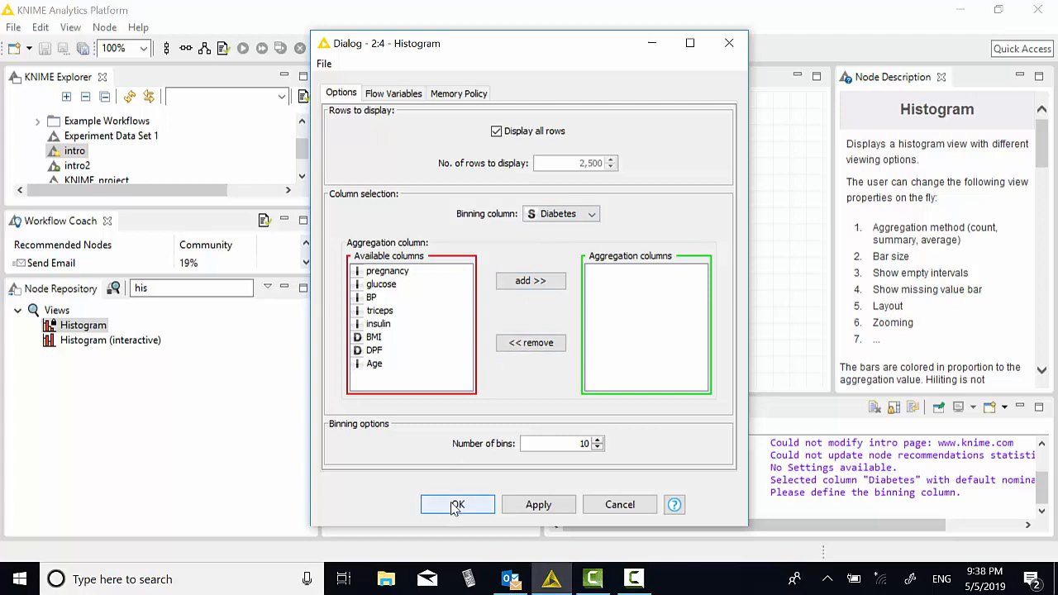
left_click(456, 505)
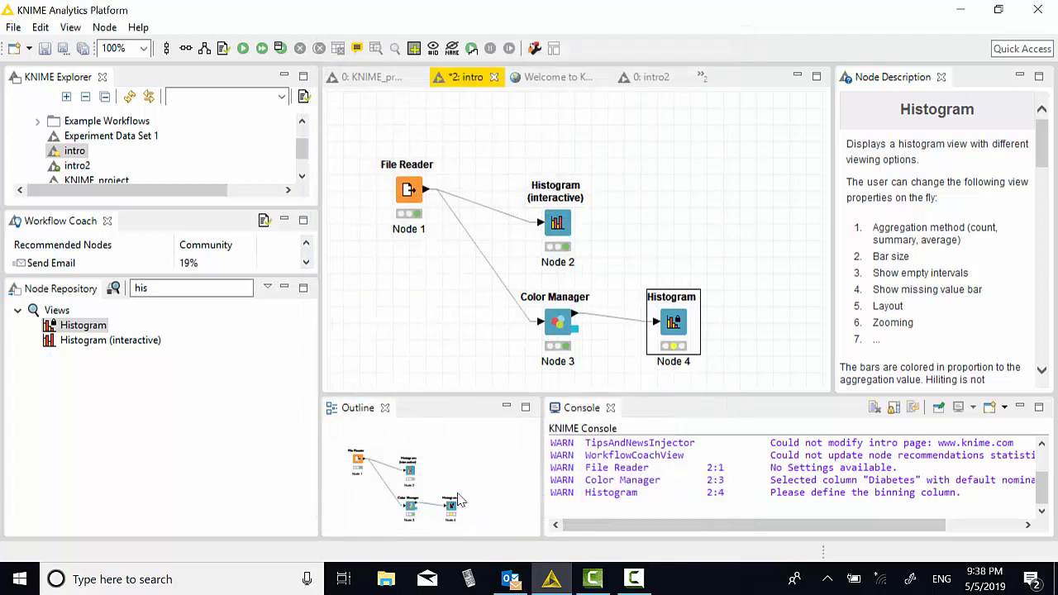
left_click(673, 321)
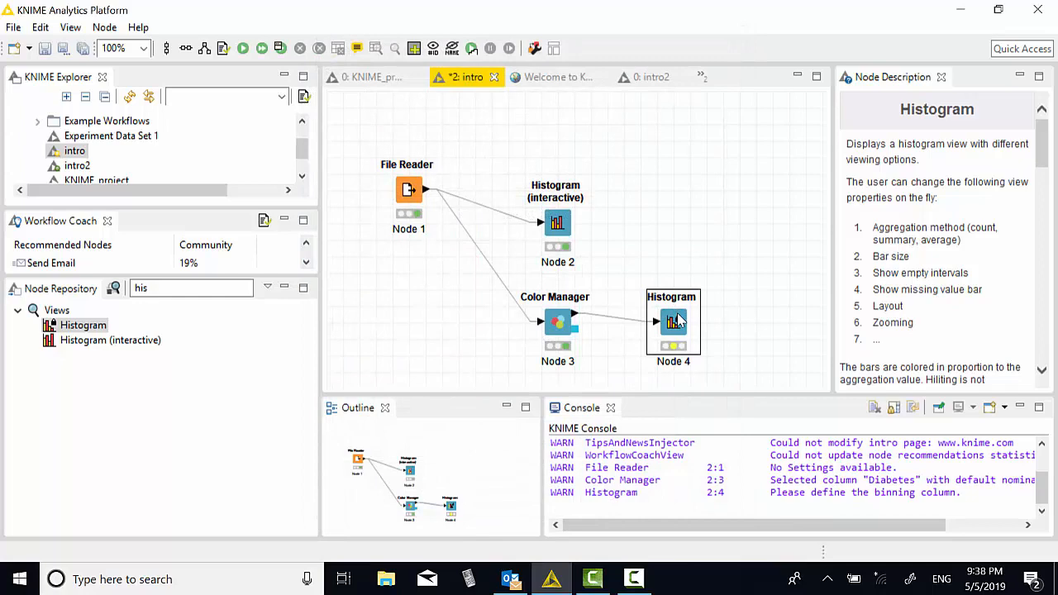
Execute the Histogram node with views, review the Diabetes 0/1 chart, then close it
right_click(673, 323)
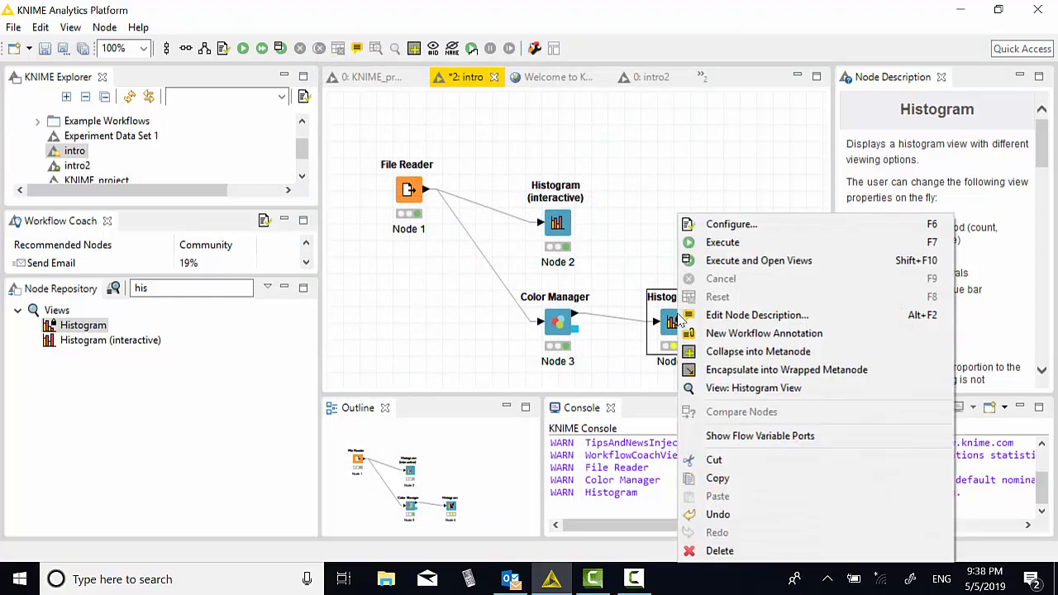
left_click(757, 260)
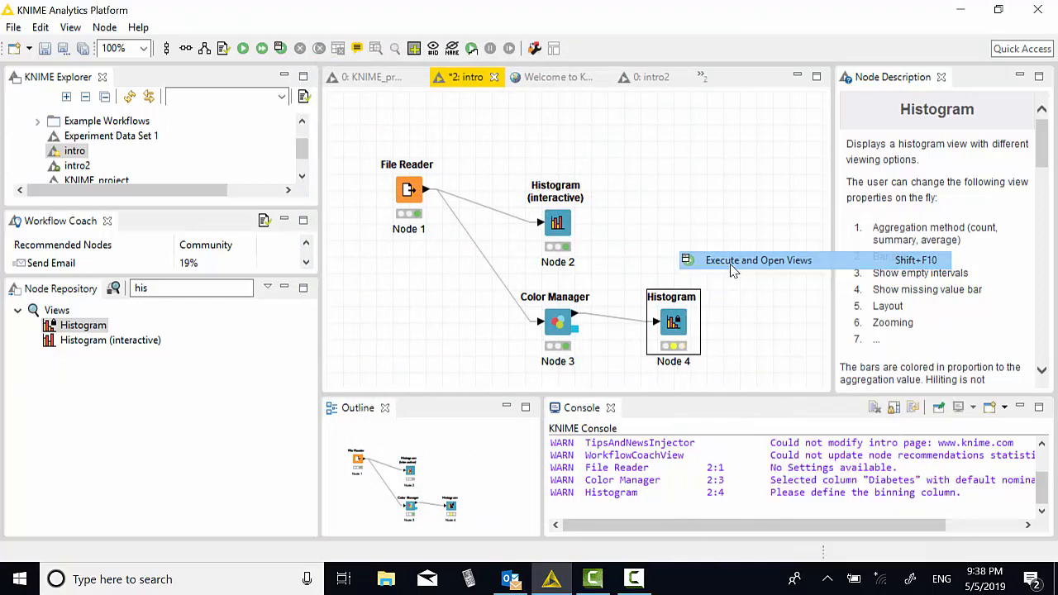
left_click(757, 260)
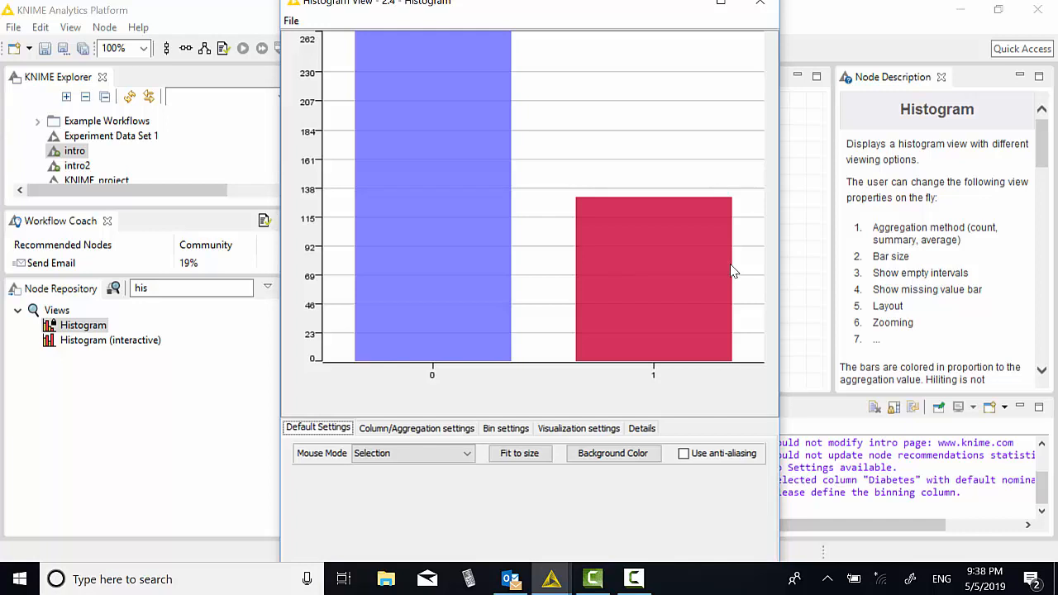
mouse_move(781, 113)
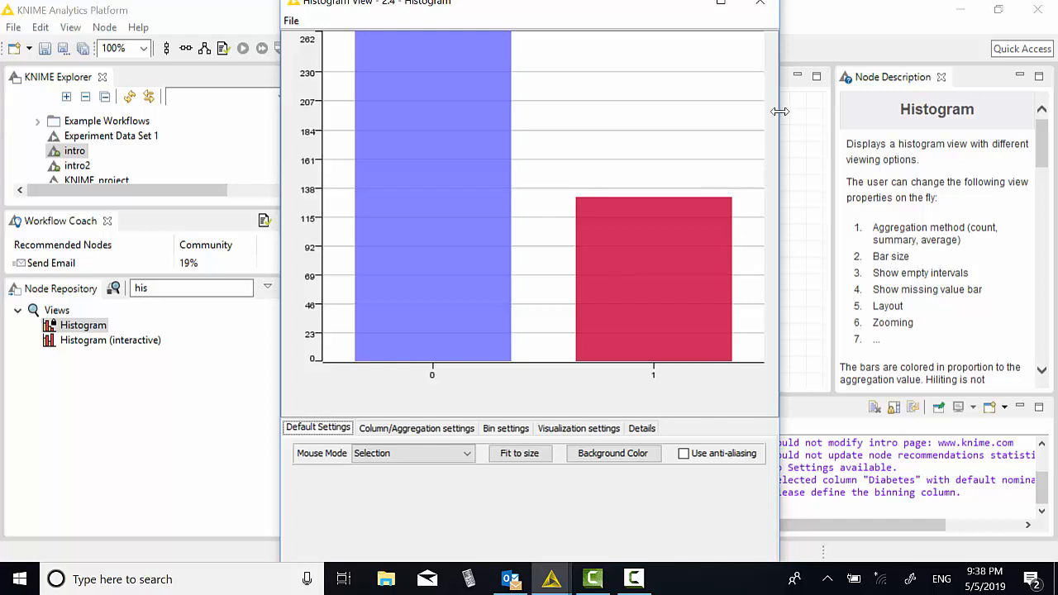
mouse_move(760, 9)
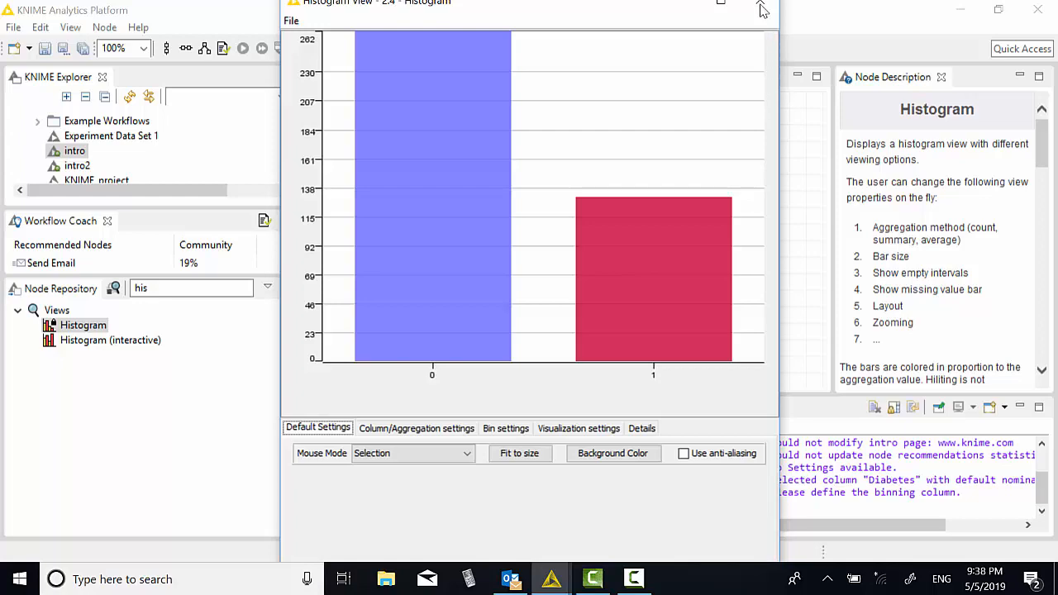
mouse_move(761, 8)
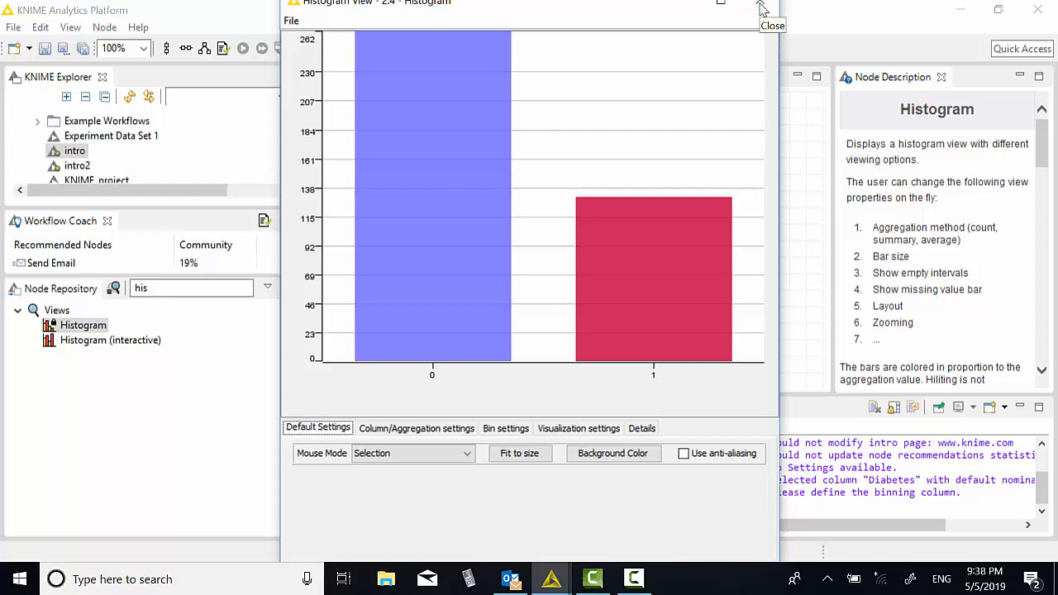
left_click(773, 25)
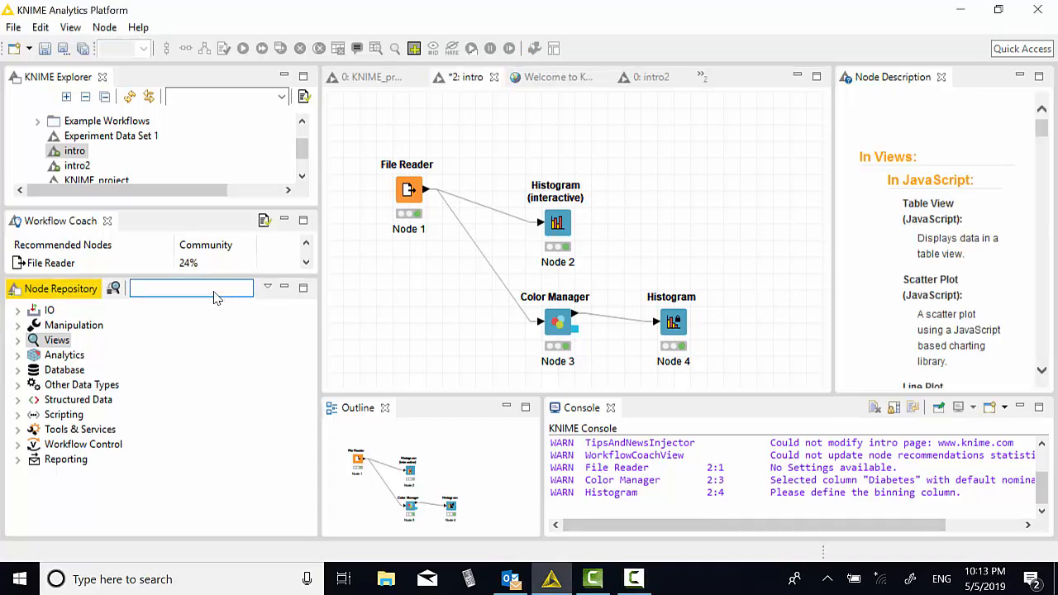
Search 'Condi', add a Conditional Box Plot node and feed it from the File Reader
type("Co")
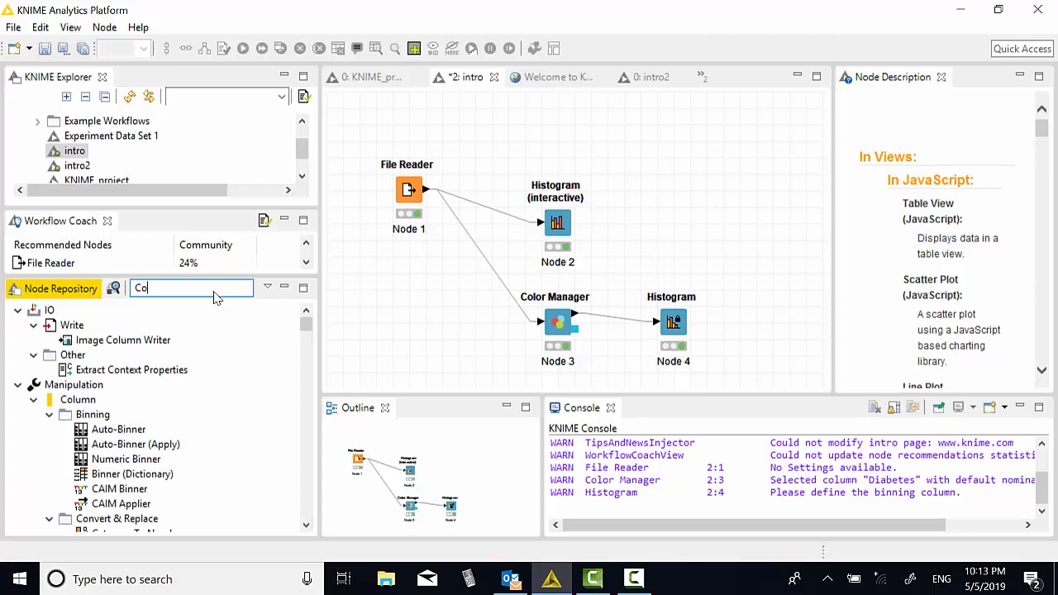
type("n")
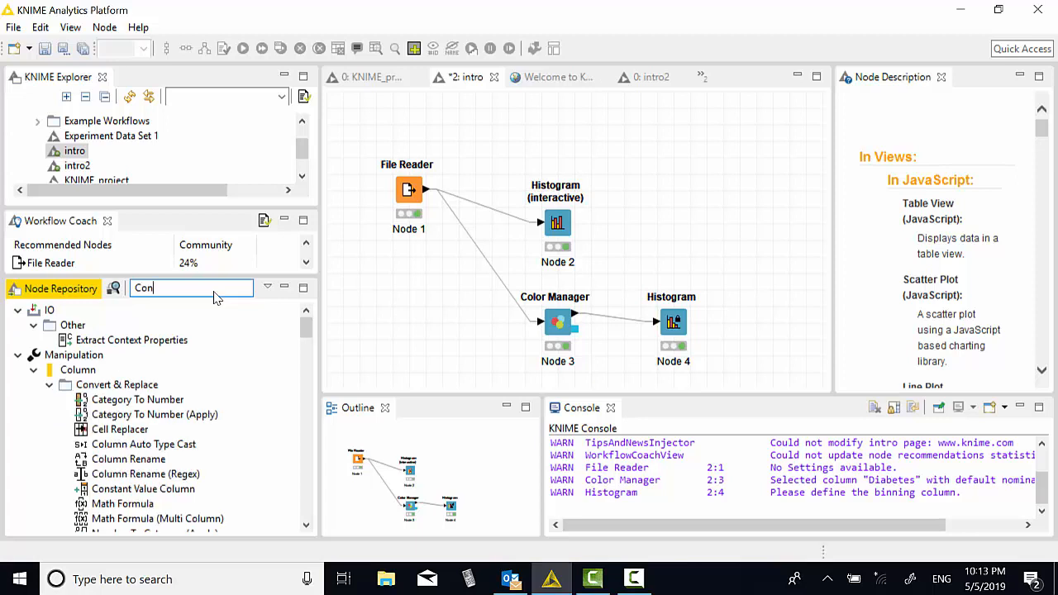
type("di")
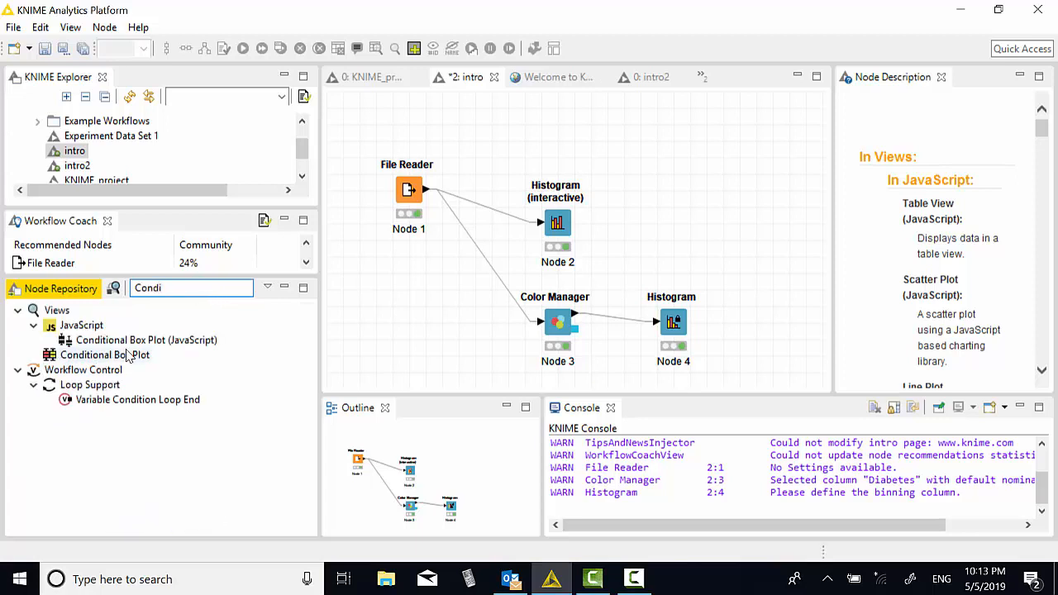
left_click(146, 340)
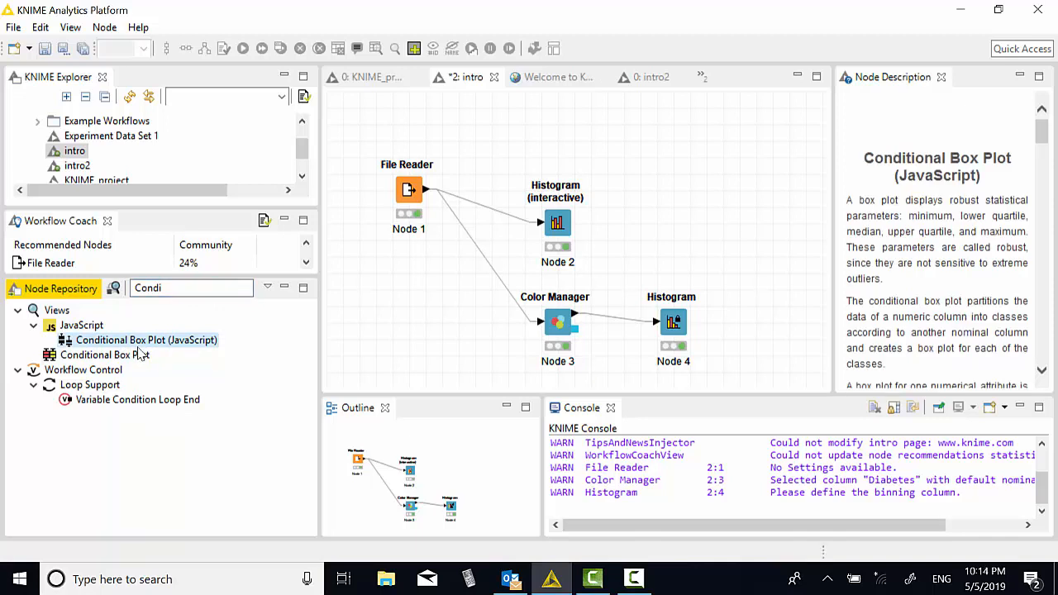
left_click(104, 354)
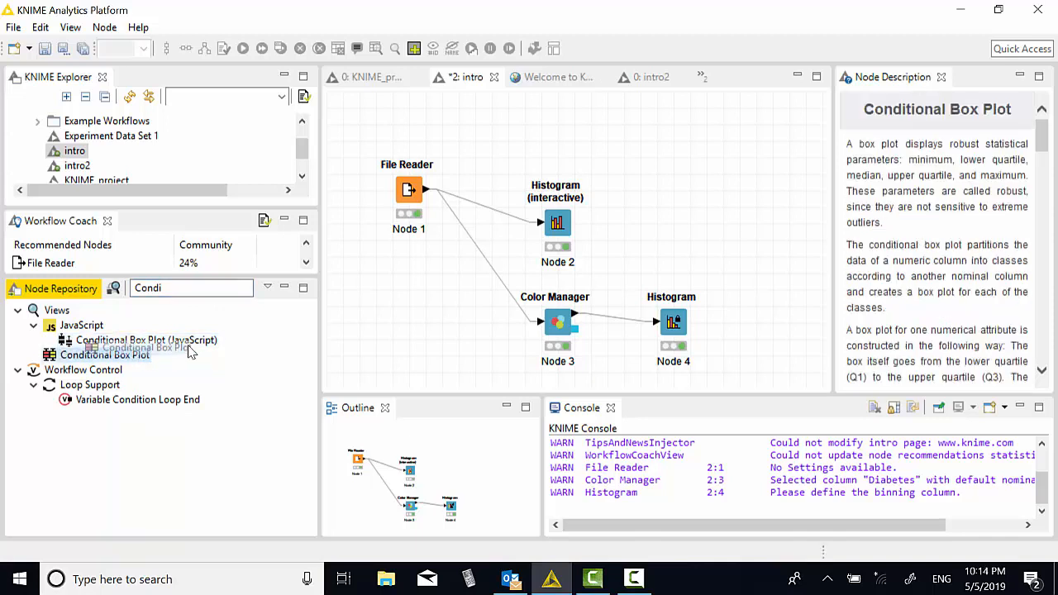
left_click_drag(106, 354, 665, 199)
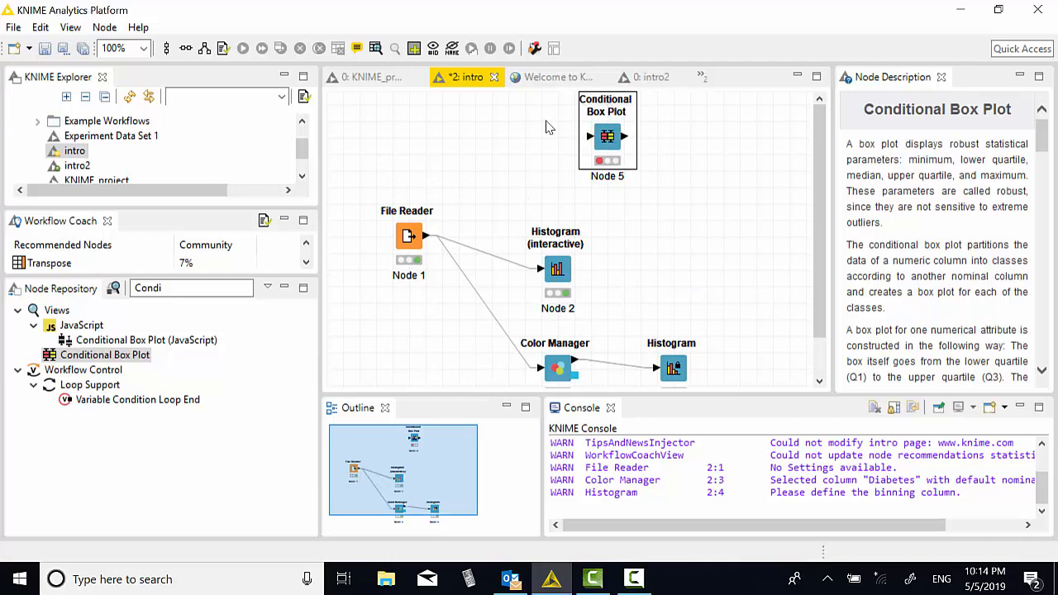
mouse_move(427, 239)
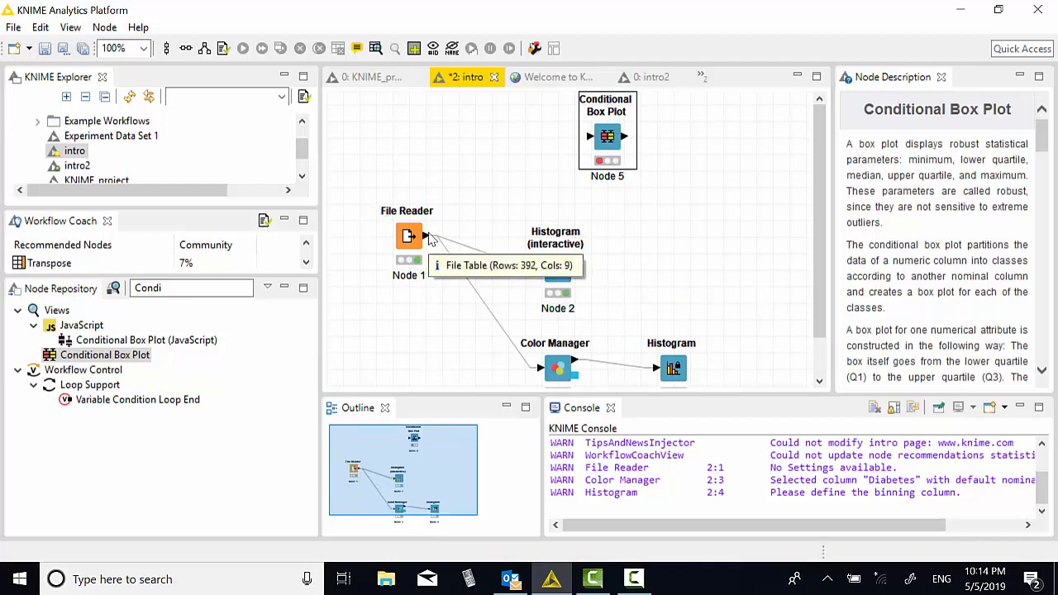
left_click(410, 235)
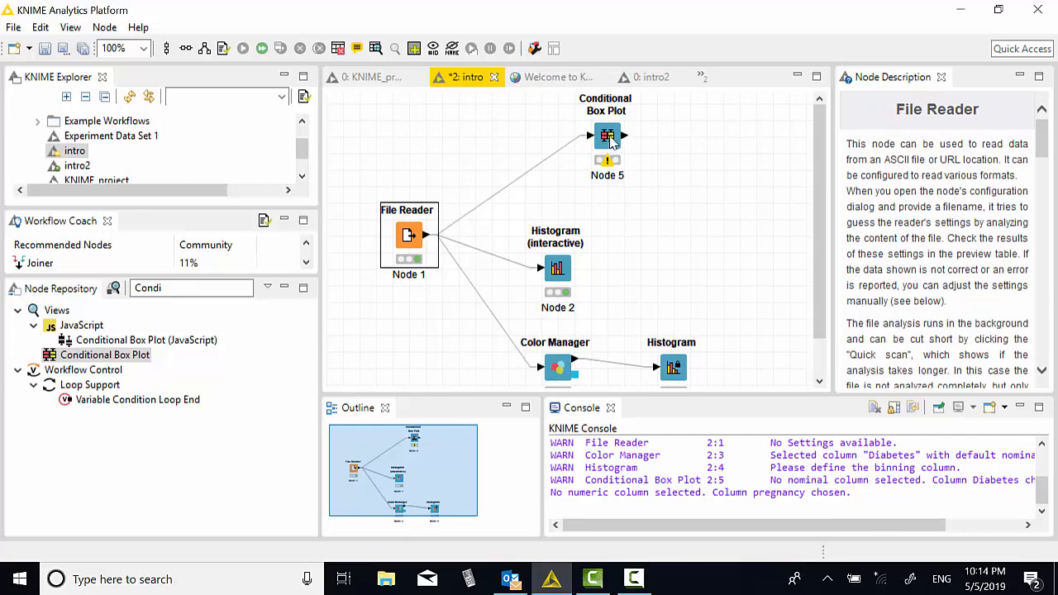
Configure the Conditional Box Plot with BMI as numeric column and Diabetes as nominal column
right_click(607, 136)
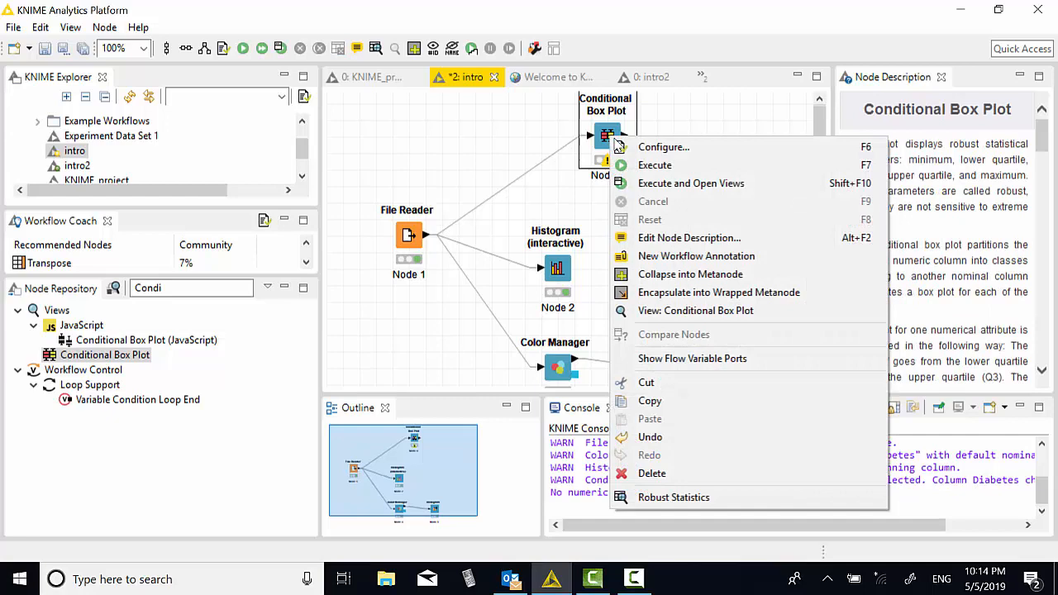
left_click(663, 145)
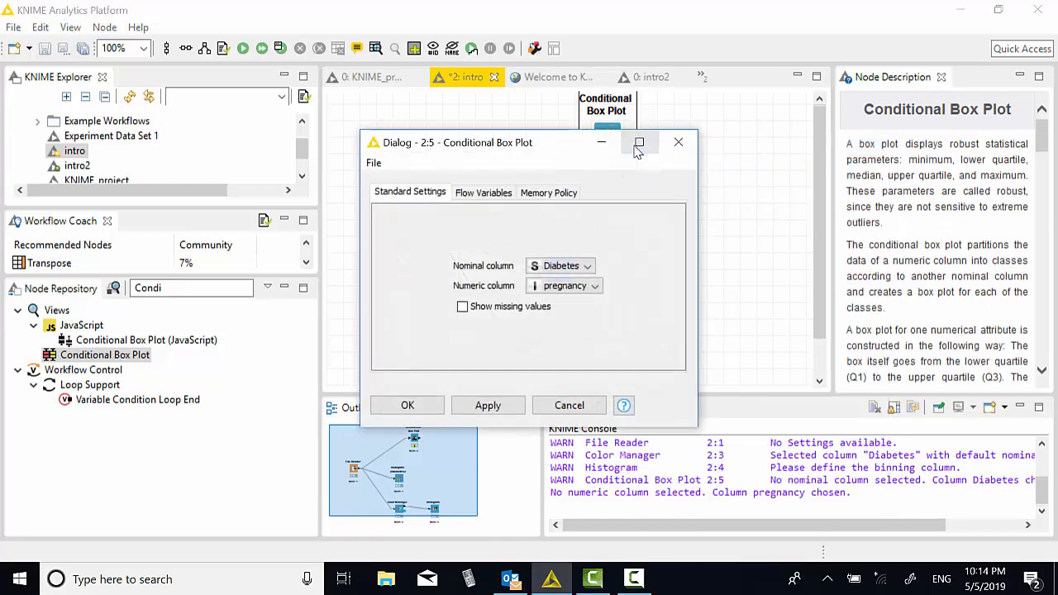
mouse_move(639, 143)
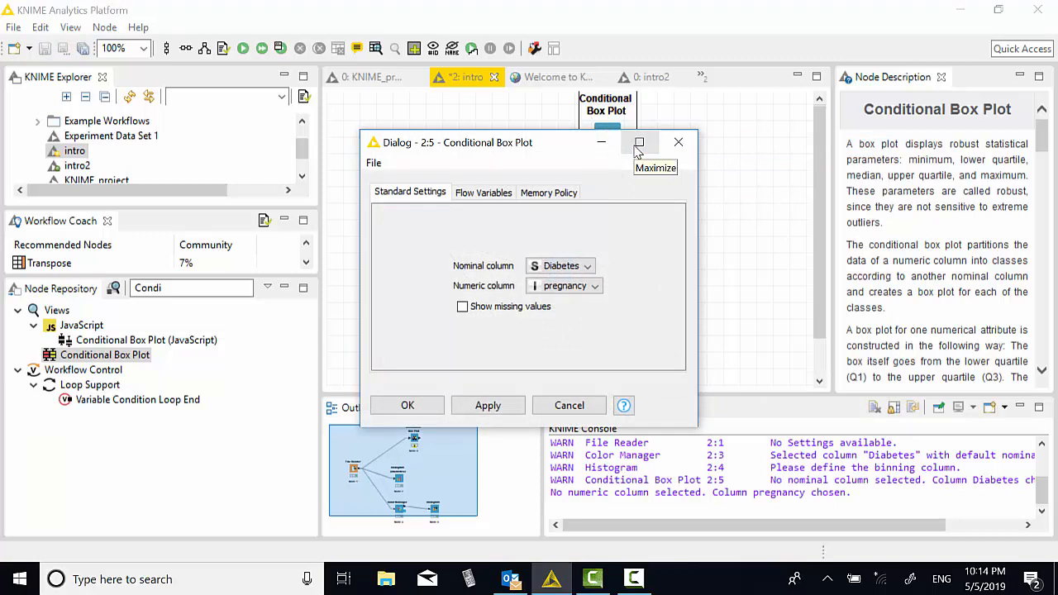
mouse_move(638, 142)
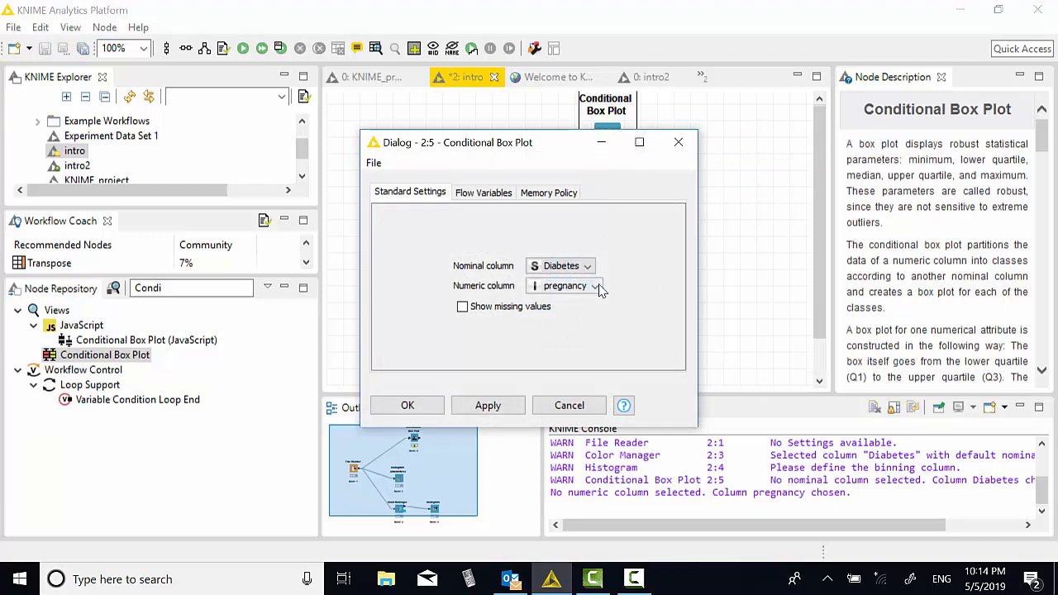
left_click(592, 284)
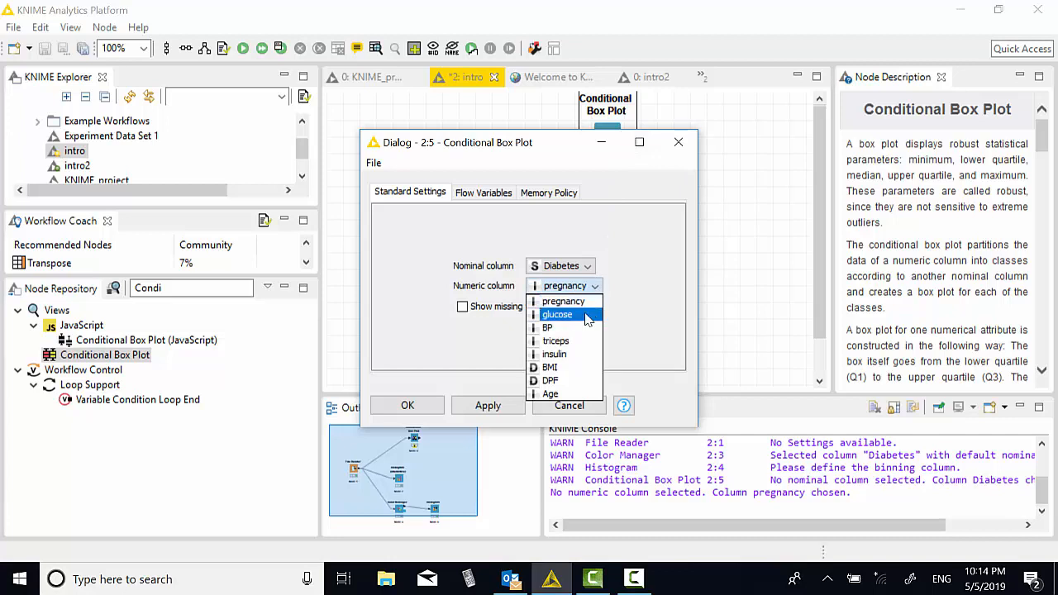
left_click(549, 367)
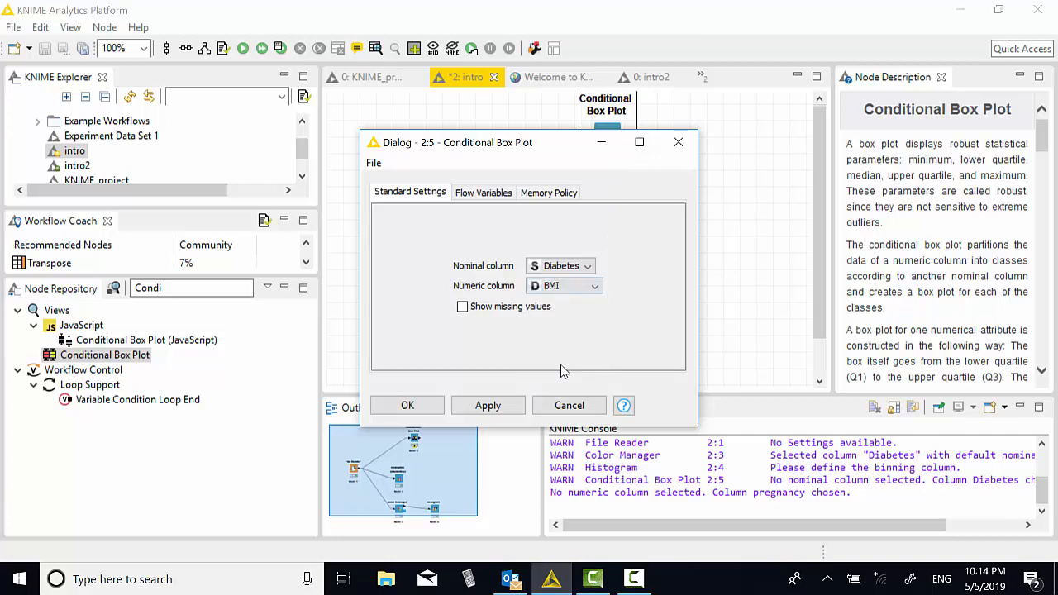
mouse_move(407, 405)
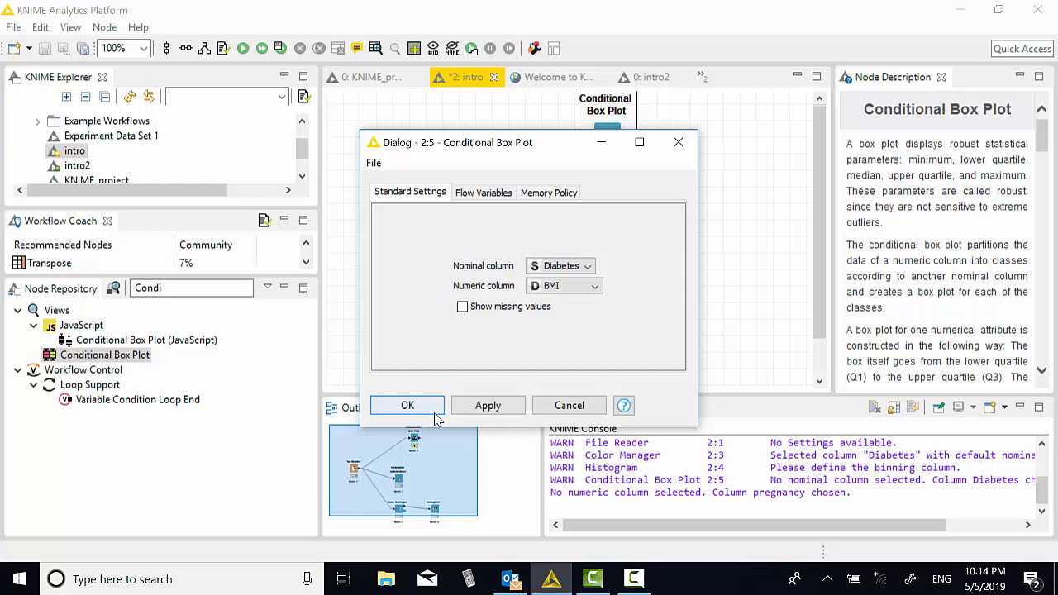
left_click(407, 405)
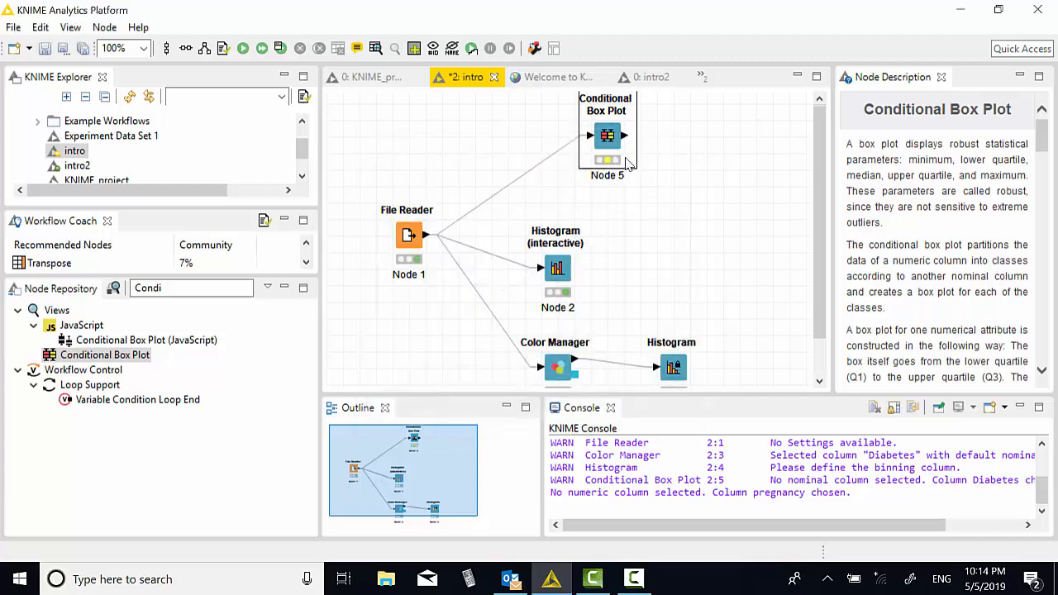
Execute the Conditional Box Plot and view the BMI boxes for Diabetes 0 and 1
right_click(609, 136)
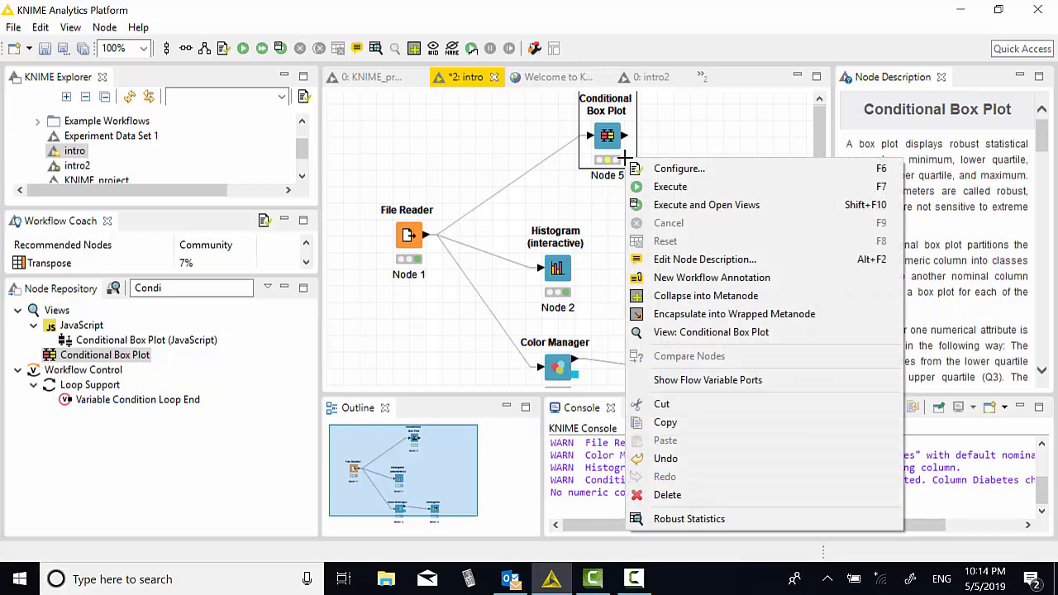
mouse_move(670, 185)
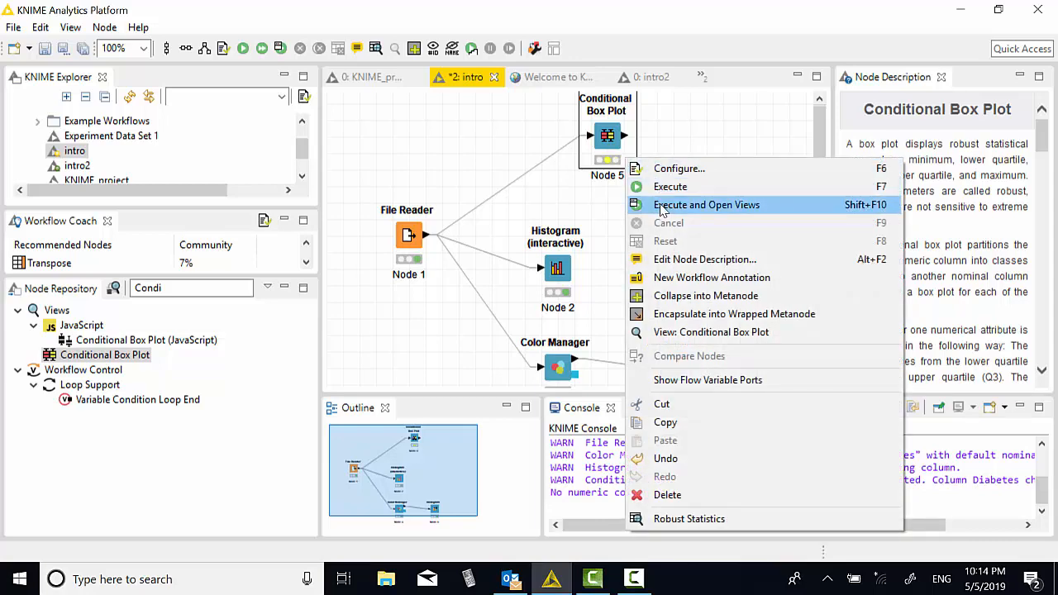
left_click(706, 205)
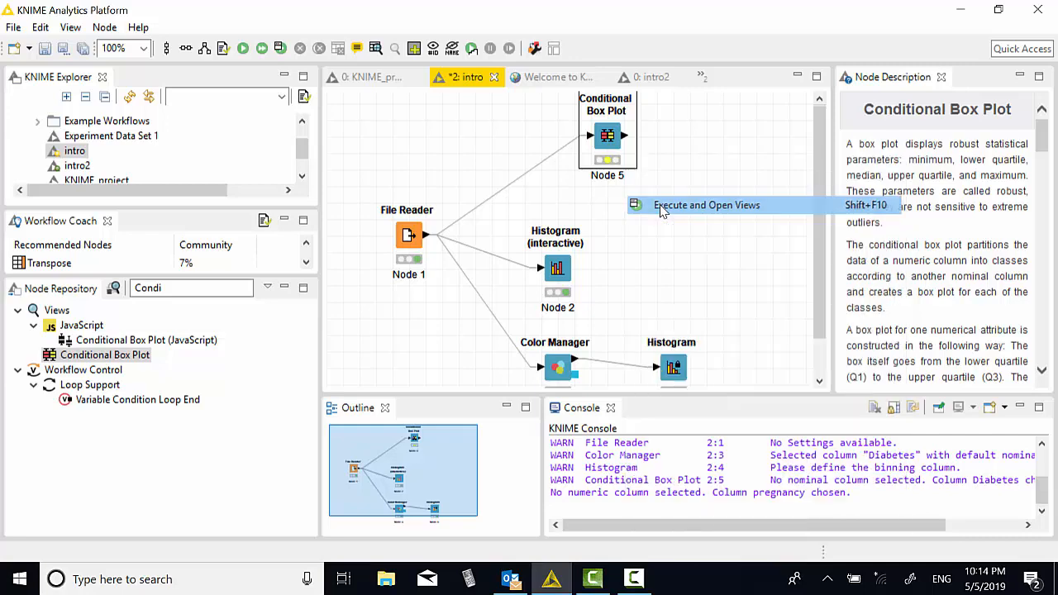
left_click(707, 205)
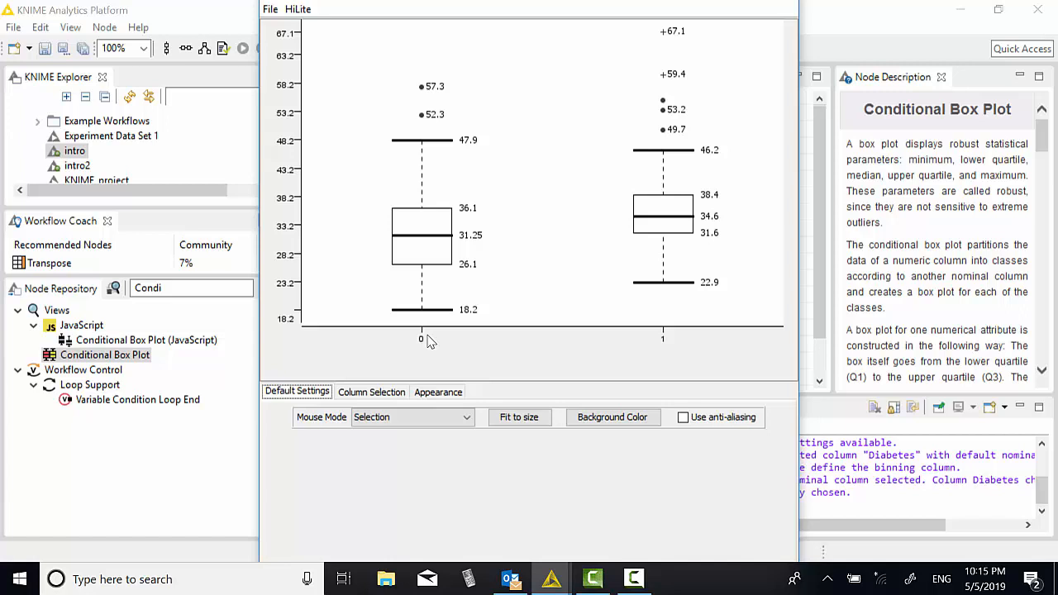
mouse_move(698, 360)
type("Scatt")
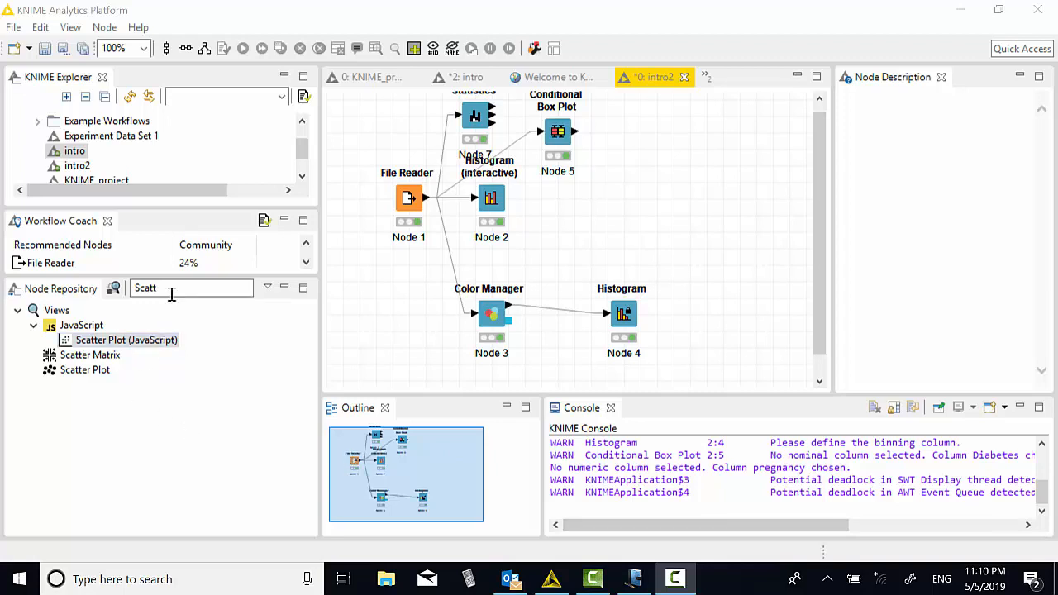
Search 'scatt', add a Scatter Plot (JavaScript) node fed from the Color Manager
left_click(125, 340)
type("S")
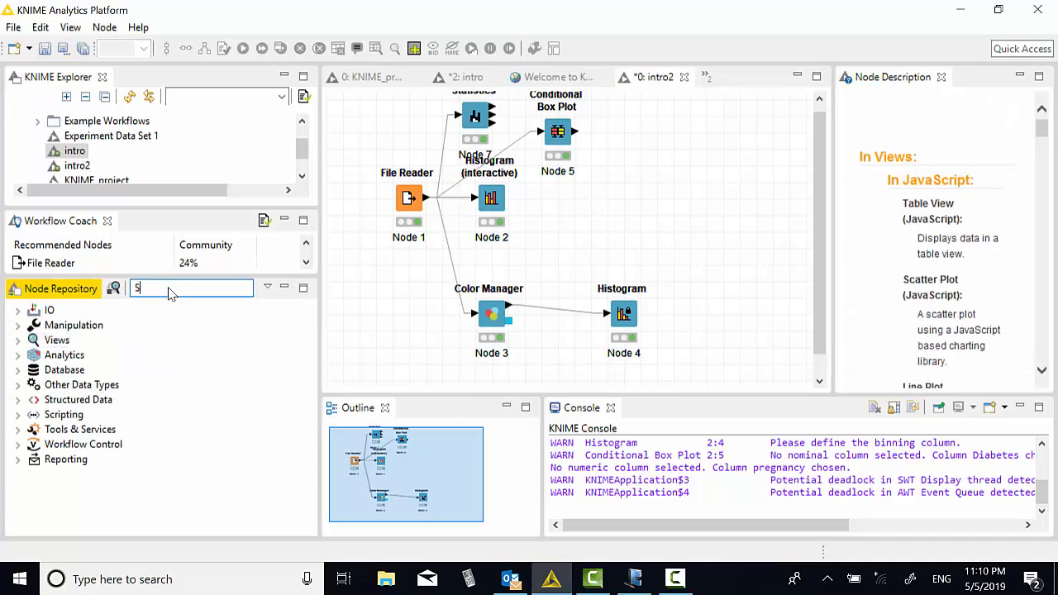
type("catt")
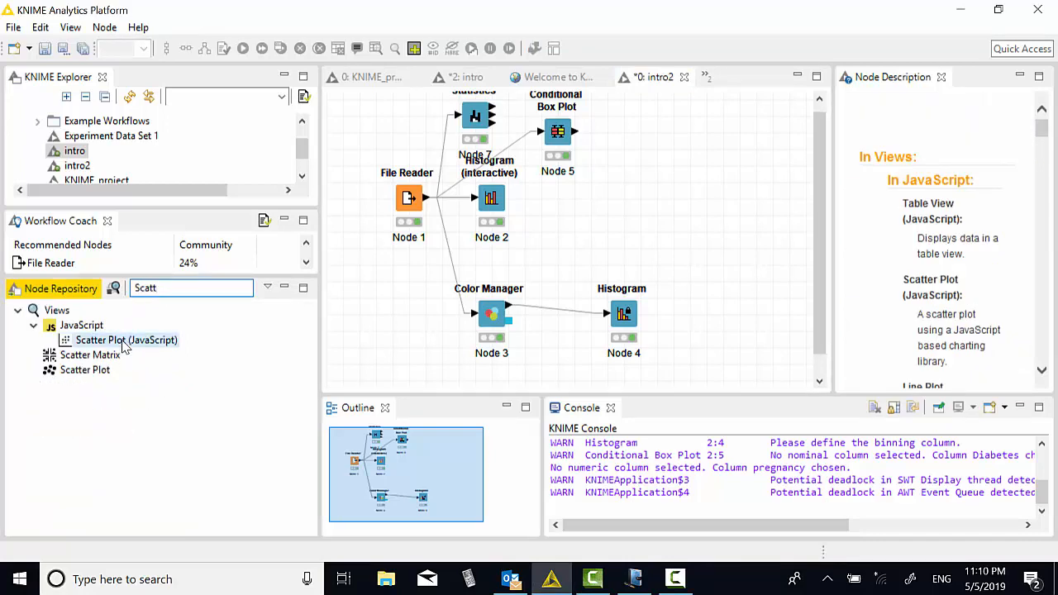
left_click(126, 340)
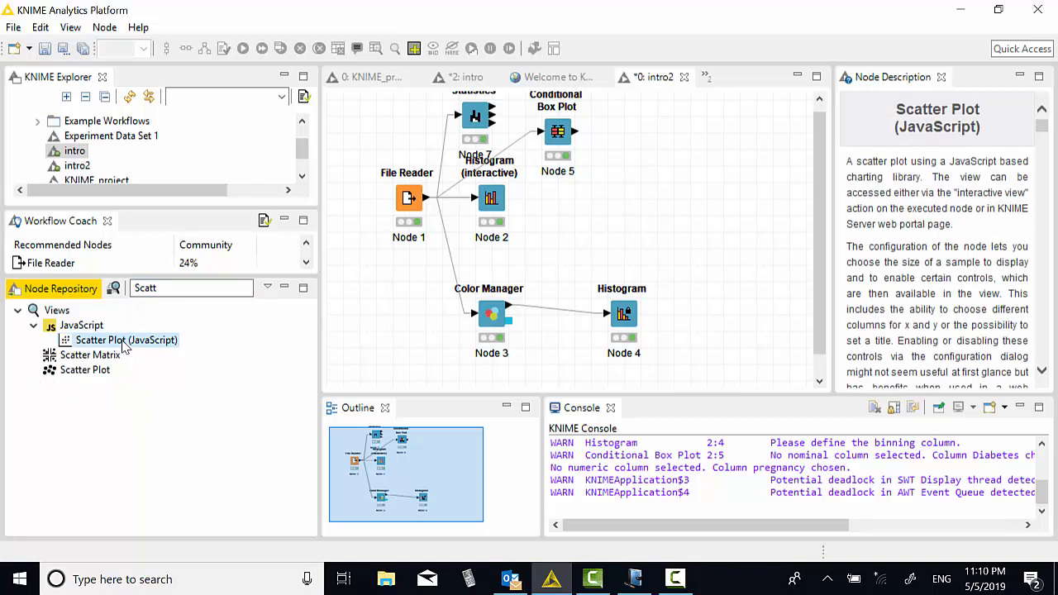
left_click_drag(126, 341, 691, 182)
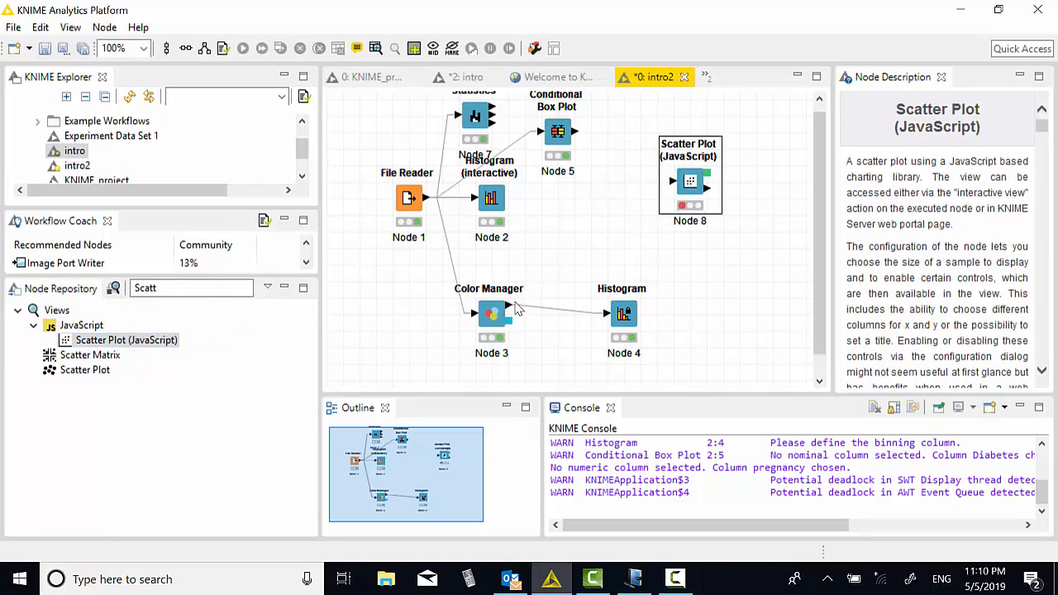
left_click(492, 313)
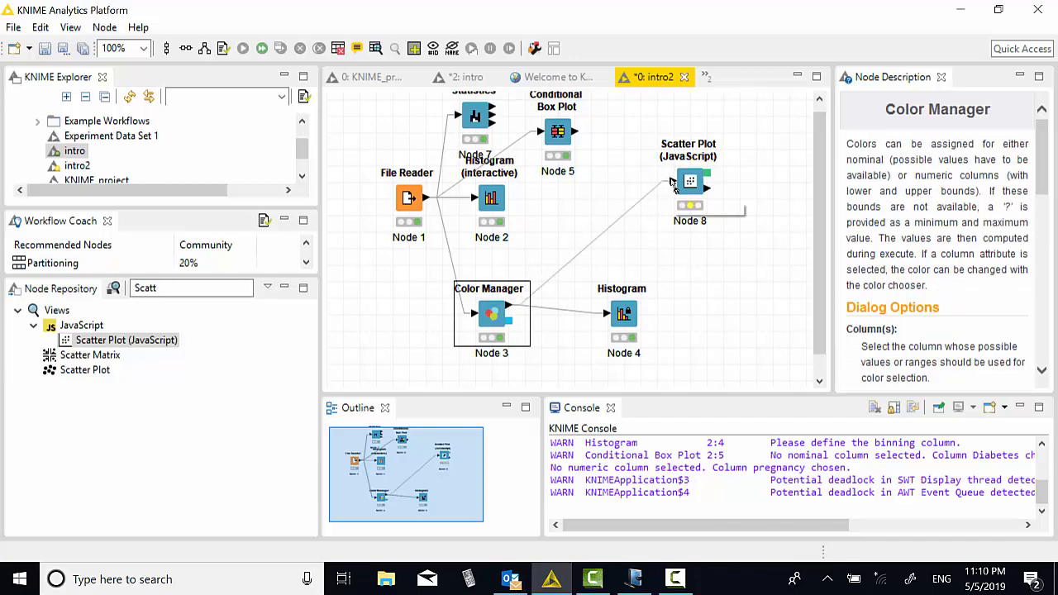
mouse_move(691, 182)
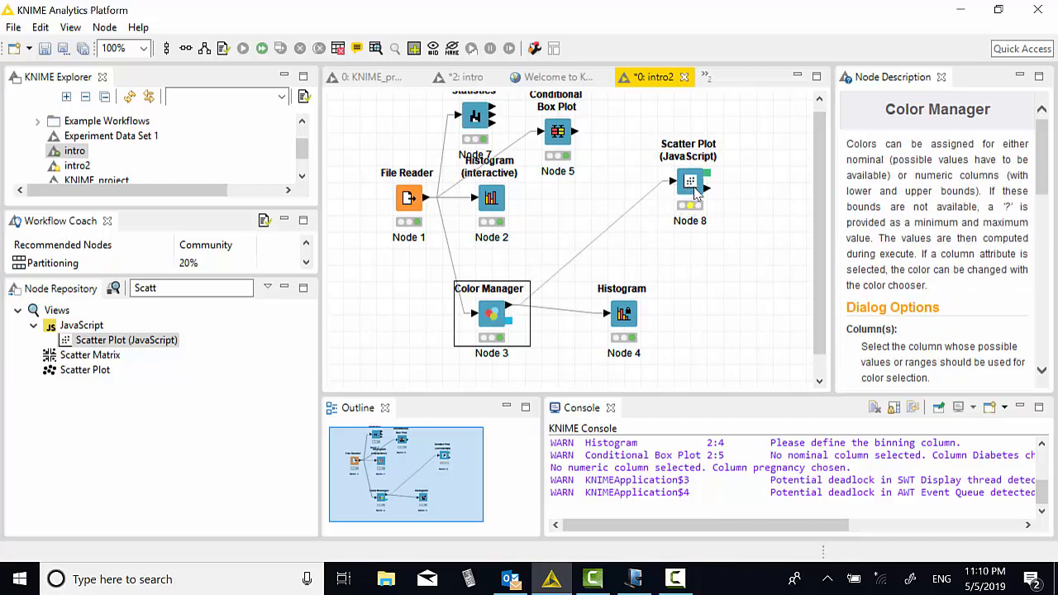
left_click(692, 182)
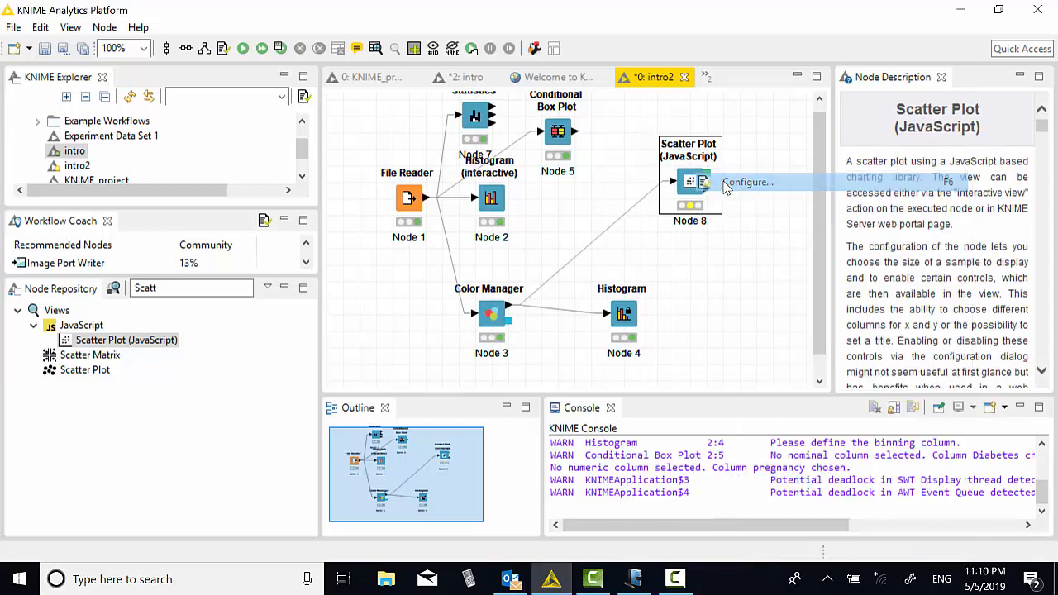
Configure the scatter plot with BMI on the x axis and glucose on the y axis
left_click(747, 182)
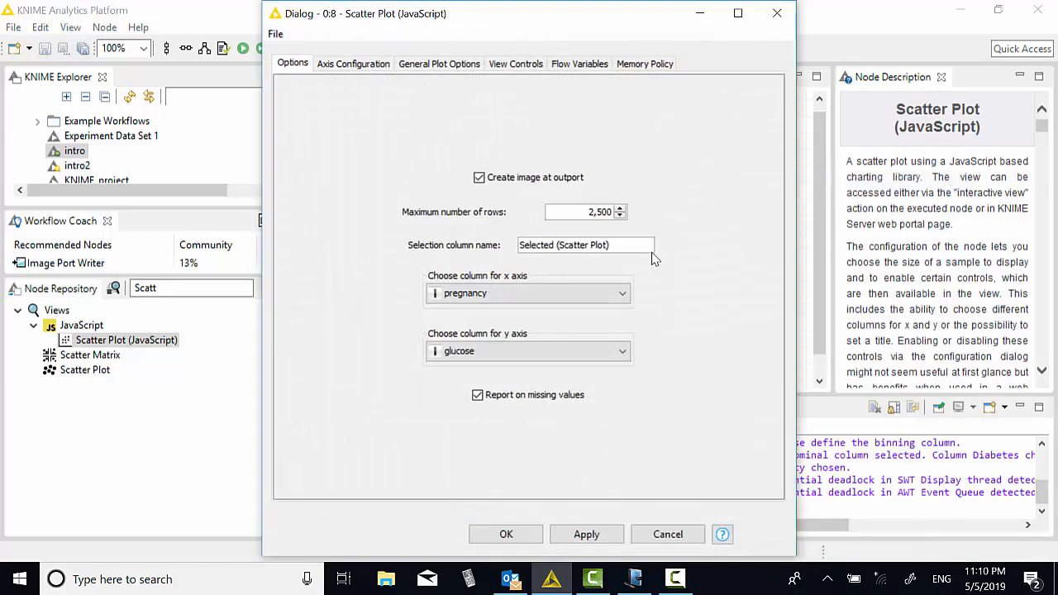
left_click(622, 293)
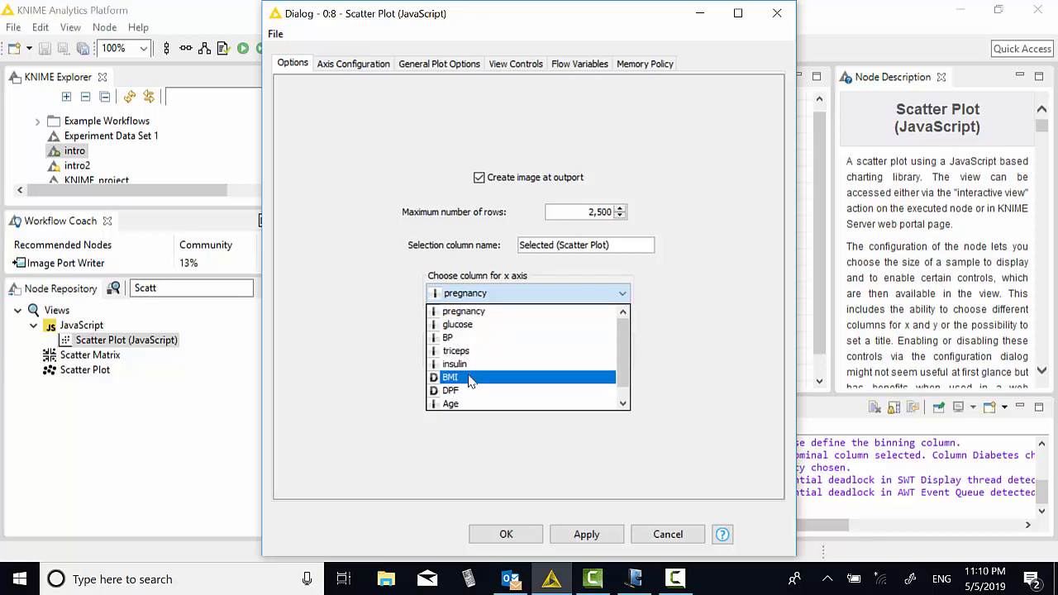
left_click(450, 377)
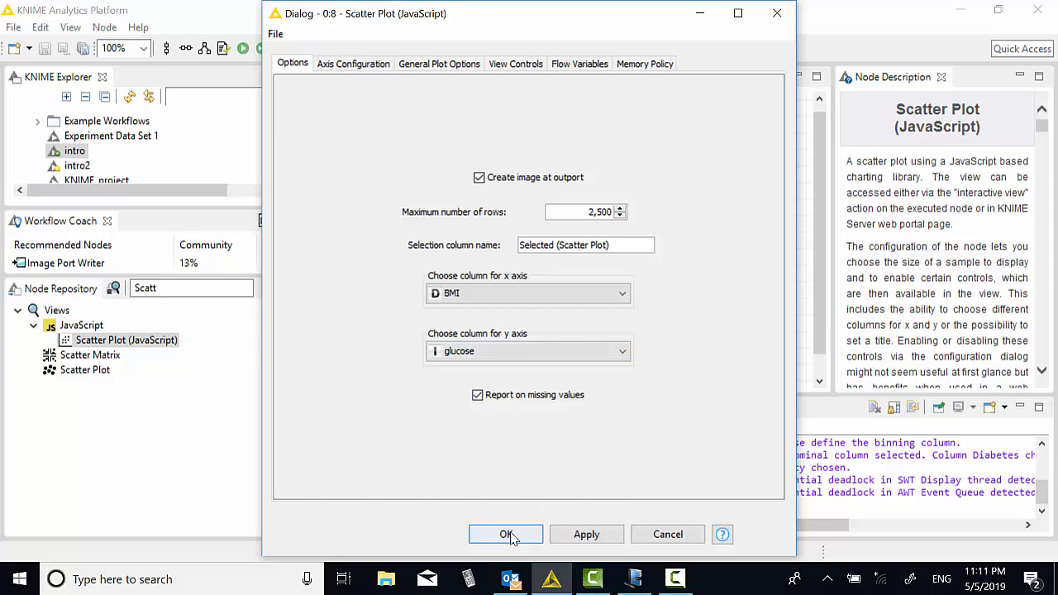
left_click(506, 534)
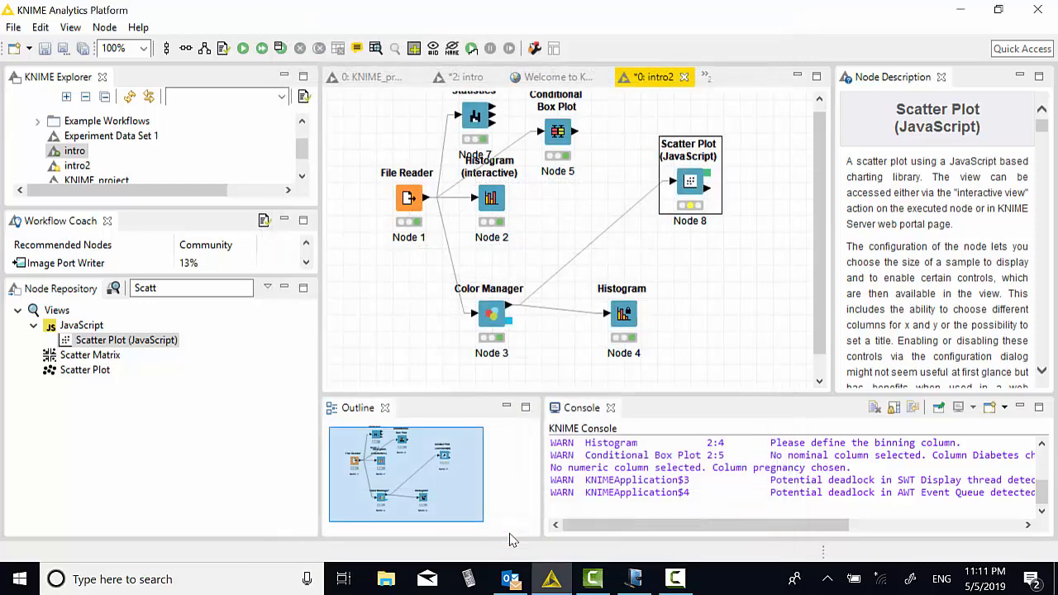
mouse_move(708, 180)
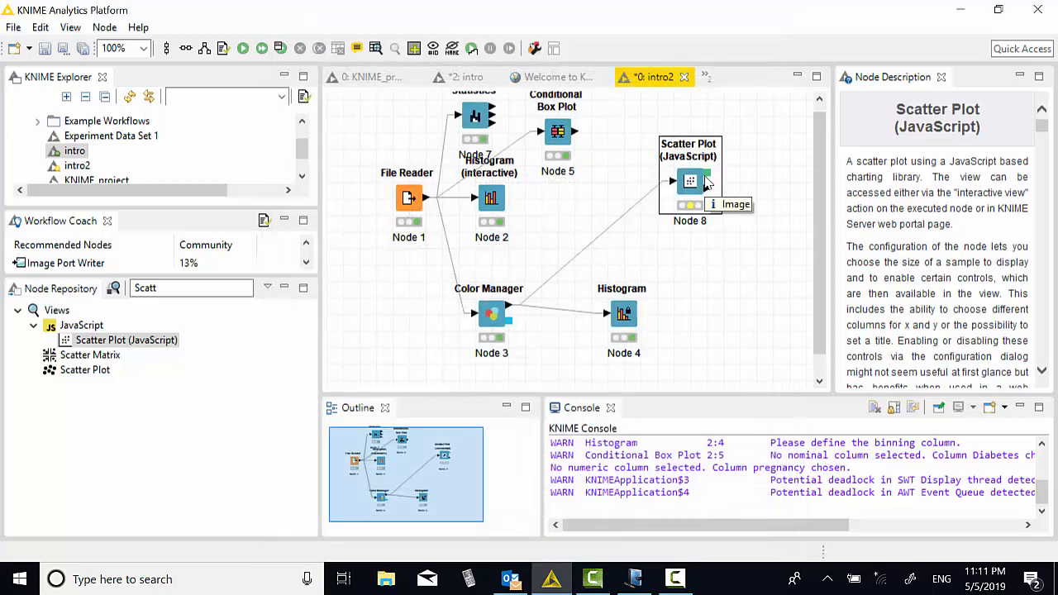
Execute the Scatter Plot (JavaScript) node, producing 392 output rows, and bring up its actions again
right_click(691, 181)
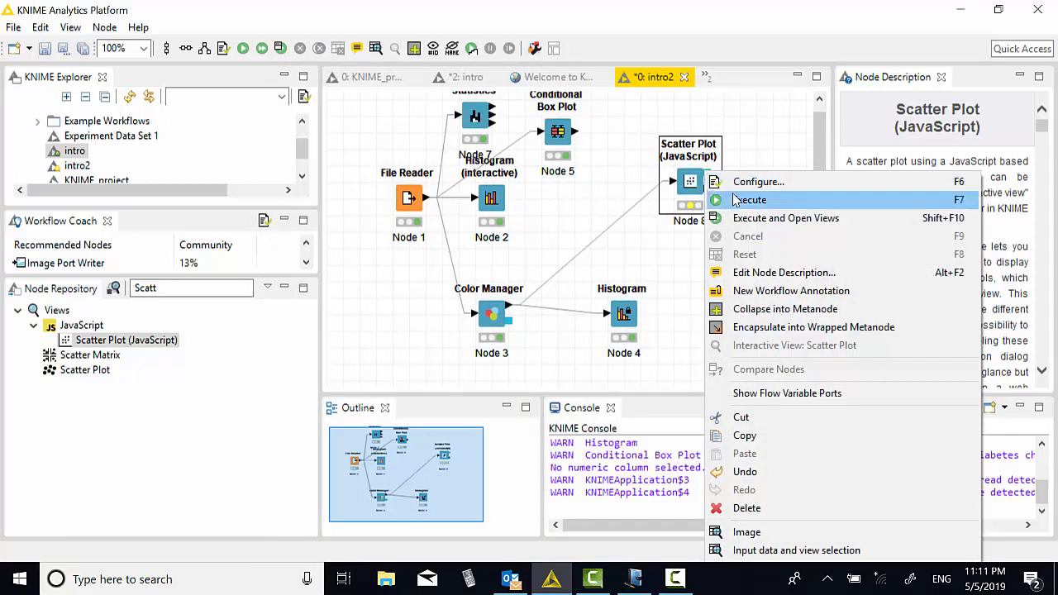
left_click(750, 198)
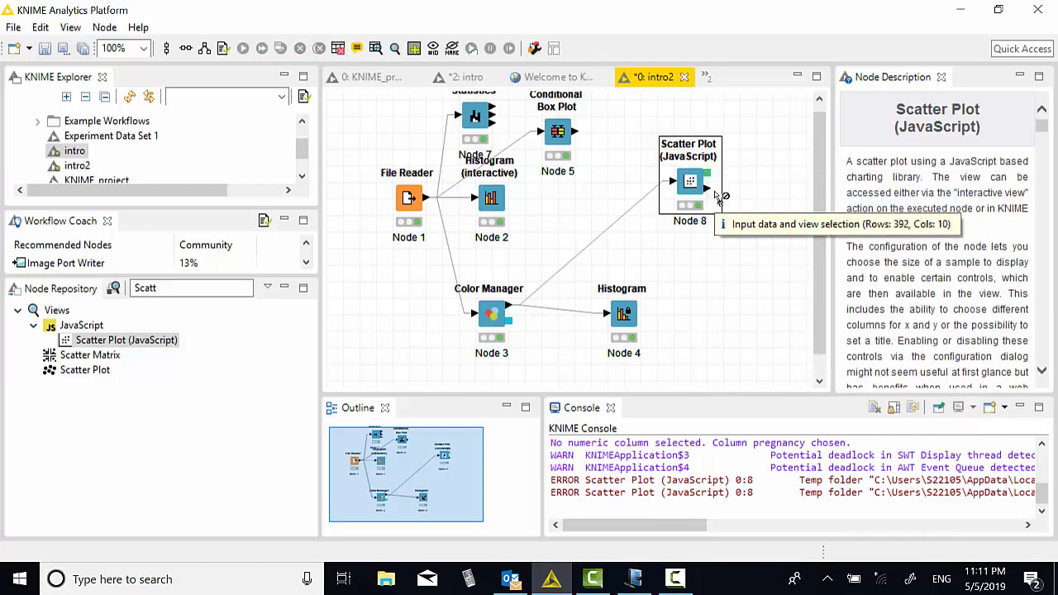
right_click(691, 180)
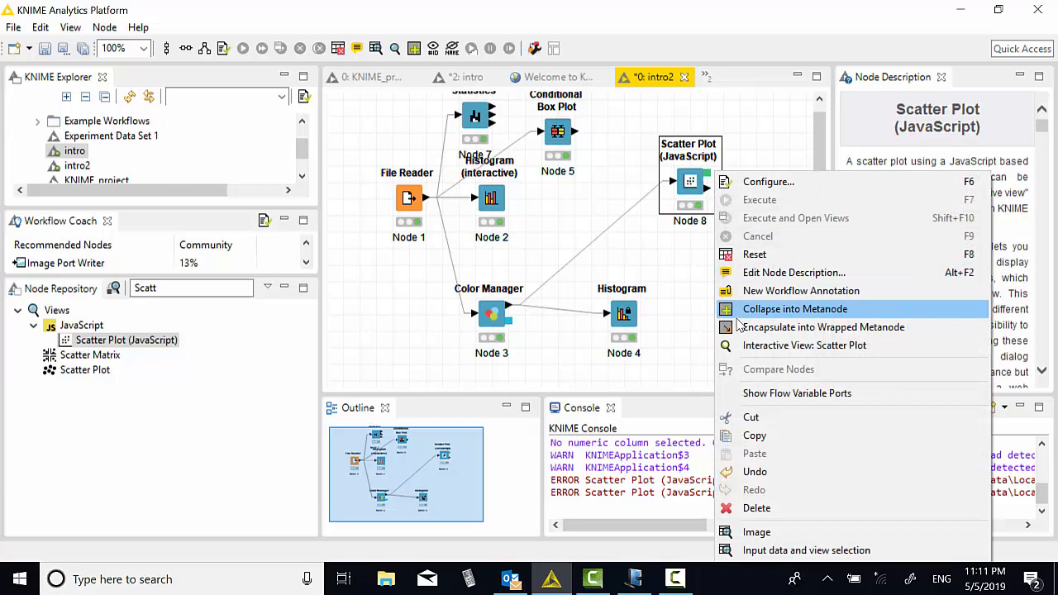